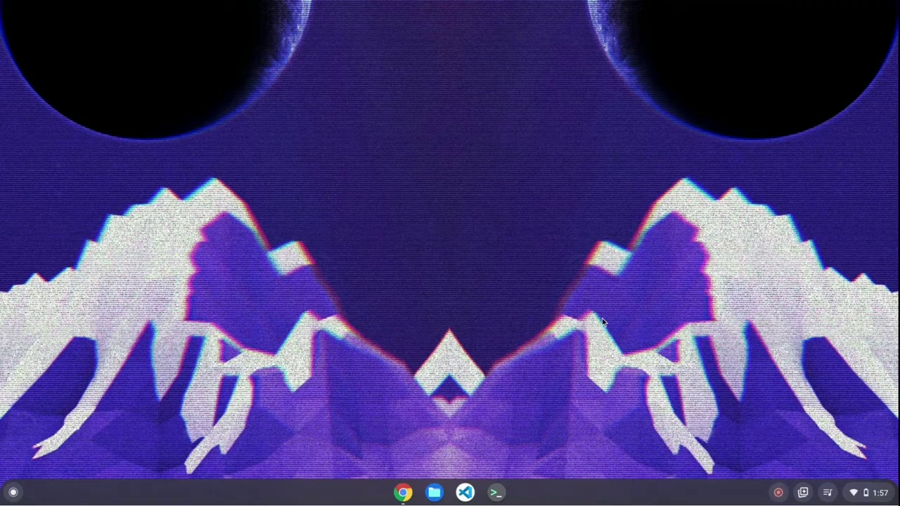
Bring up the Chrome shelf icon's menu with the New window option
right_click(402, 492)
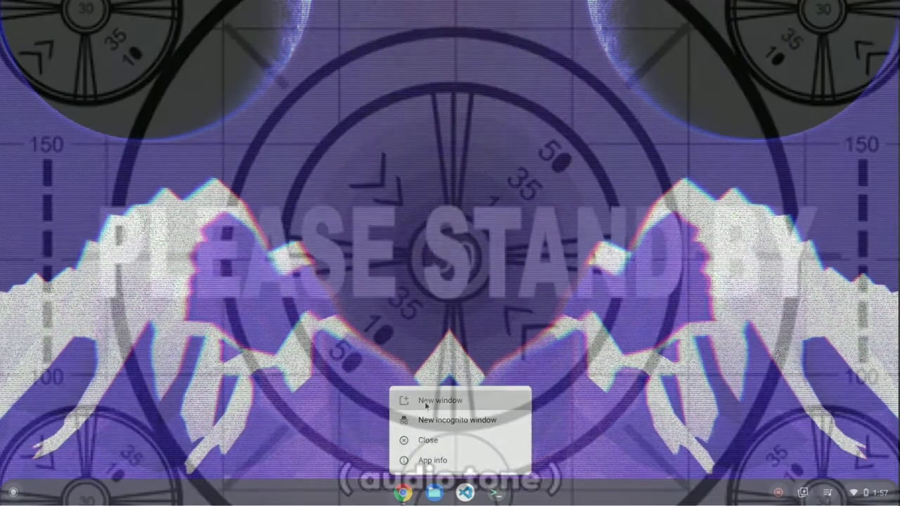
Open a new Chrome window and load pptos.ga's All Discussions list sorted by Latest
left_click(440, 399)
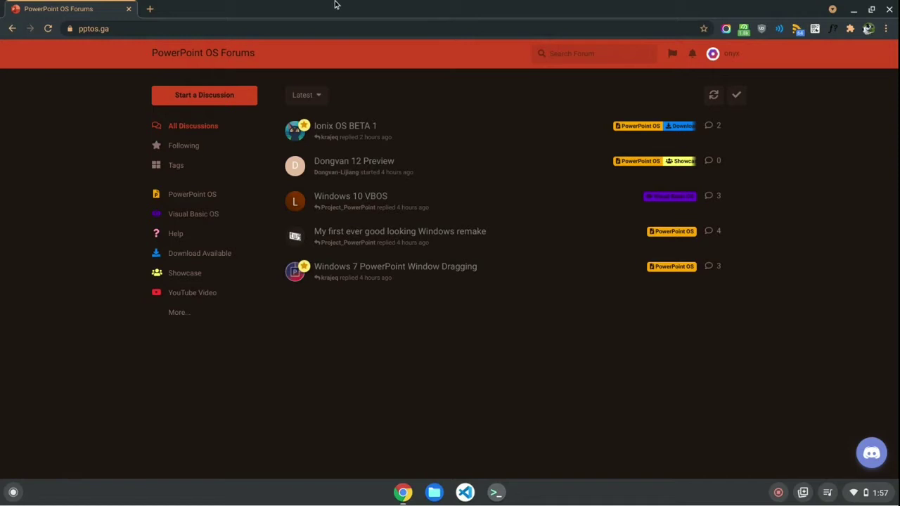
mouse_move(667, 92)
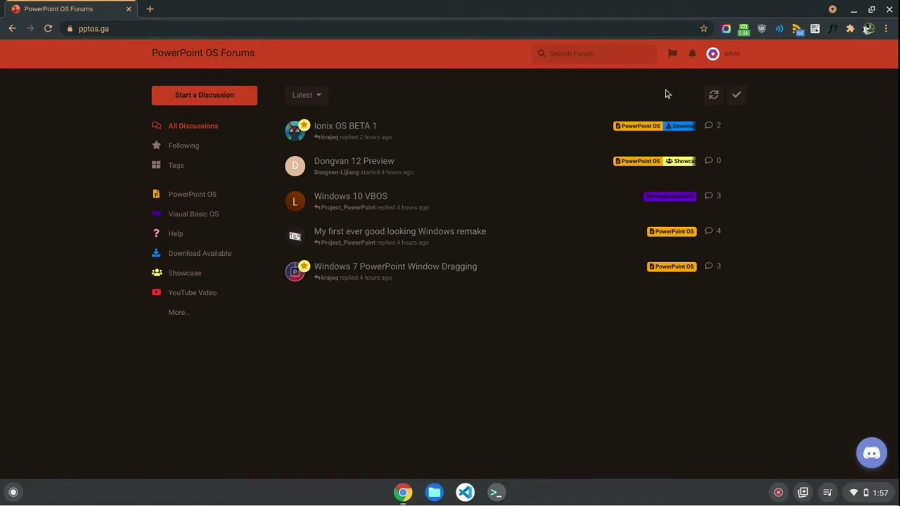
mouse_move(810, 215)
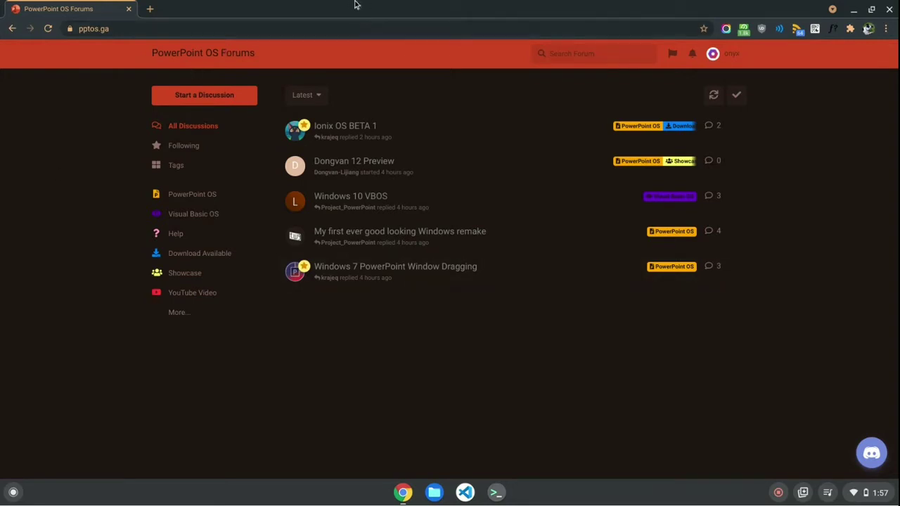
mouse_move(338, 37)
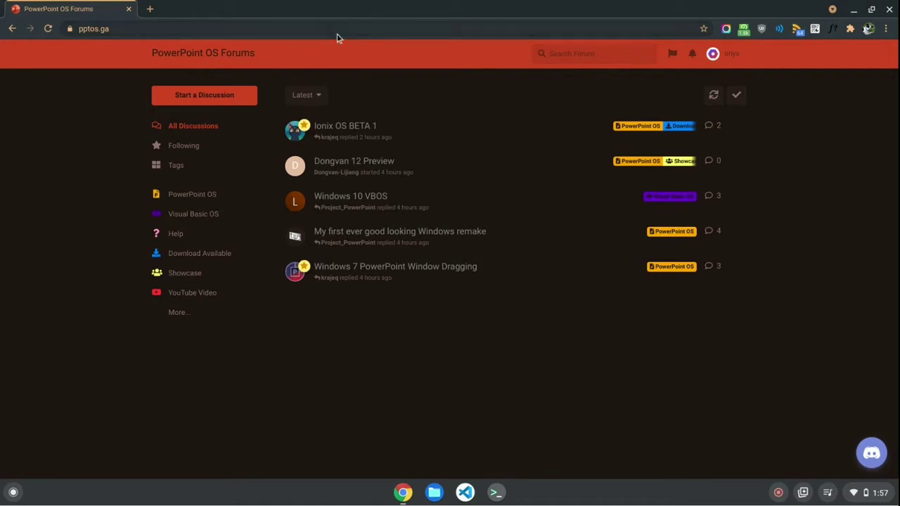
mouse_move(198, 34)
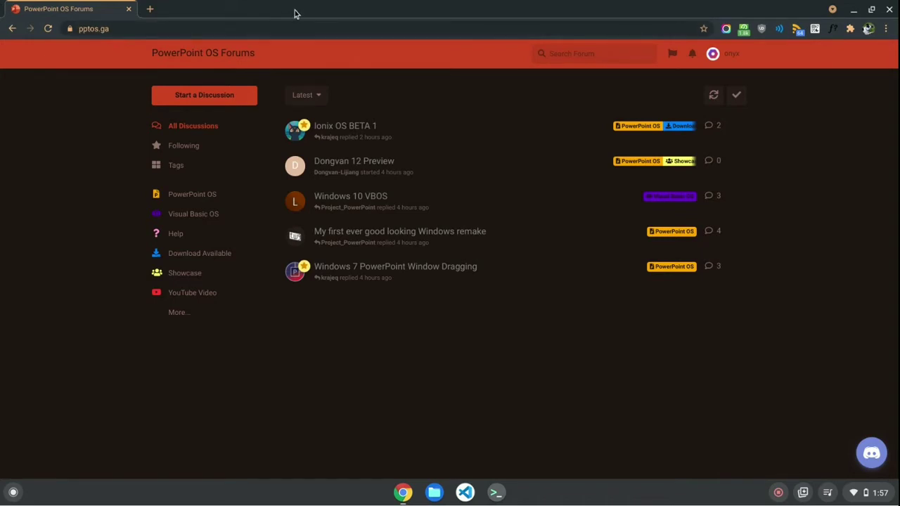
mouse_move(391, 34)
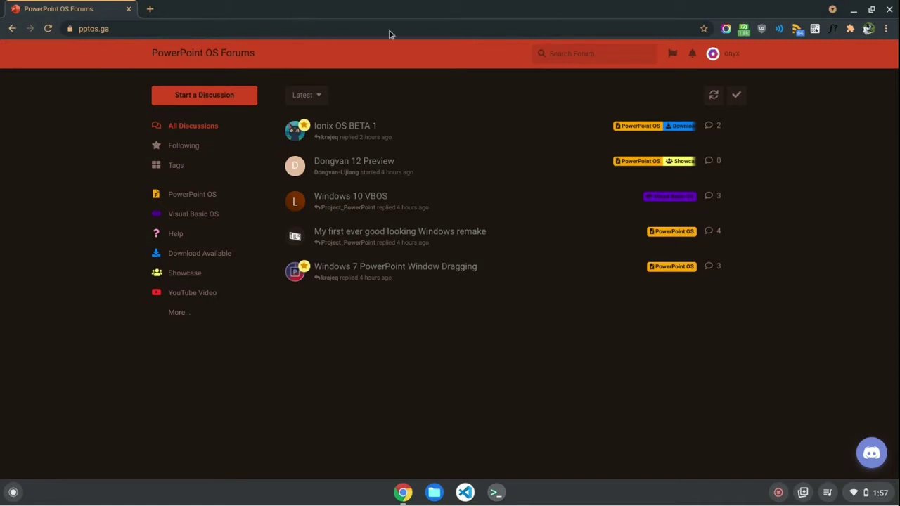
mouse_move(490, 342)
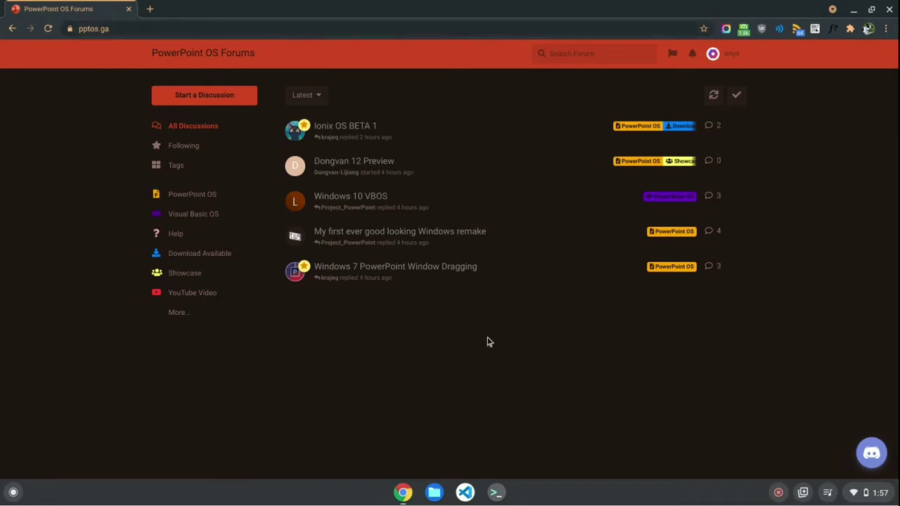
mouse_move(491, 245)
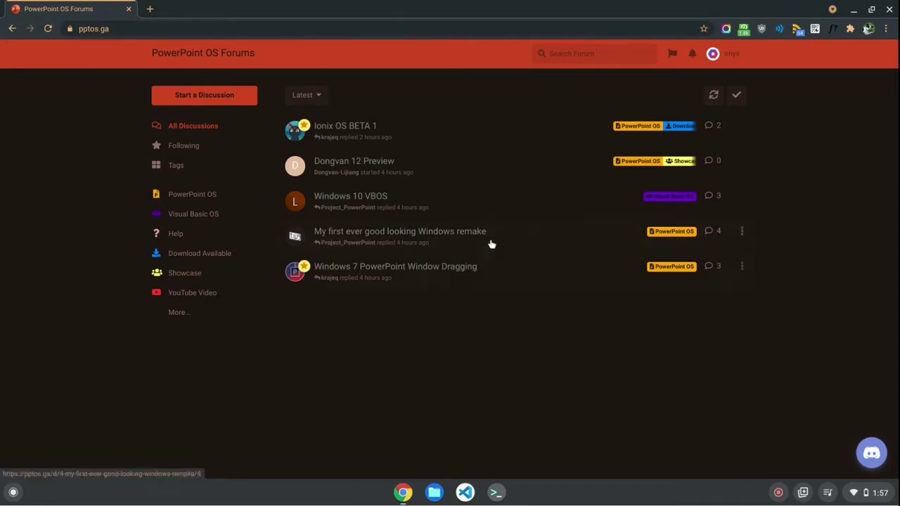
mouse_move(796, 107)
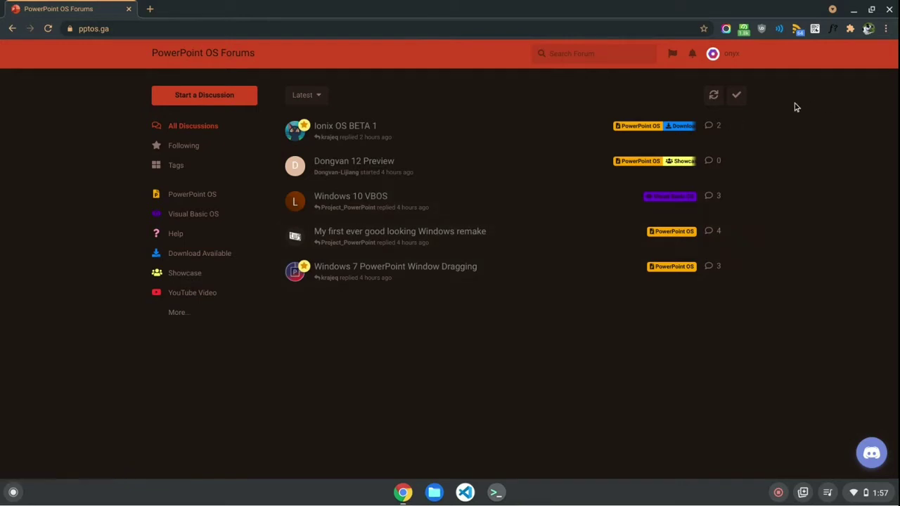
mouse_move(148, 199)
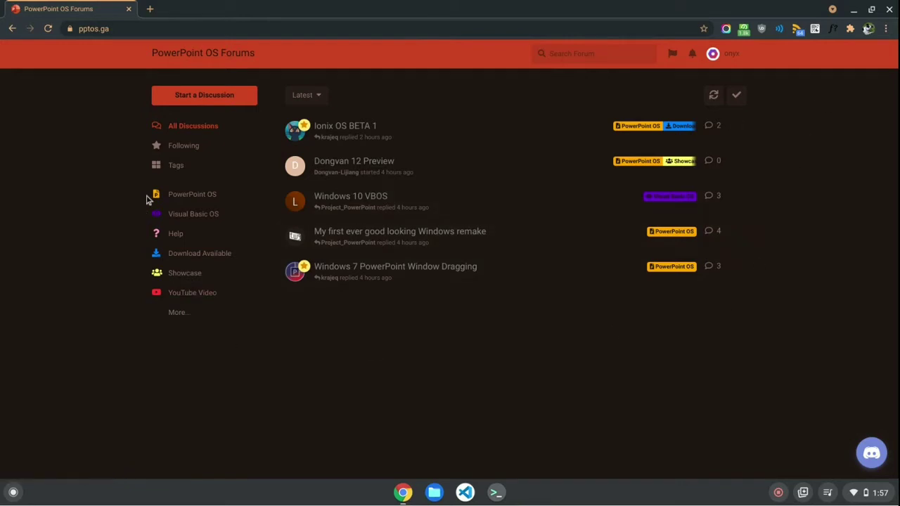
left_click(92, 29)
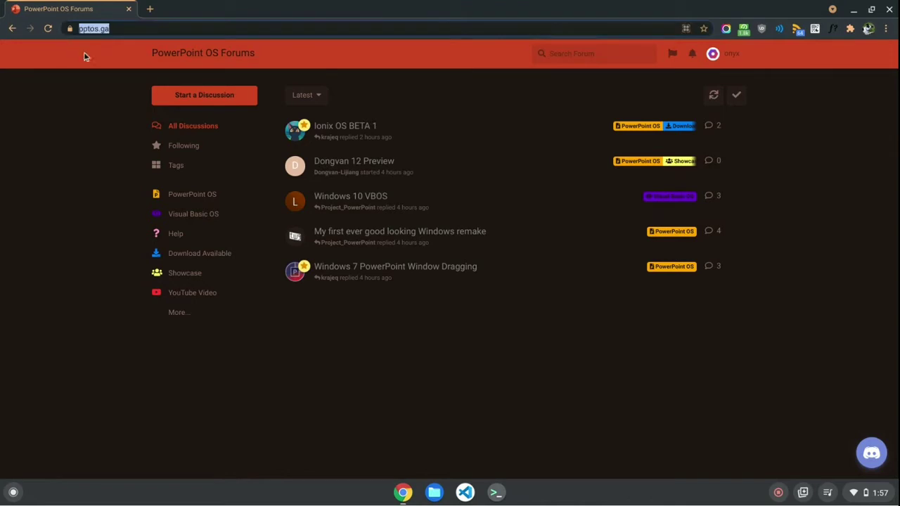
mouse_move(79, 49)
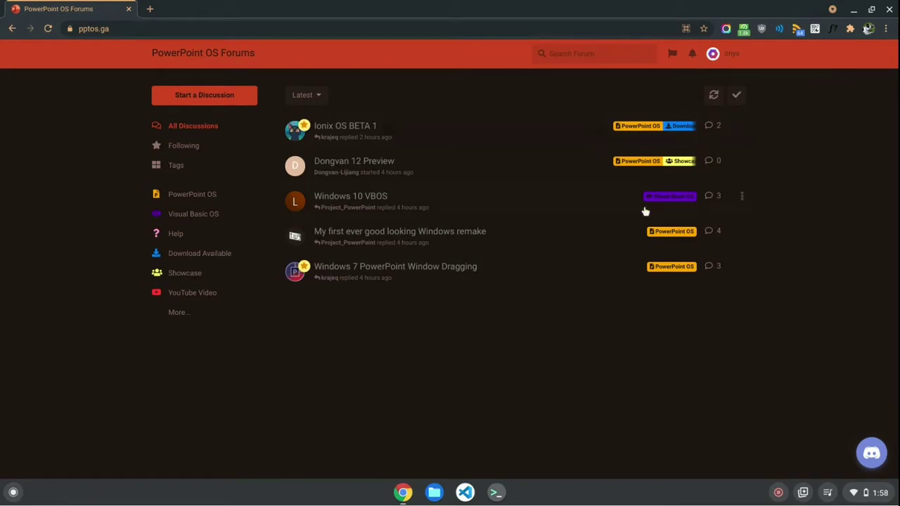
mouse_move(237, 274)
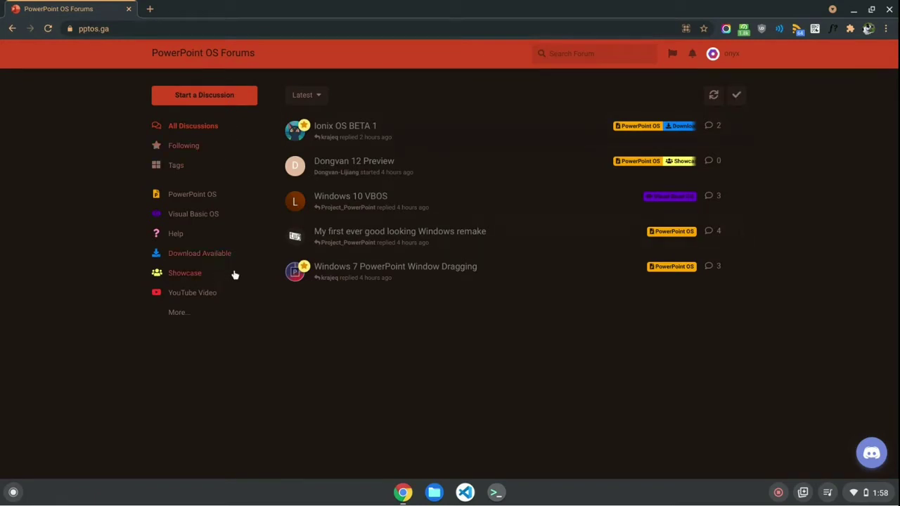
mouse_move(806, 169)
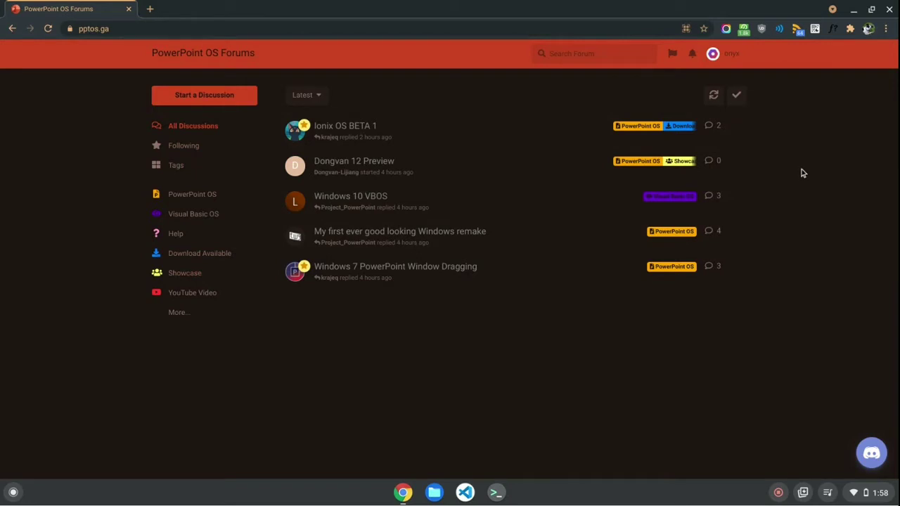
mouse_move(412, 441)
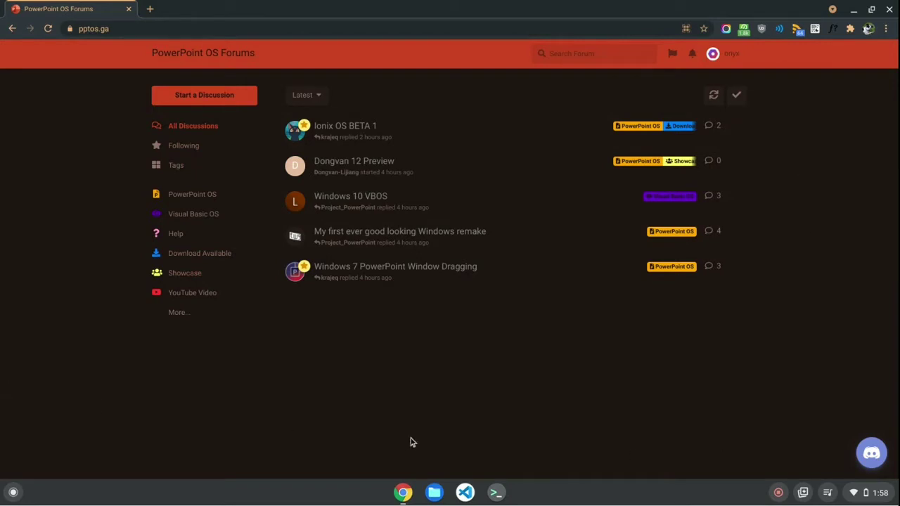
mouse_move(335, 352)
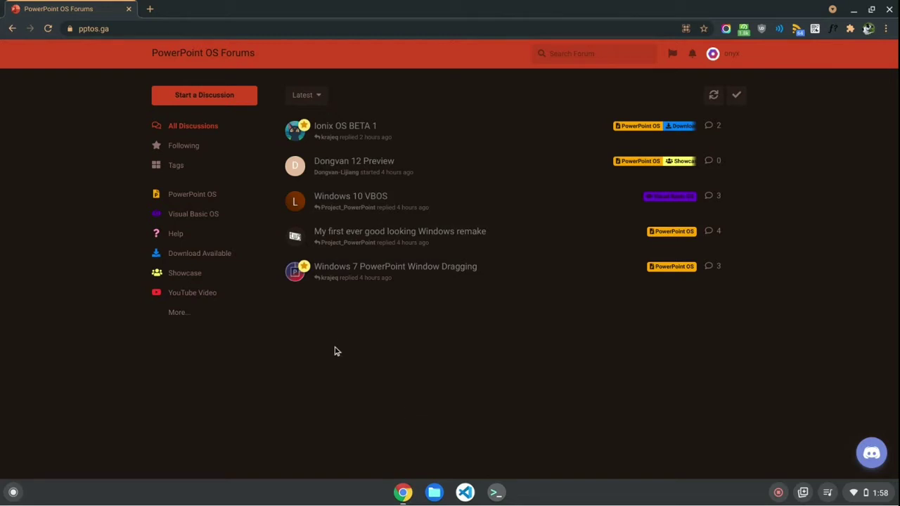
mouse_move(345, 335)
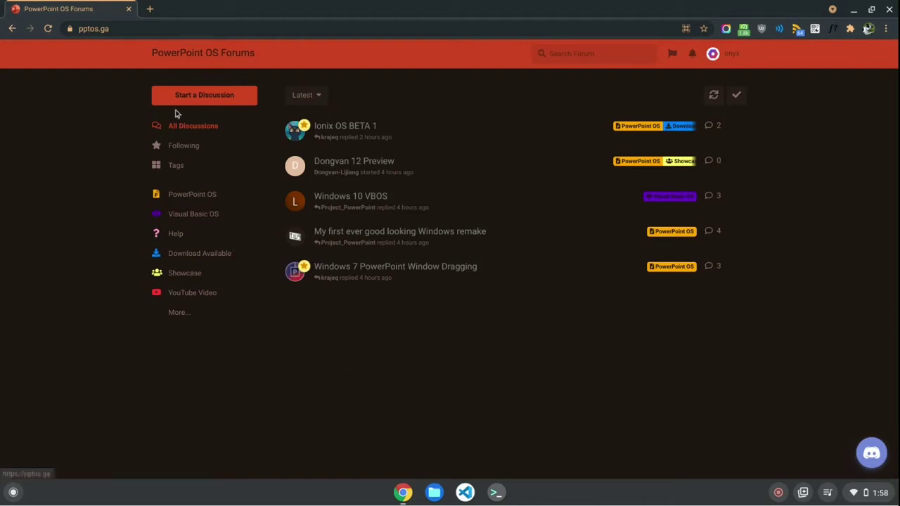
Start a new discussion and tag it PowerPoint OS and Download Available
left_click(204, 96)
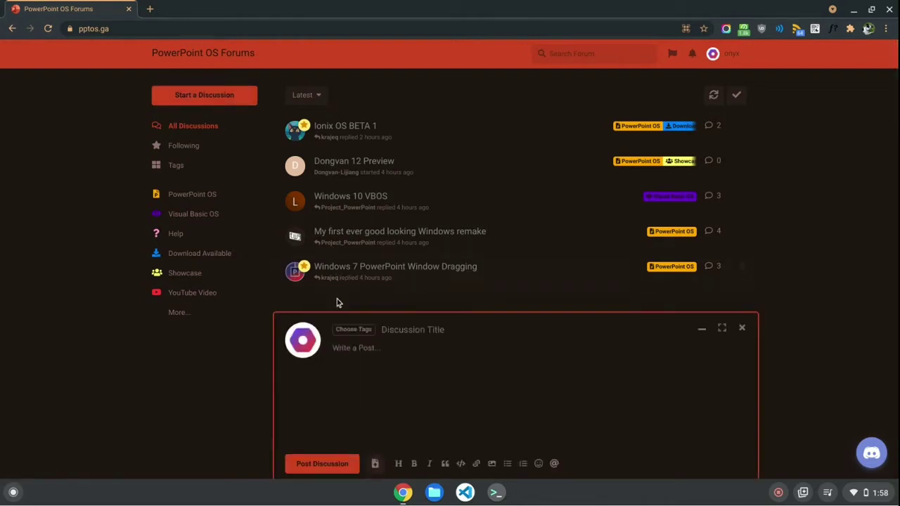
left_click(353, 329)
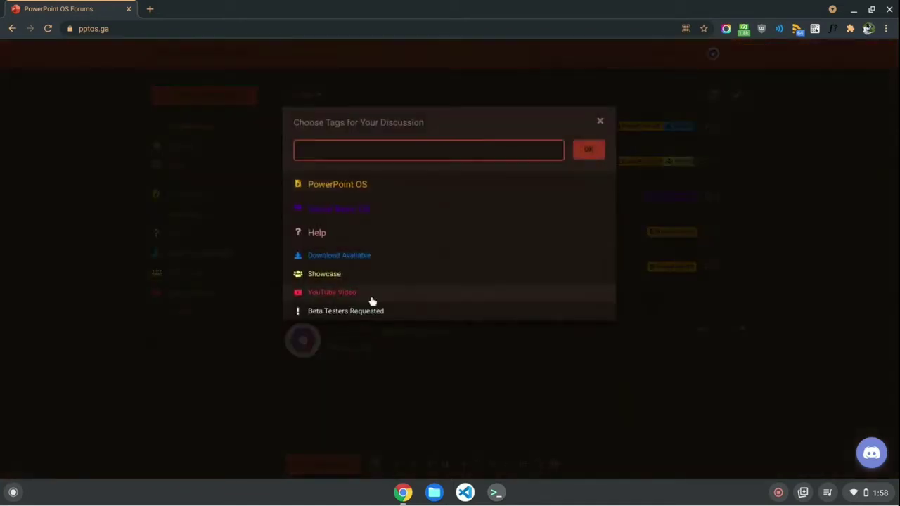
mouse_move(338, 184)
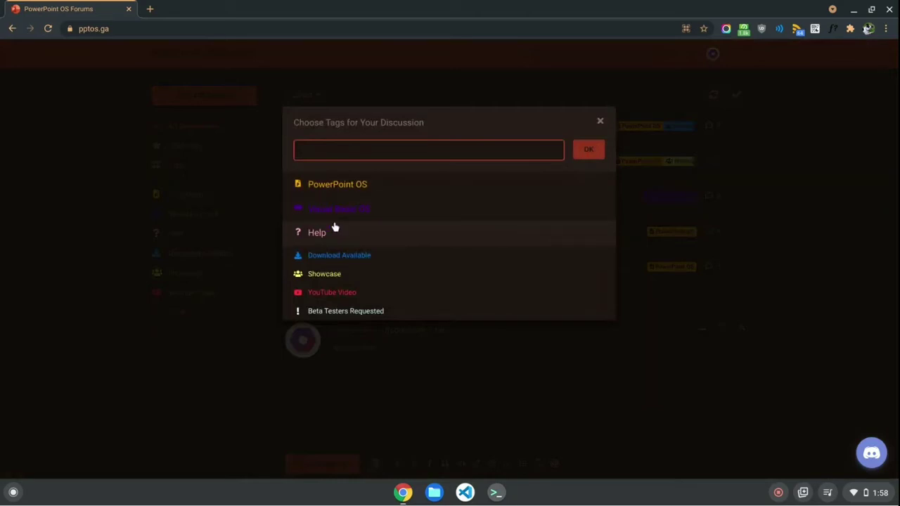
mouse_move(327, 256)
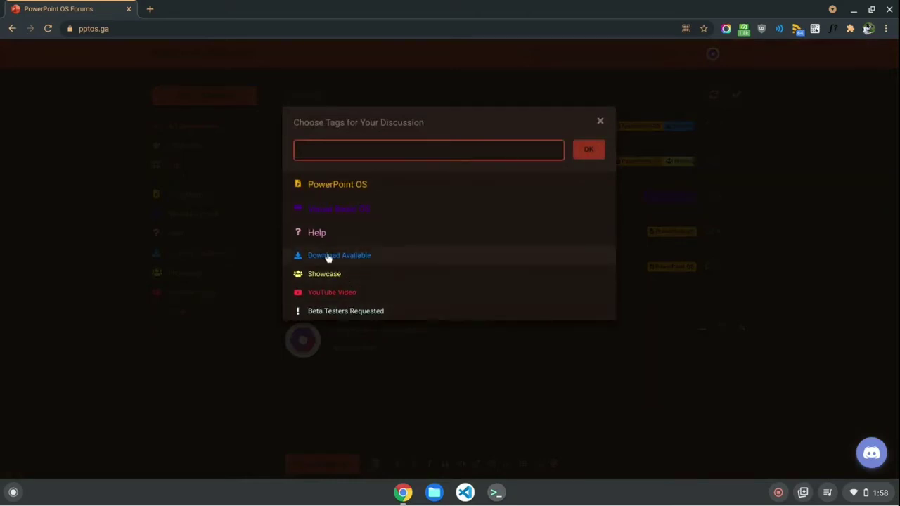
mouse_move(330, 267)
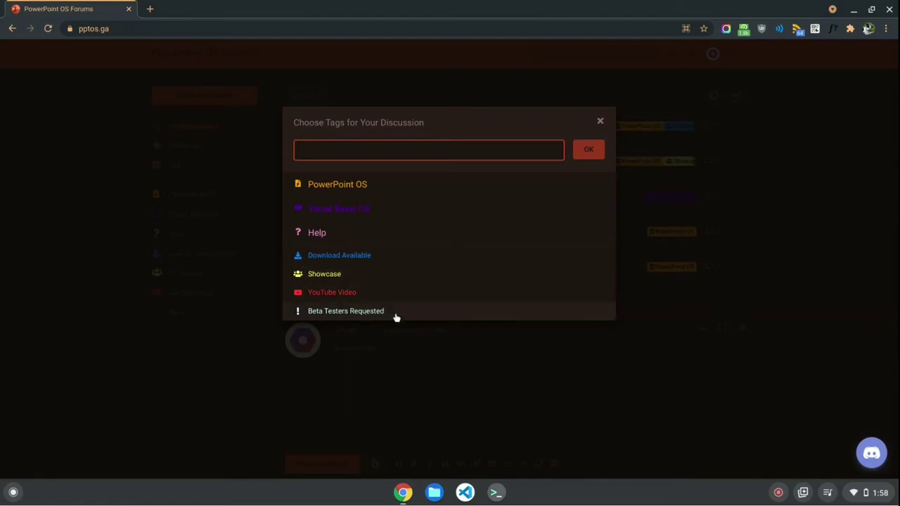
mouse_move(322, 192)
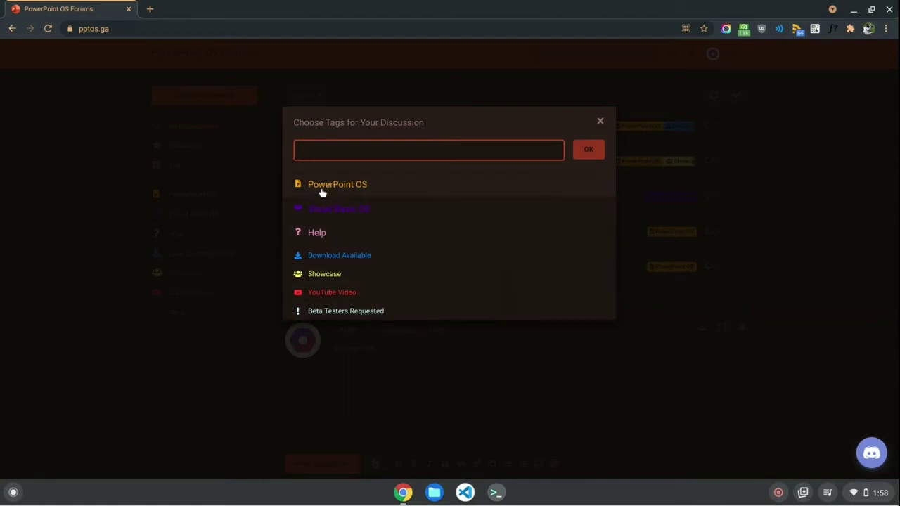
left_click(337, 184)
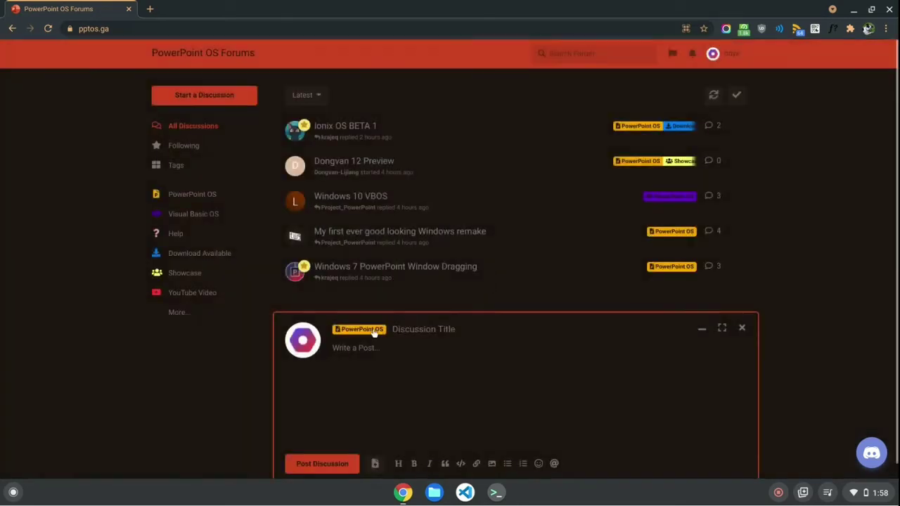
left_click(359, 329)
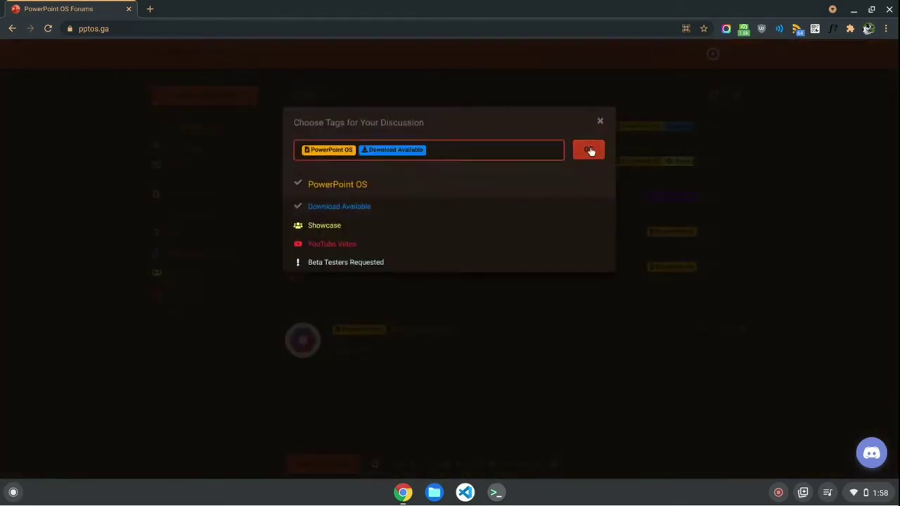
left_click(588, 149)
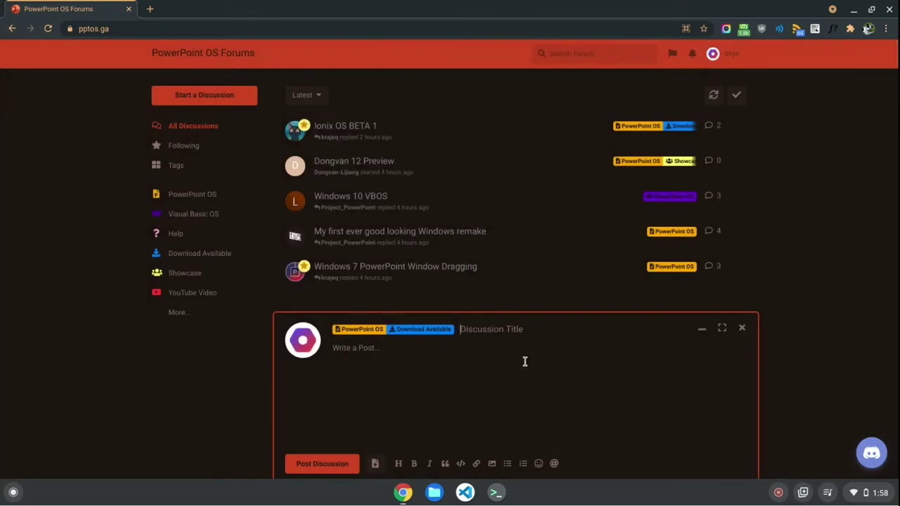
Title the draft TestingOS and write the intro about testing Markdown and BBCode on the OS Forum
type("TestingOS")
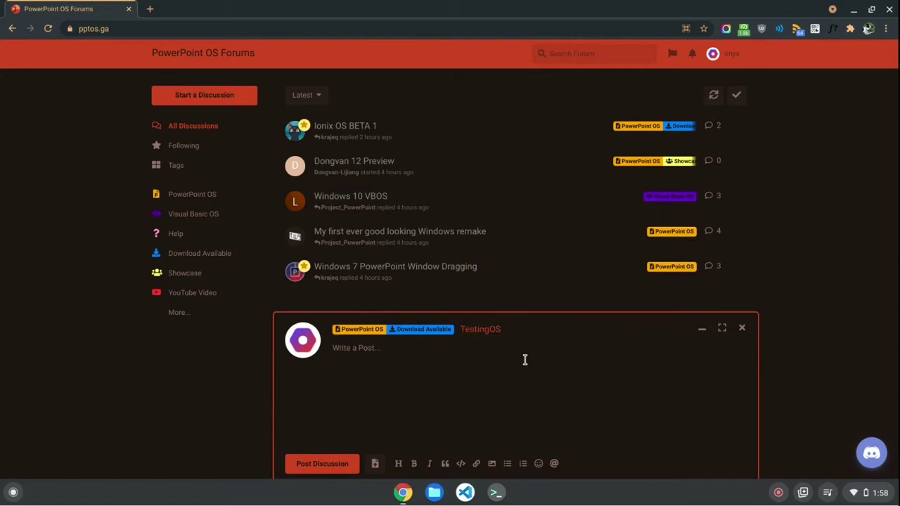
type("This is a test")
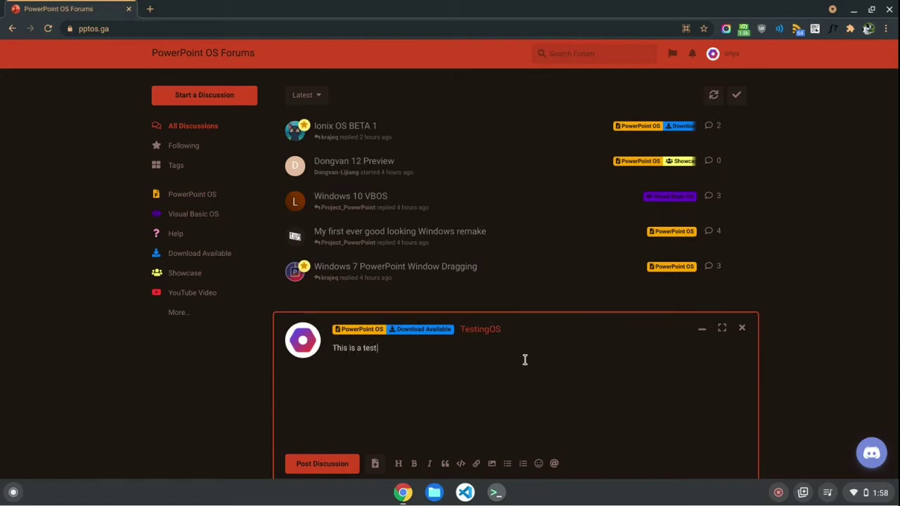
type("thread")
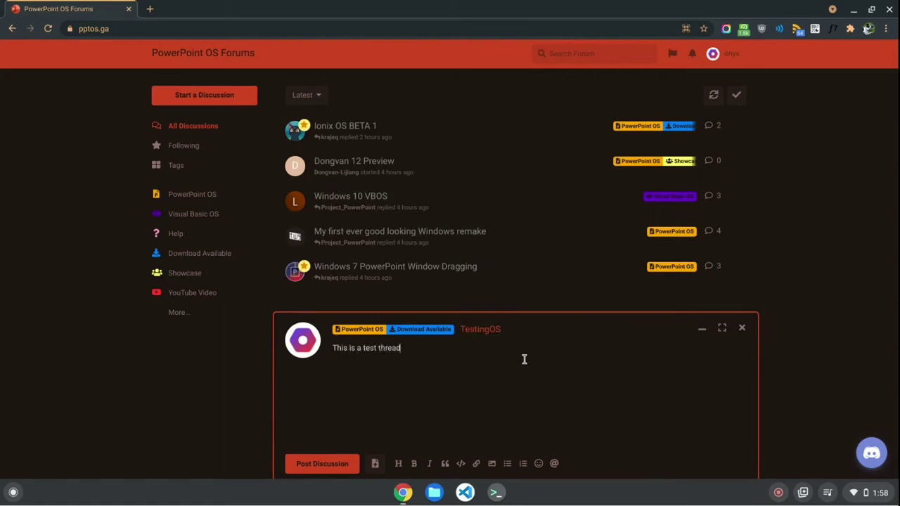
type(", to demonstrate")
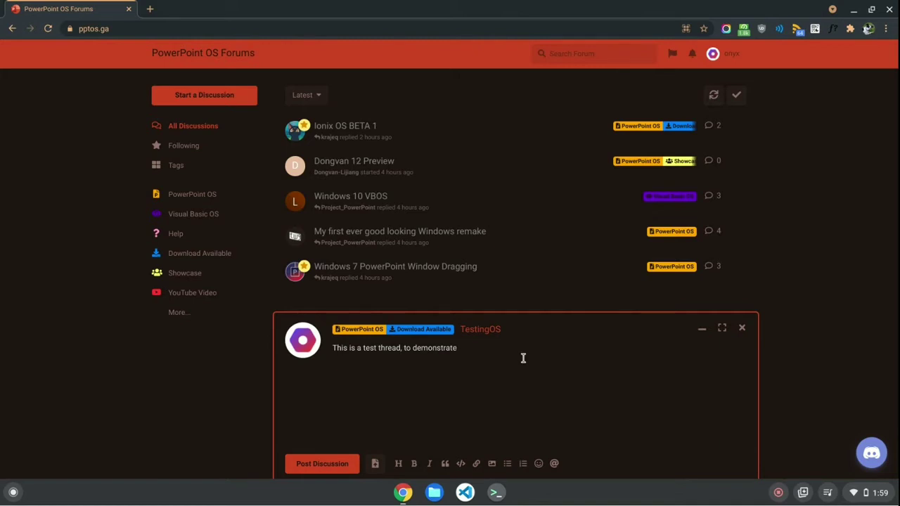
type("the q")
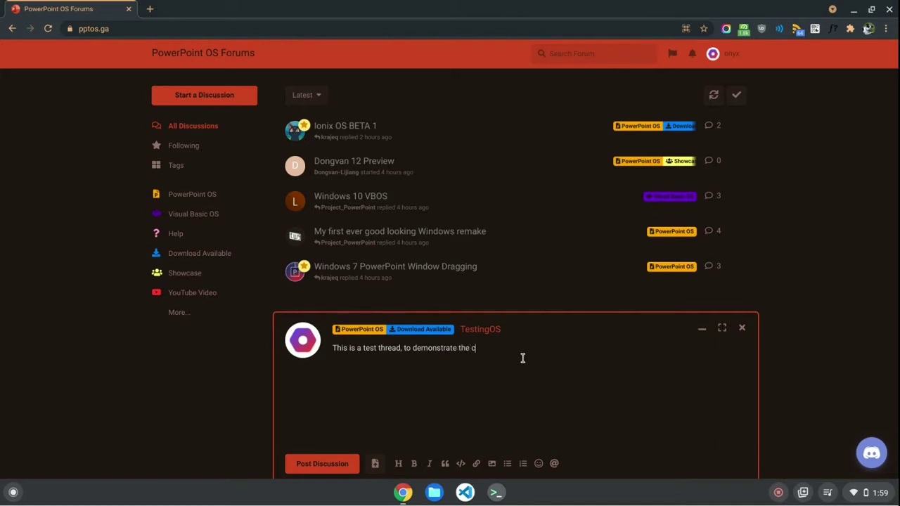
type("apabilited")
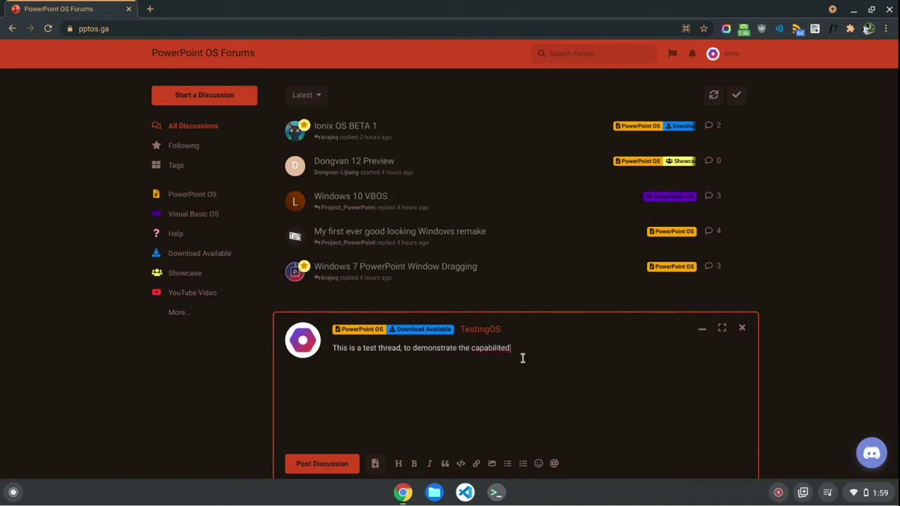
type("of")
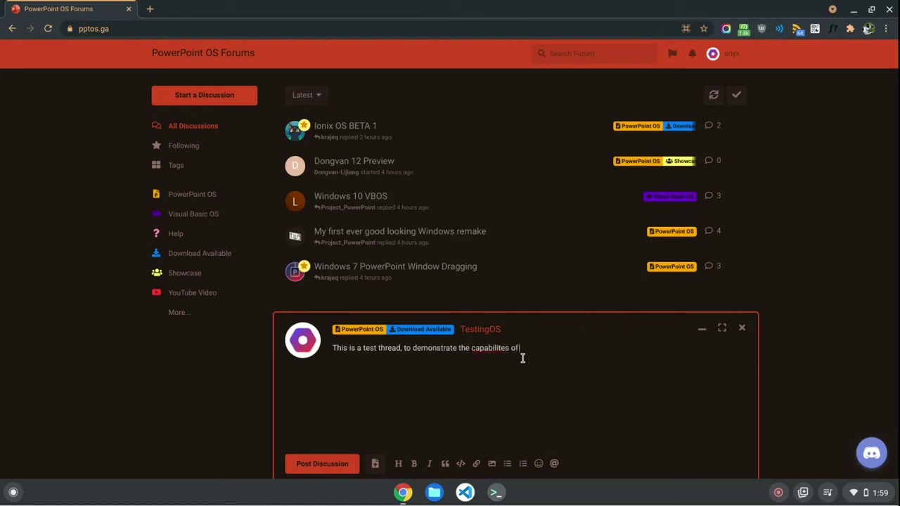
type("Markdown and BB")
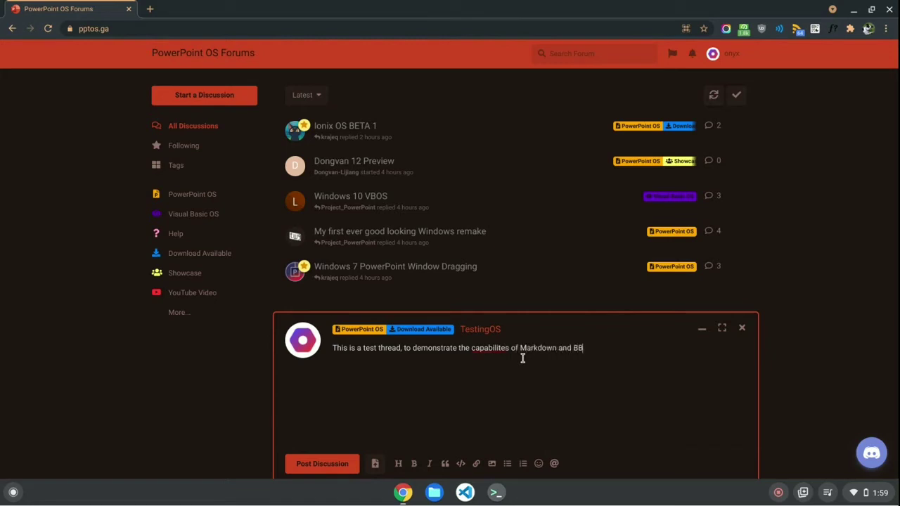
type("Code on PowerPoint")
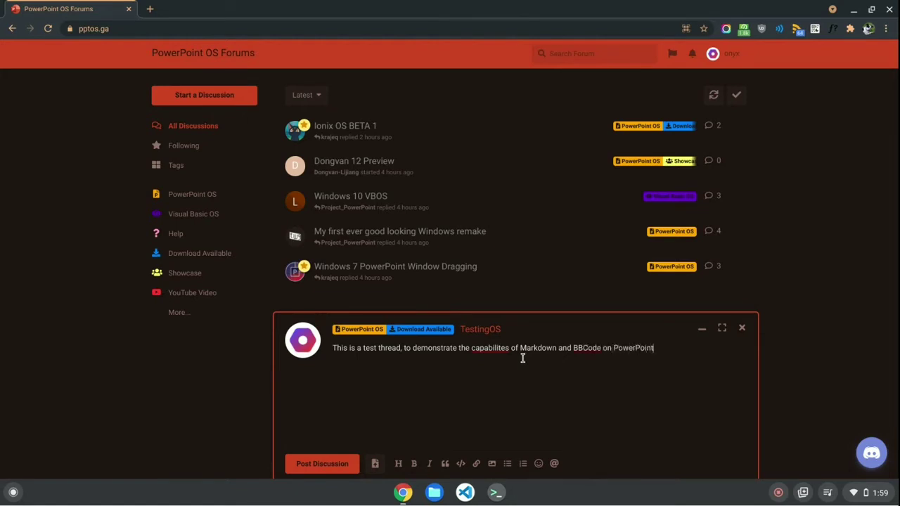
type("OS Forum")
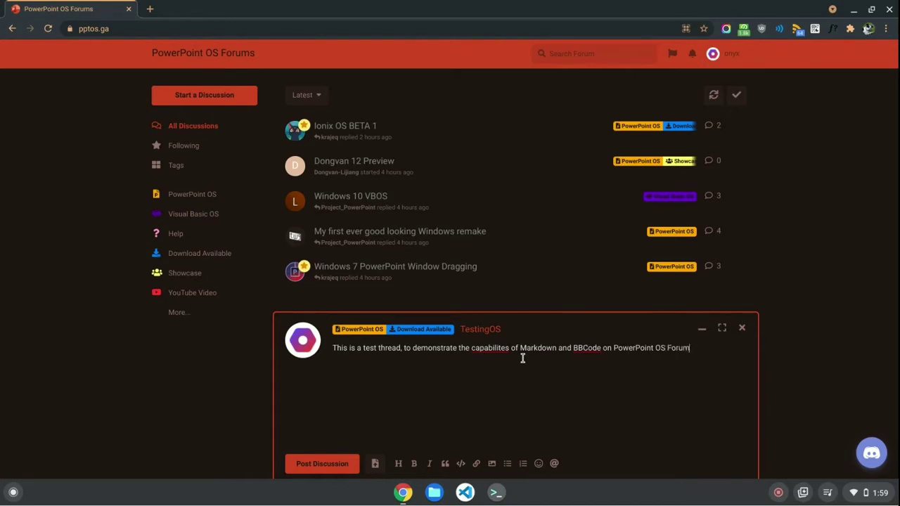
Correct the misspelled word to 'capabilities' via the spelling suggestion
right_click(489, 347)
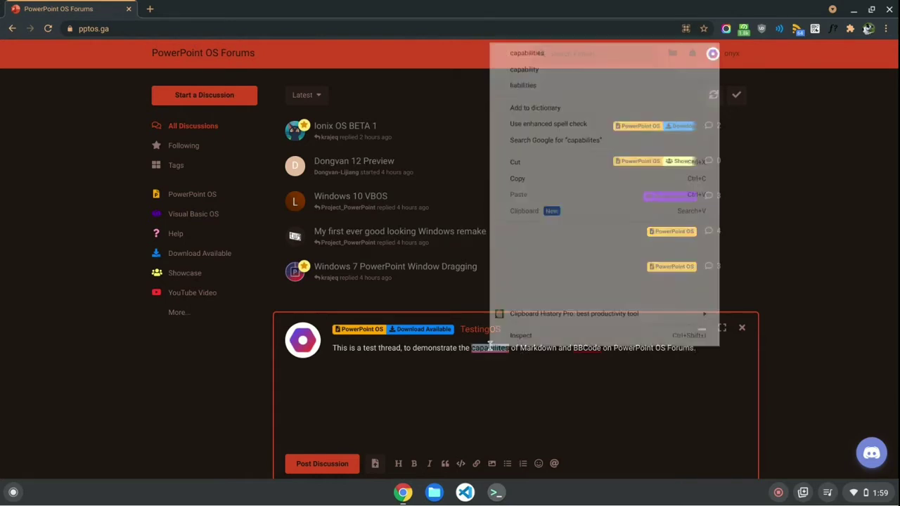
left_click(519, 144)
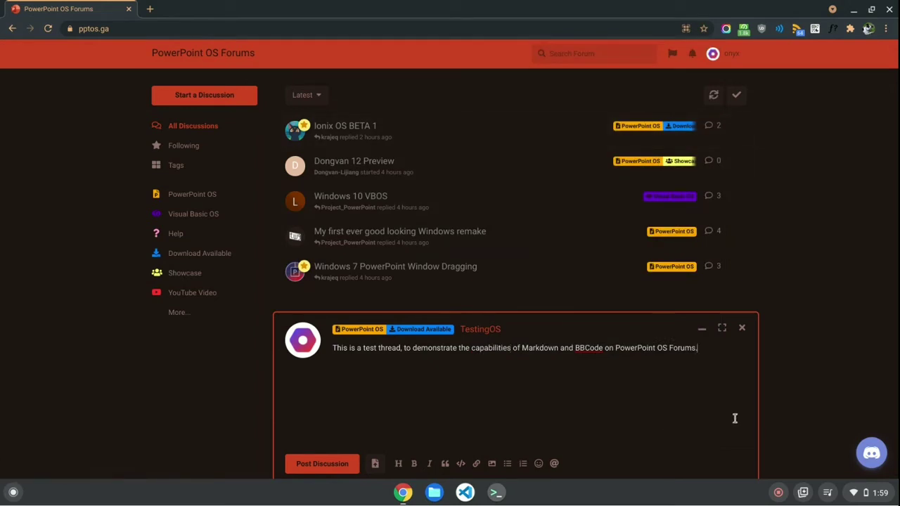
mouse_move(589, 374)
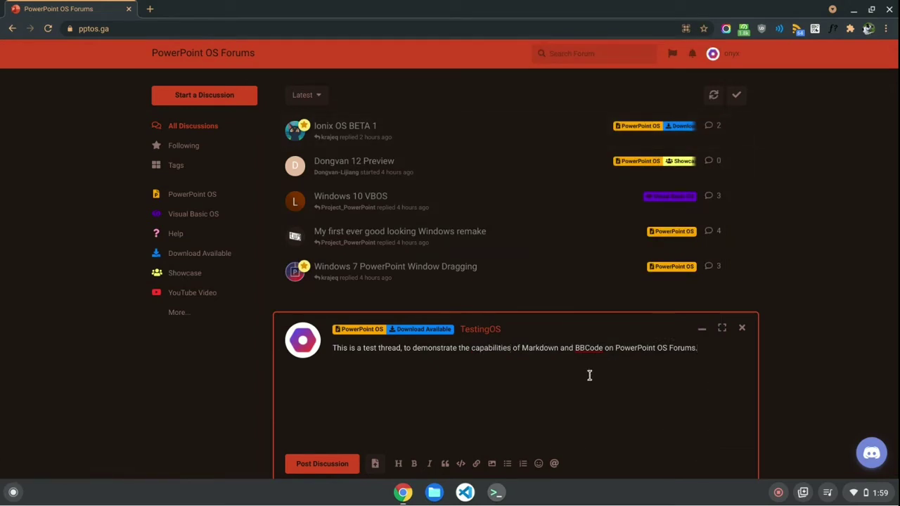
mouse_move(398, 464)
type("# Header Text")
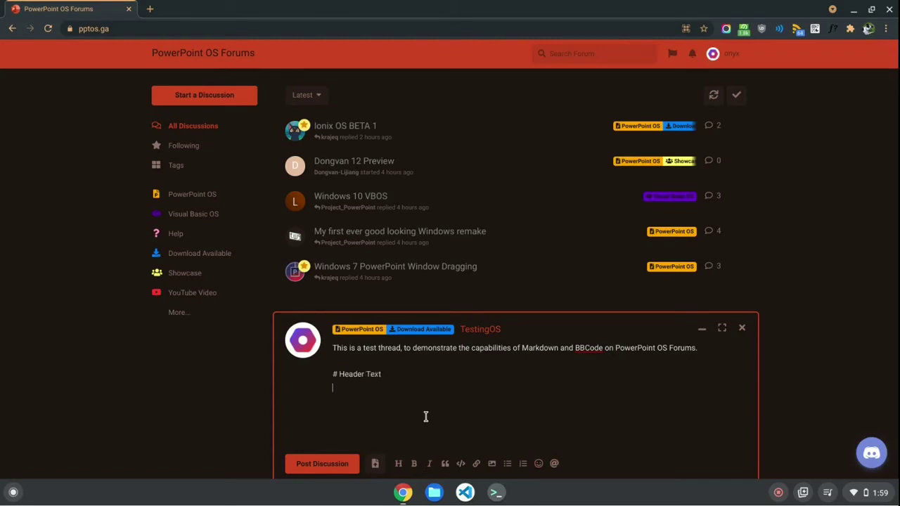
Add header lines '# Header Text', '## More Header' and '### Header' below the intro
type("###")
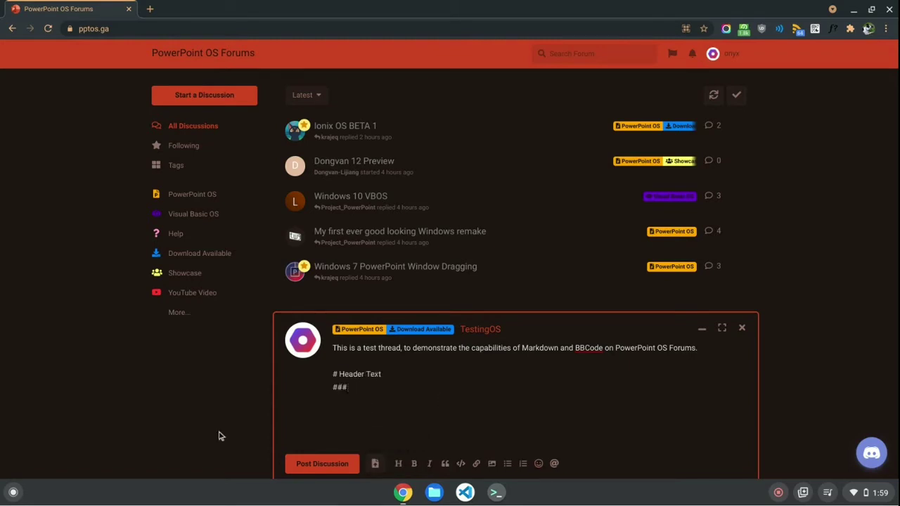
key("Backspace")
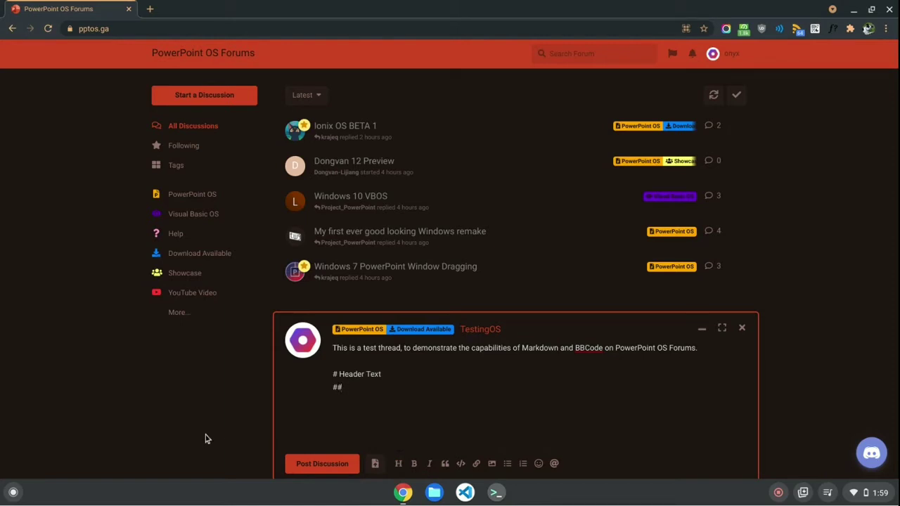
type("More Header")
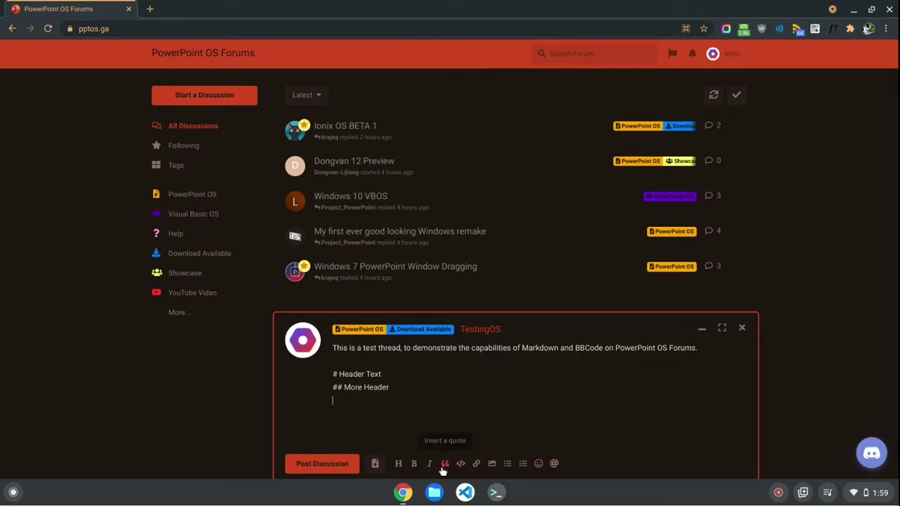
type("###")
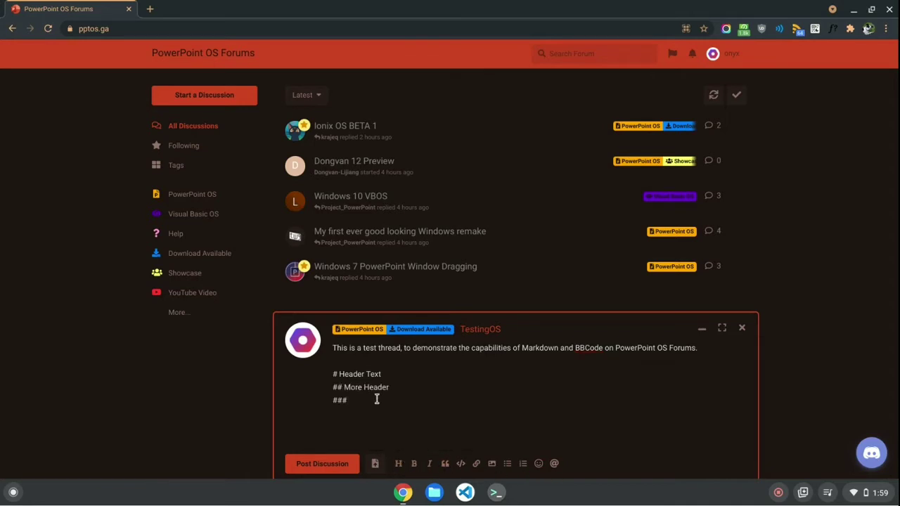
type("Header")
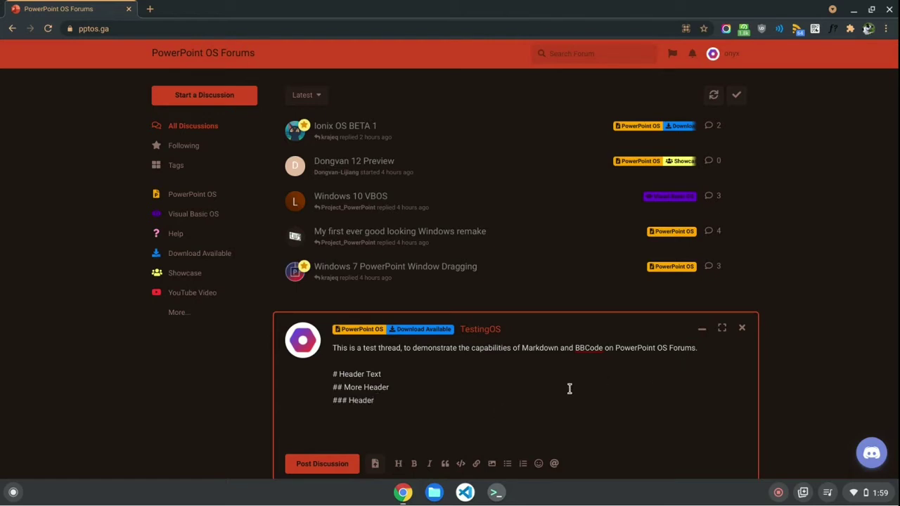
mouse_move(722, 329)
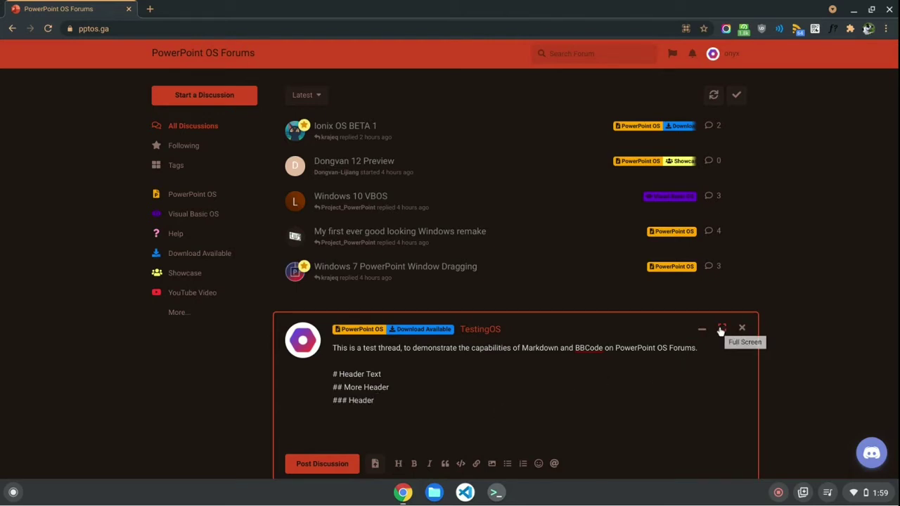
In full-screen composer, make the third header 'Last Header' and add '_**Bold Italicized text**_'
left_click(721, 329)
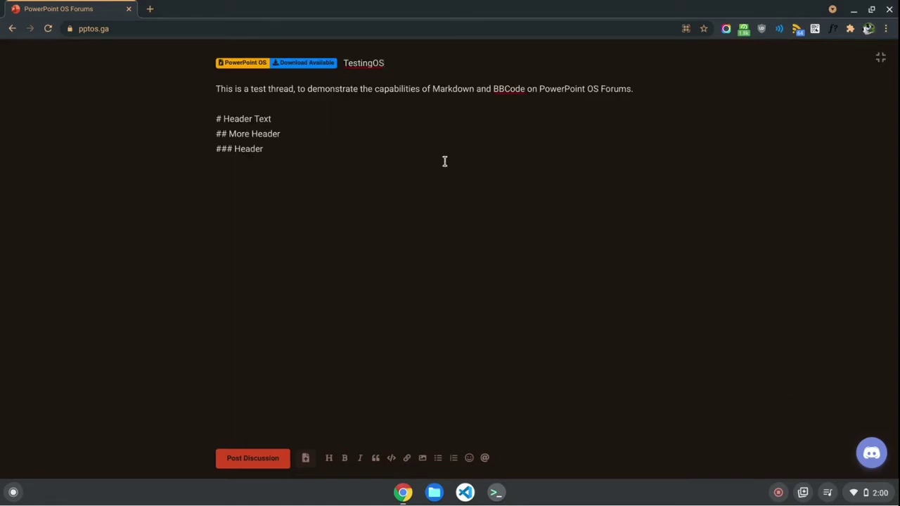
left_click(266, 149)
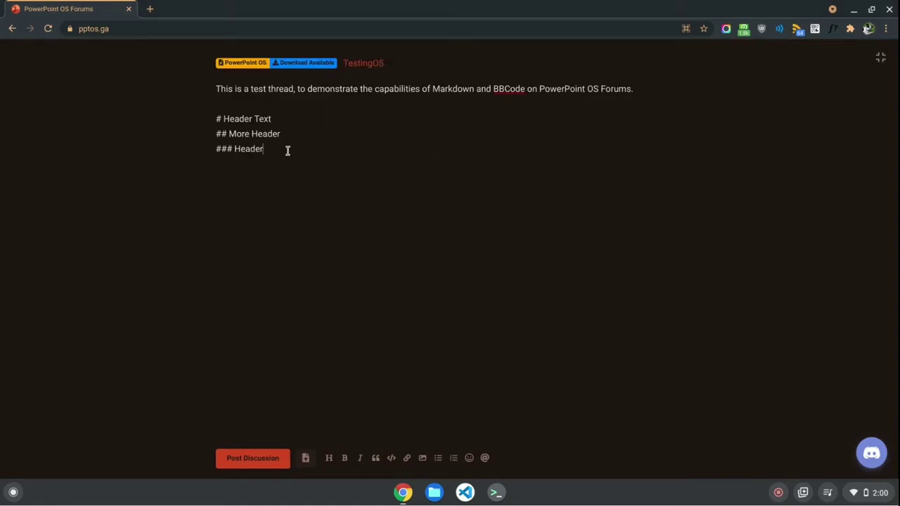
type("Last")
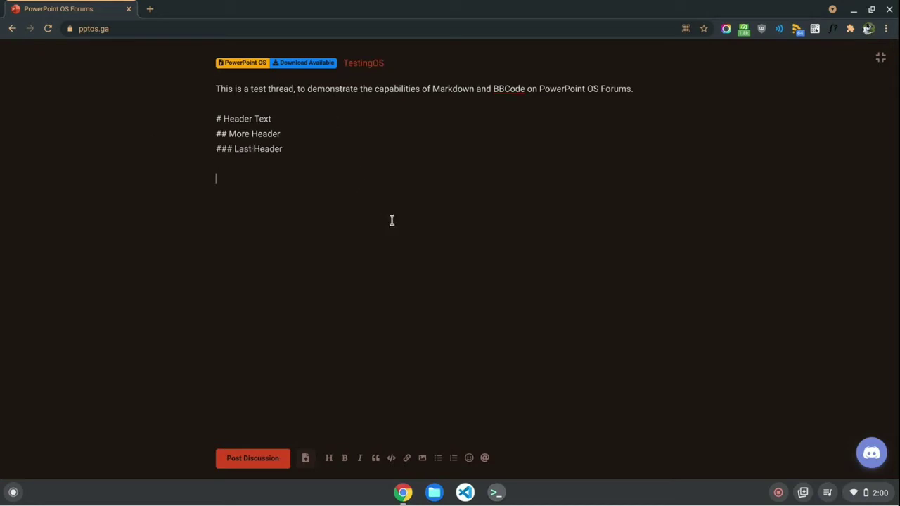
mouse_move(376, 458)
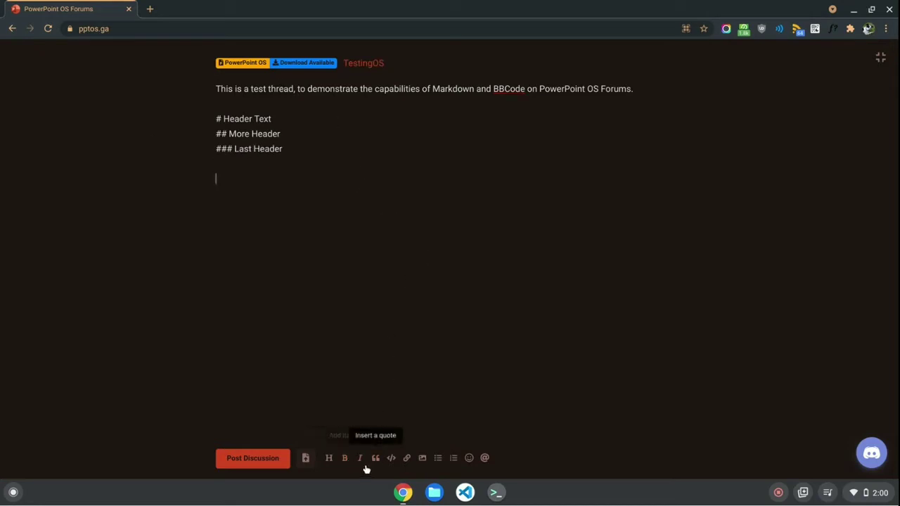
mouse_move(344, 458)
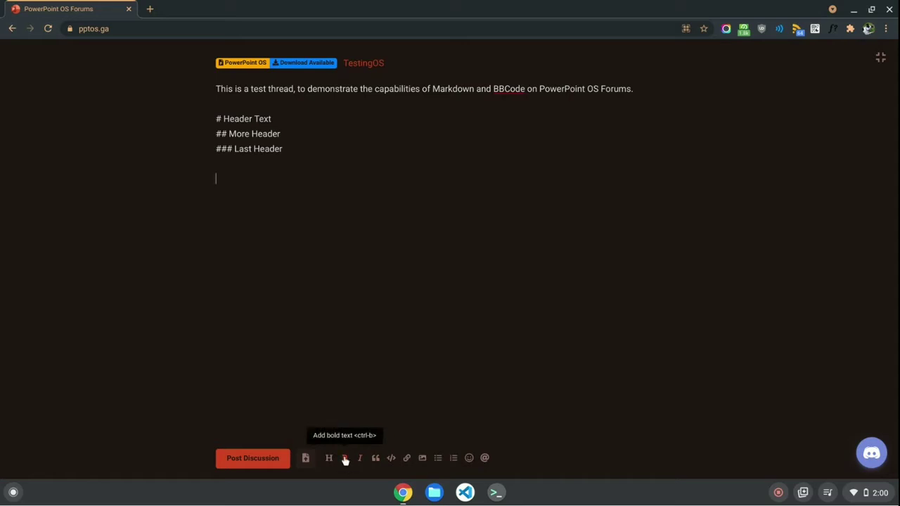
mouse_move(309, 311)
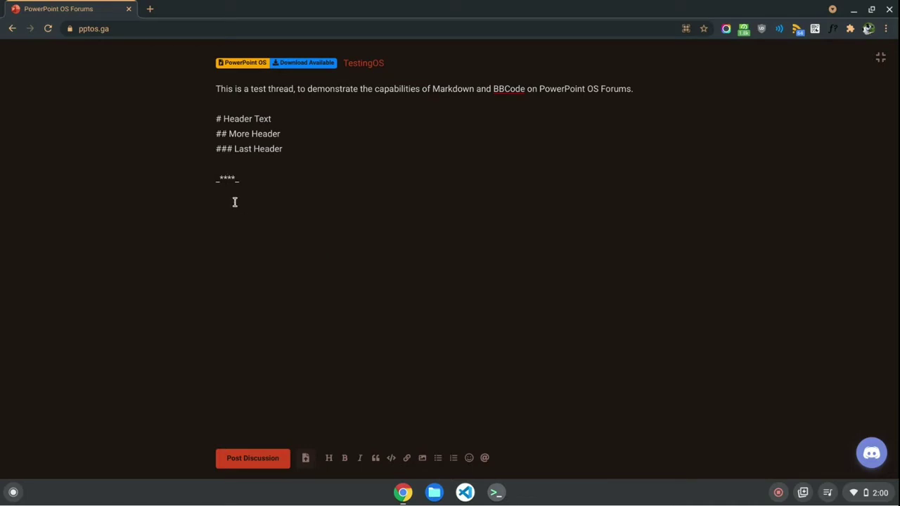
mouse_move(214, 182)
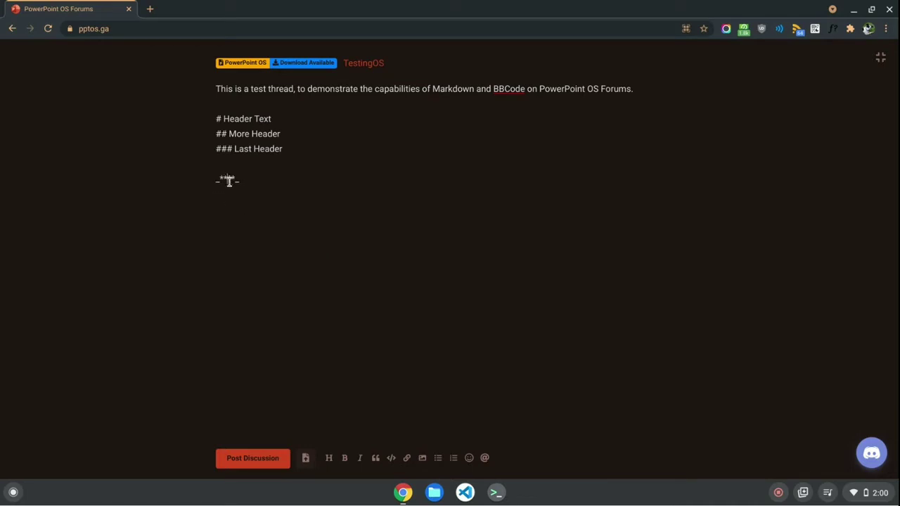
type("Bold Ital")
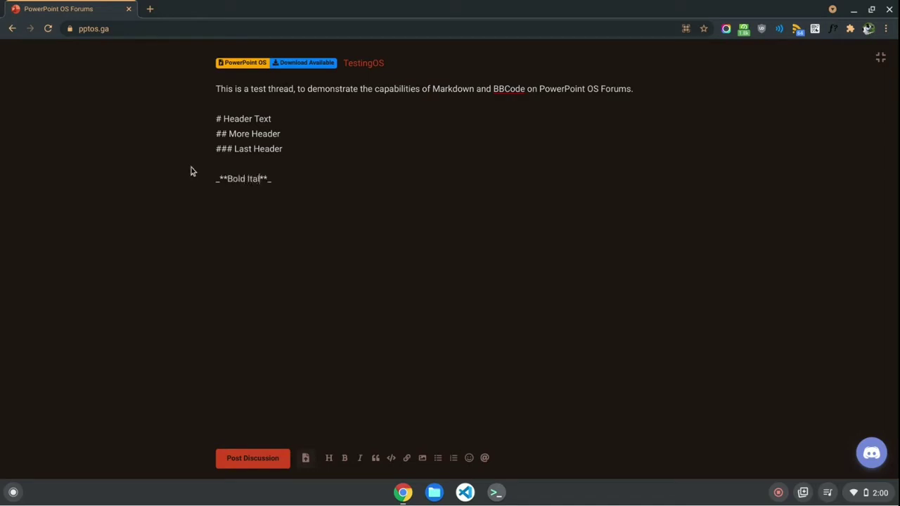
type("cized text")
type(">")
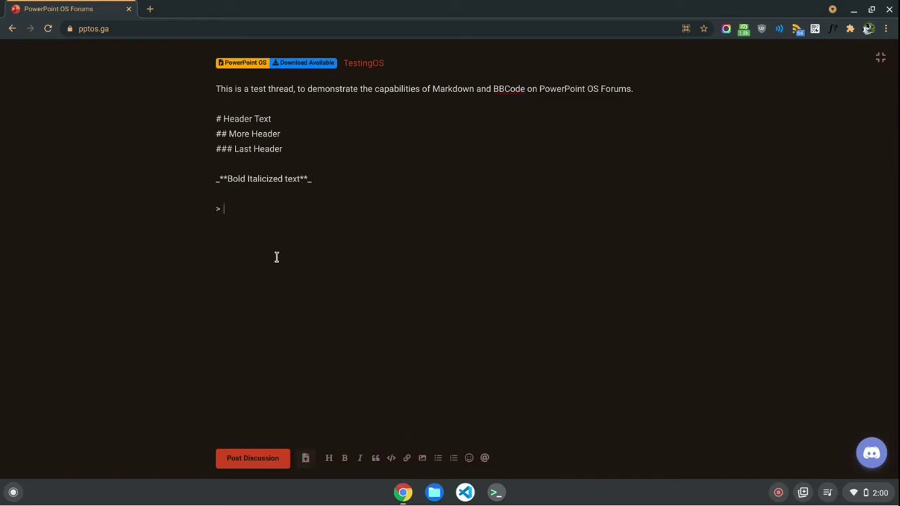
Add the quote line '> This is a quote block.' below the bold italic text
type("This is a q")
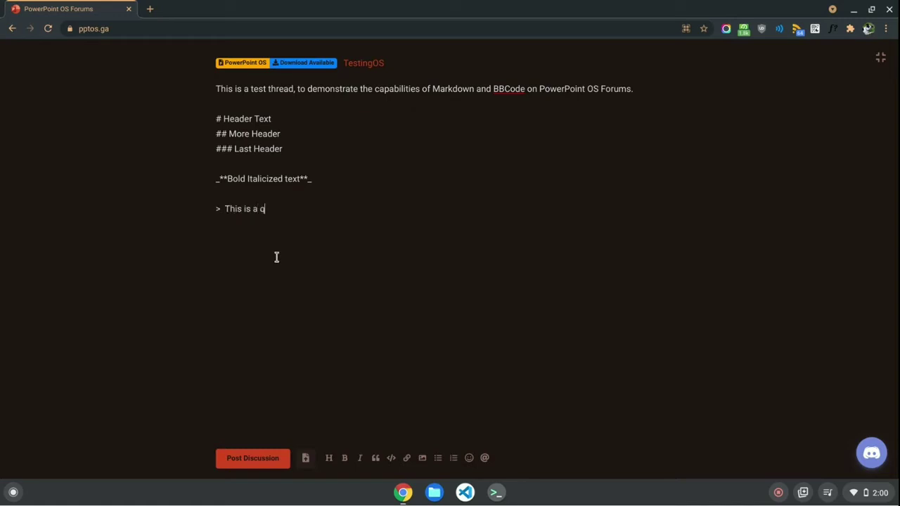
type("uote block.")
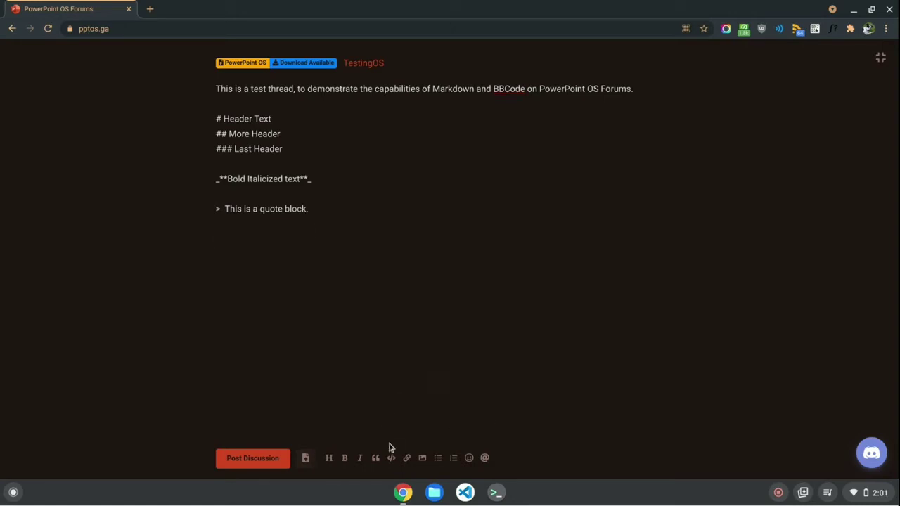
mouse_move(390, 459)
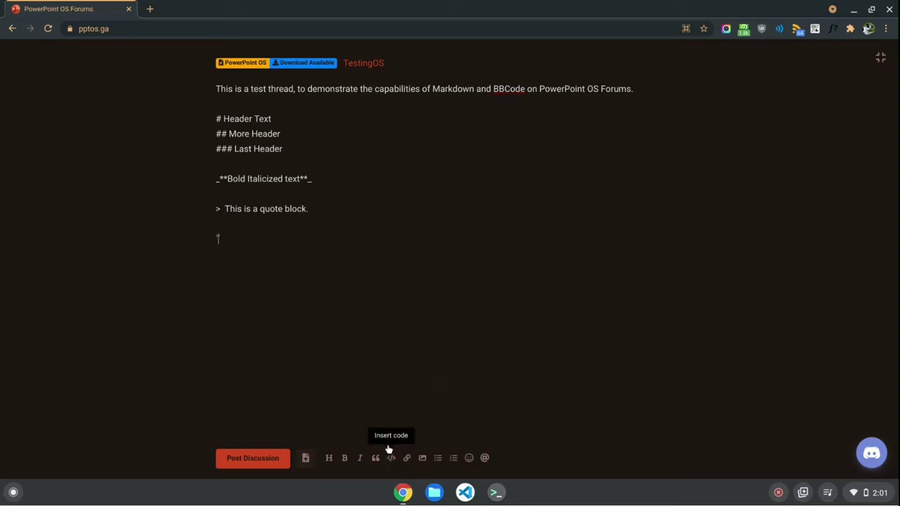
mouse_move(315, 266)
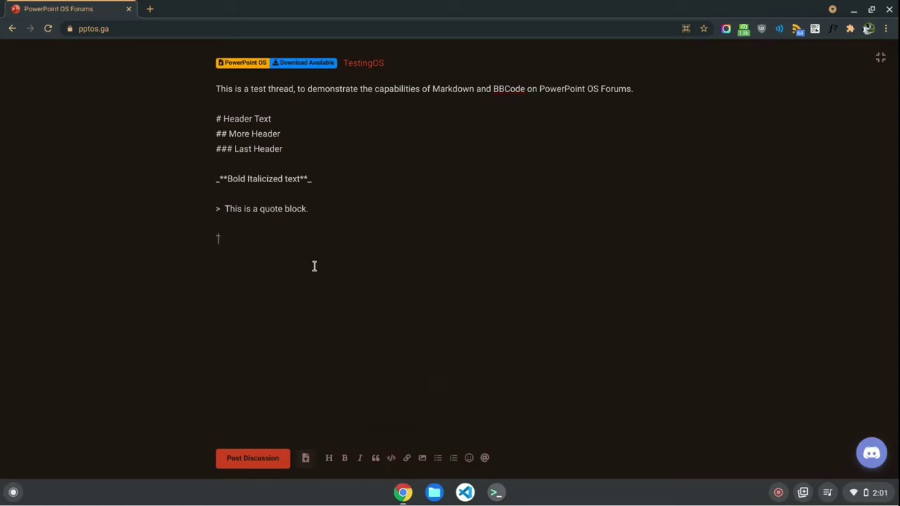
mouse_move(300, 274)
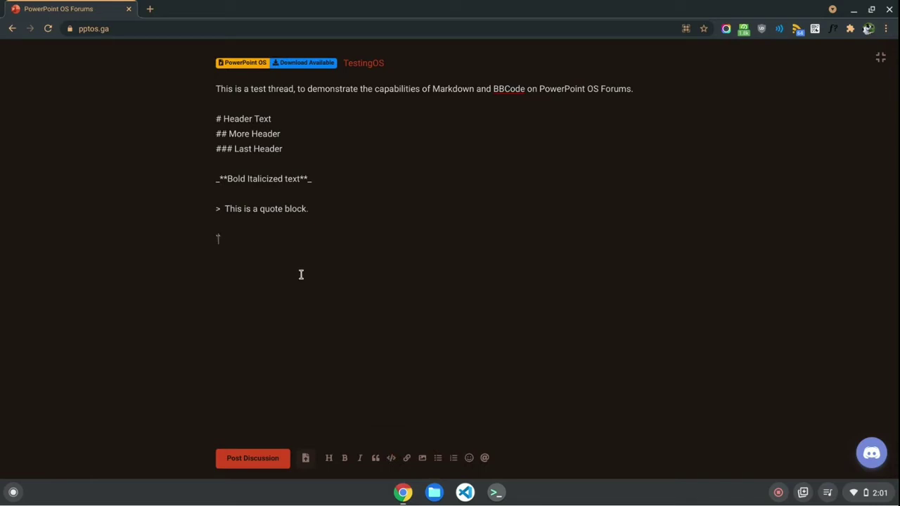
Add a backtick-wrapped inline code line reading 'This is a code inline block.'
type("`This is a c")
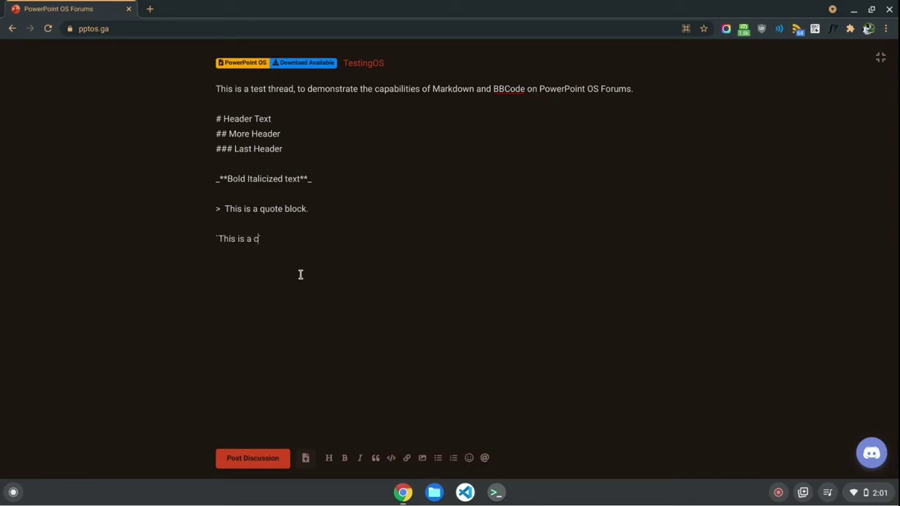
type("ode block")
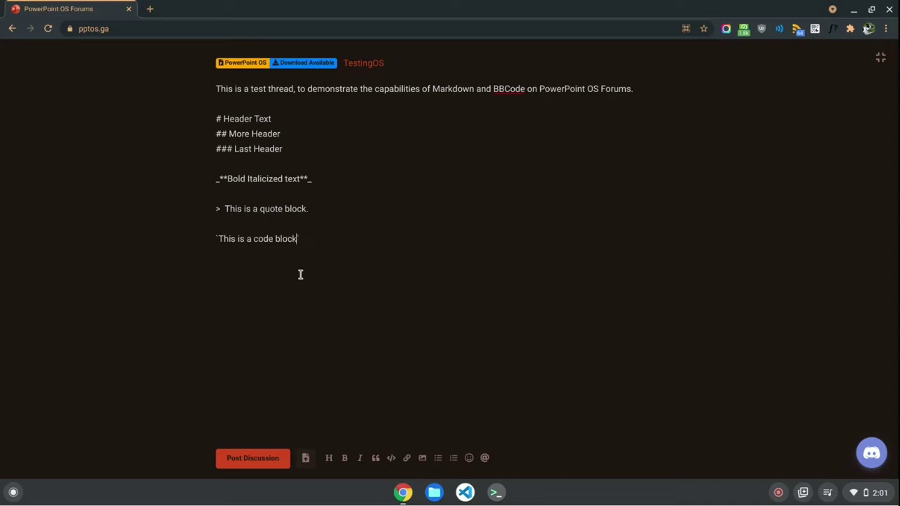
type("inline`")
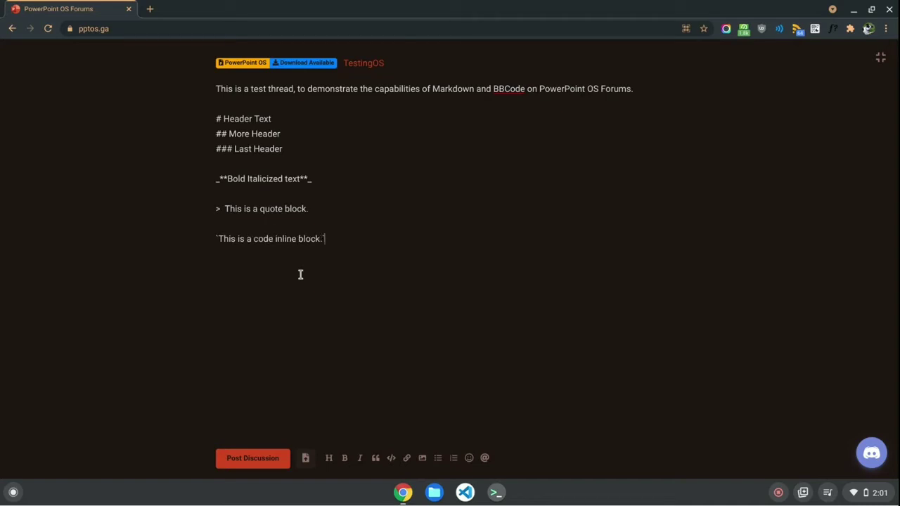
mouse_move(385, 245)
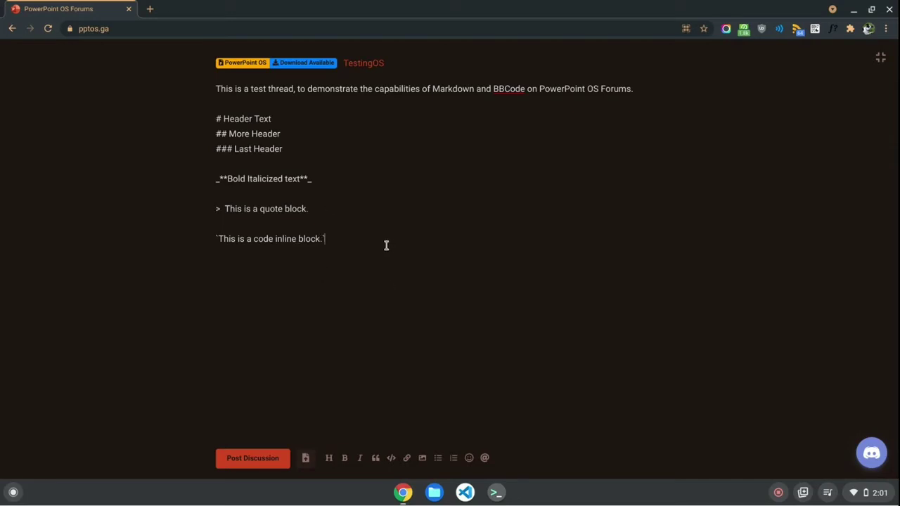
mouse_move(374, 283)
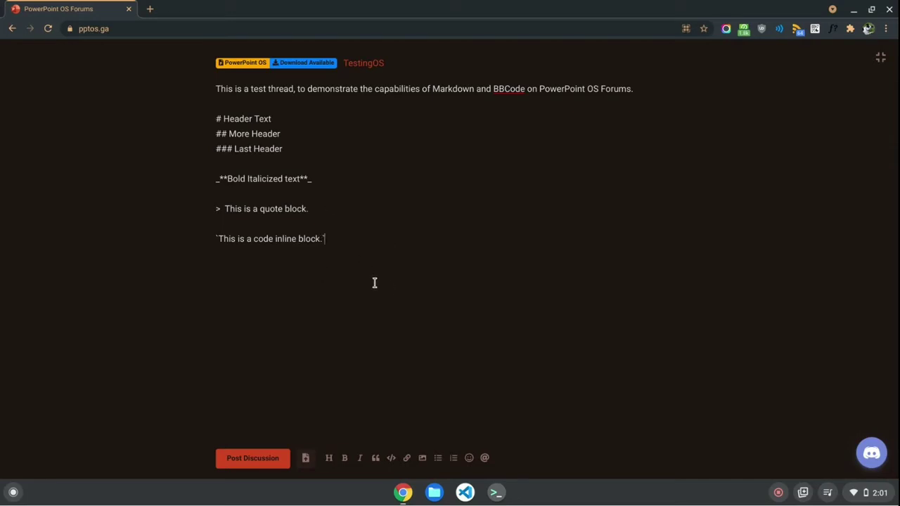
mouse_move(218, 238)
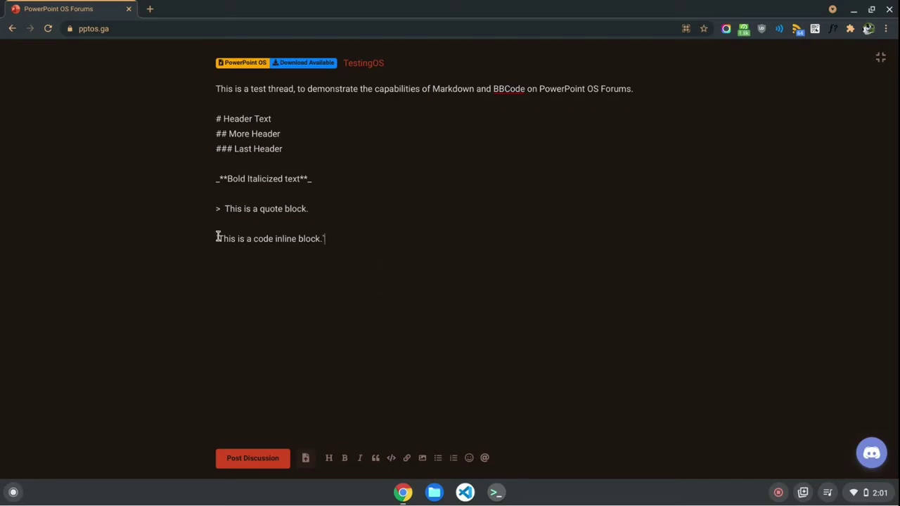
mouse_move(354, 288)
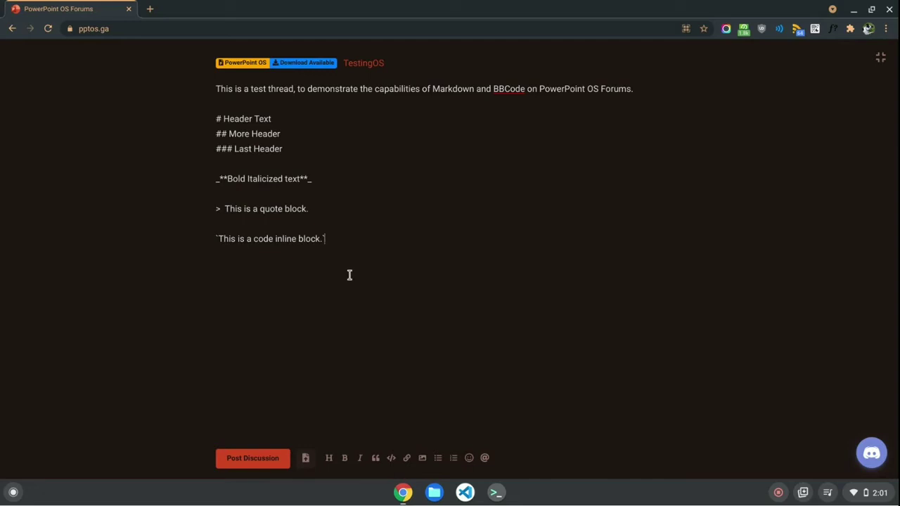
mouse_move(346, 266)
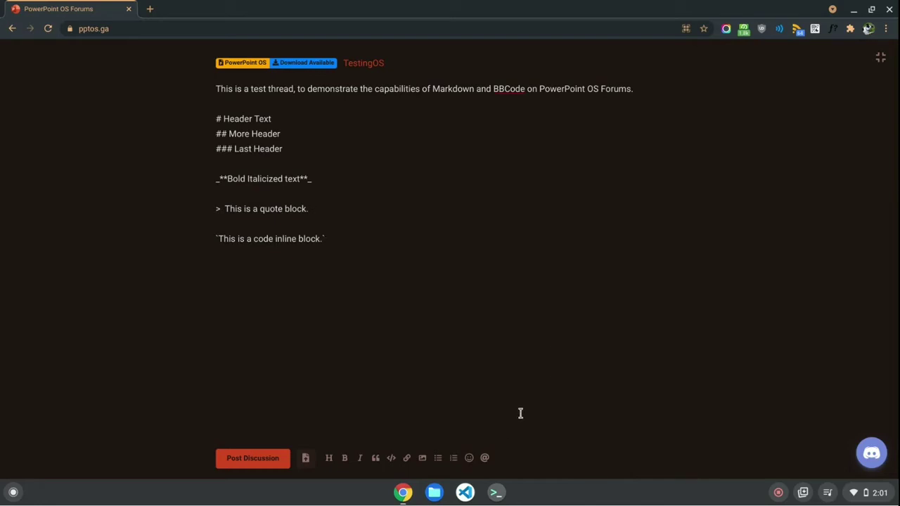
mouse_move(490, 453)
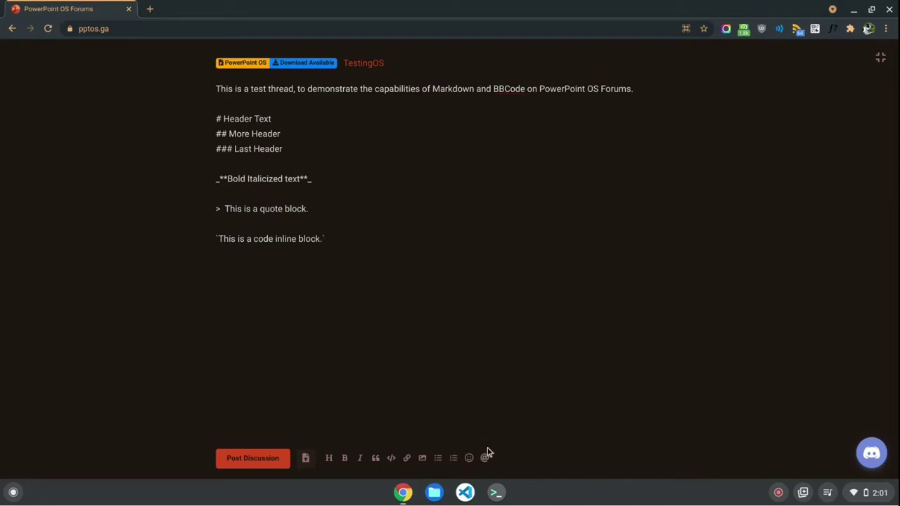
mouse_move(406, 459)
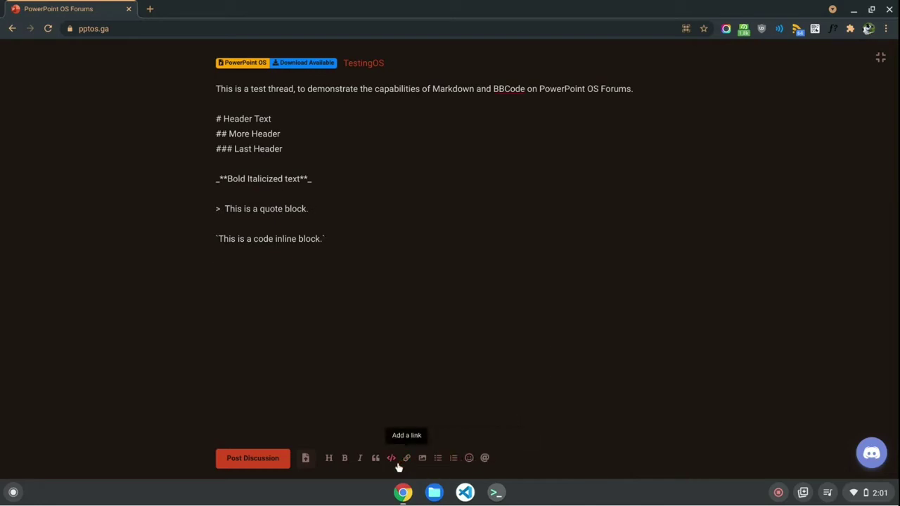
left_click(406, 458)
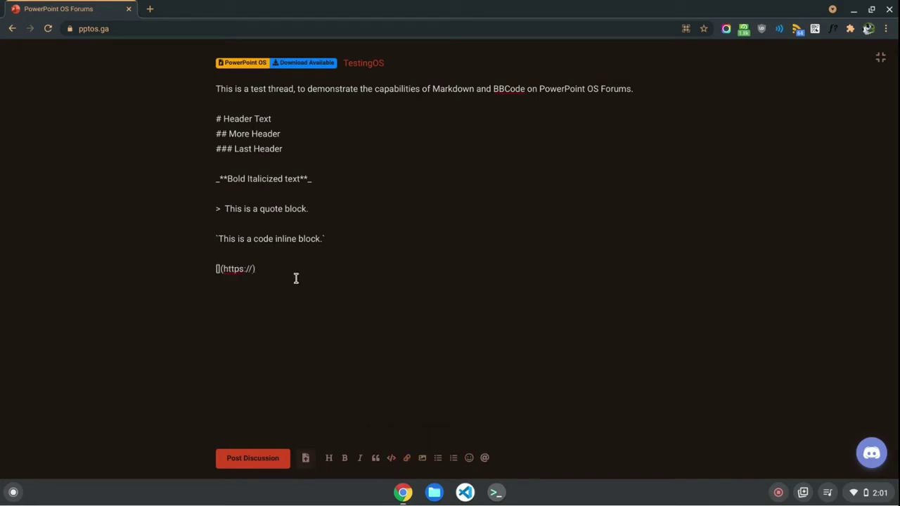
mouse_move(270, 274)
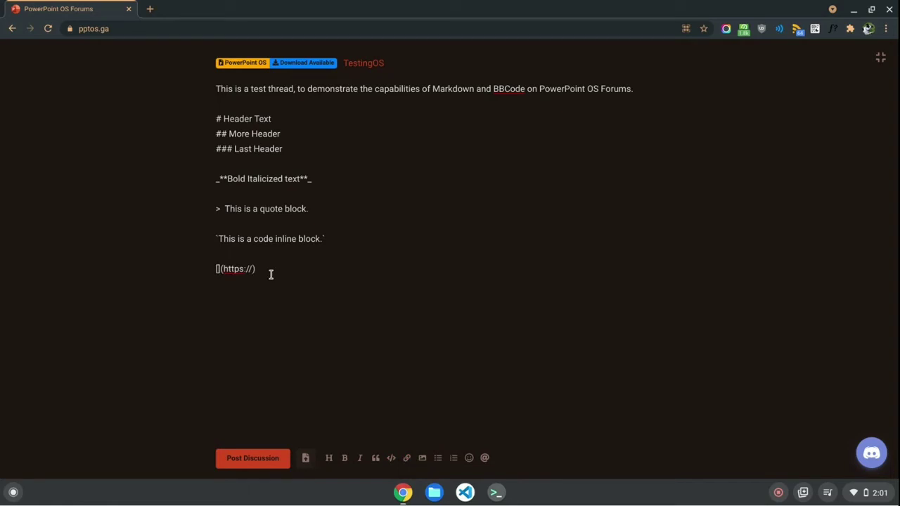
mouse_move(249, 260)
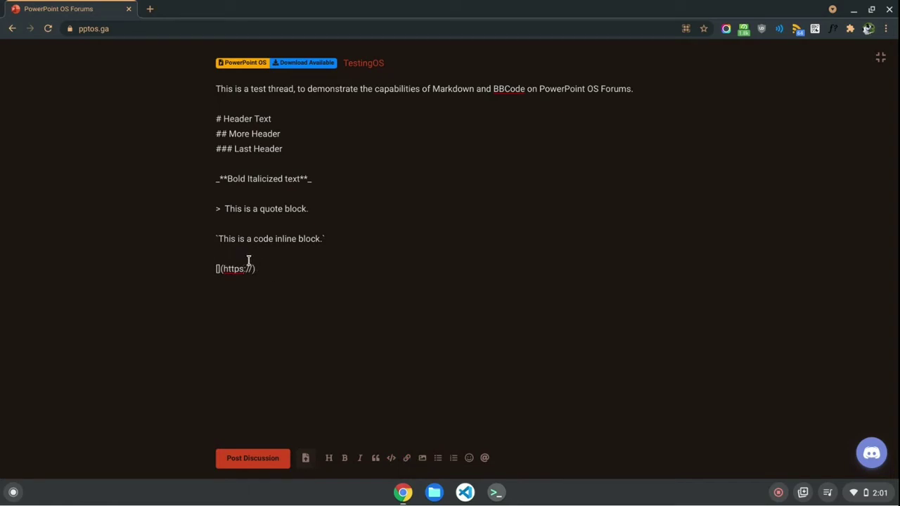
type("htto")
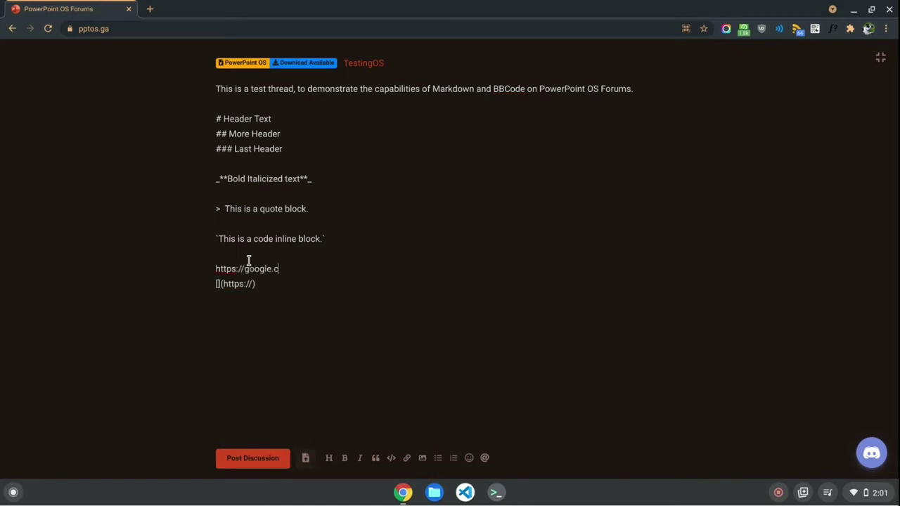
type("om")
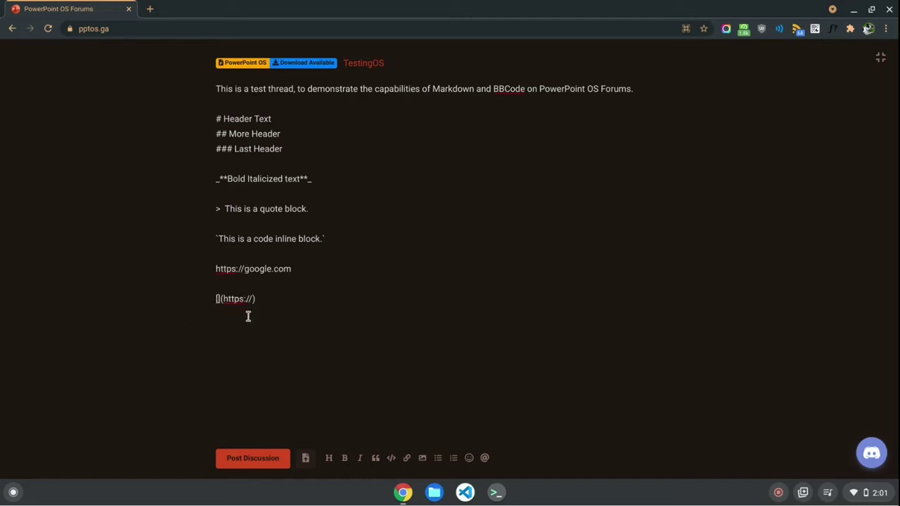
type("This is a hyperlink to google")
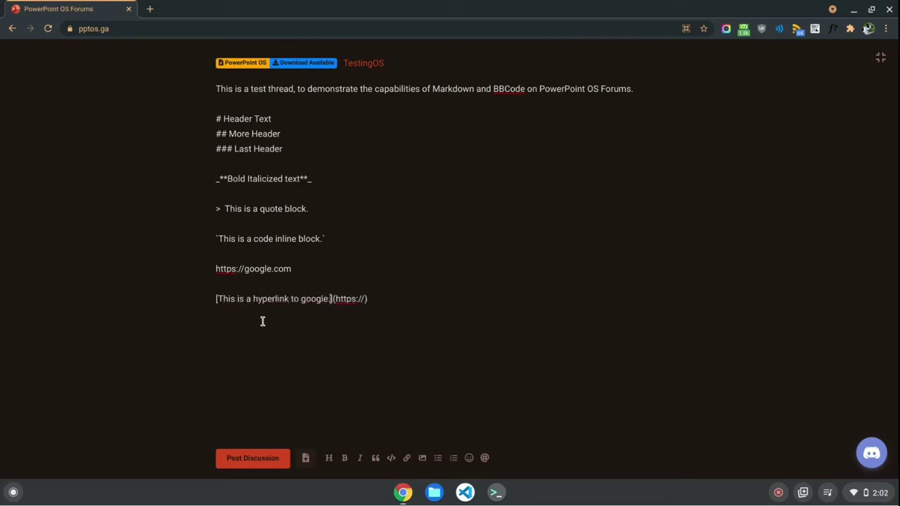
type(".com")
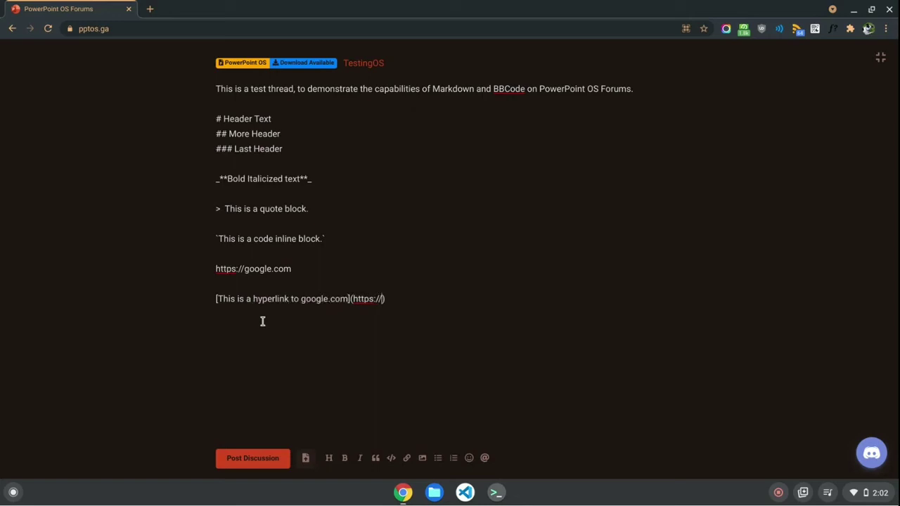
type("google.com")
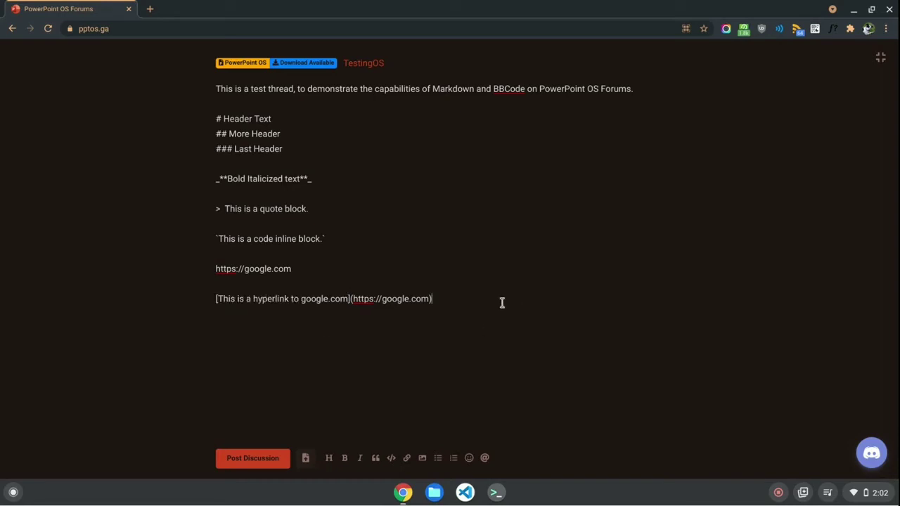
mouse_move(441, 308)
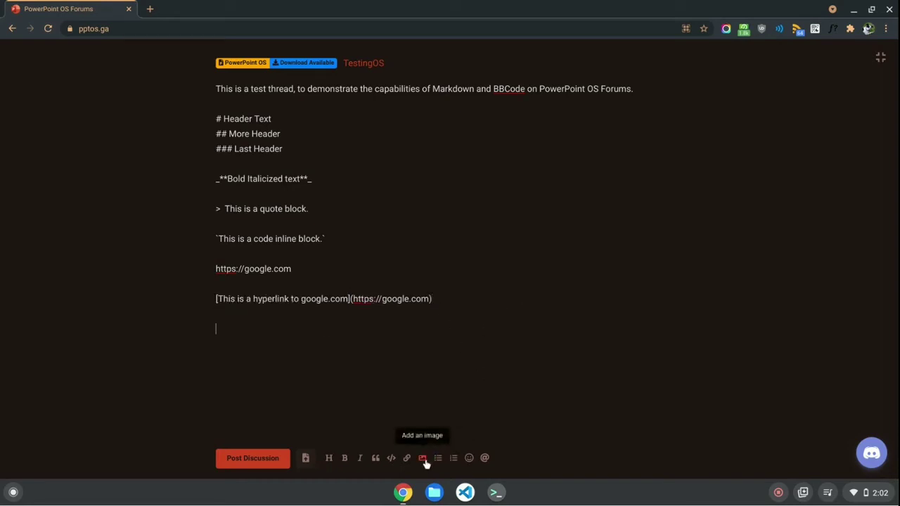
Insert an image embed template and begin its caption with 'this is'
left_click(422, 458)
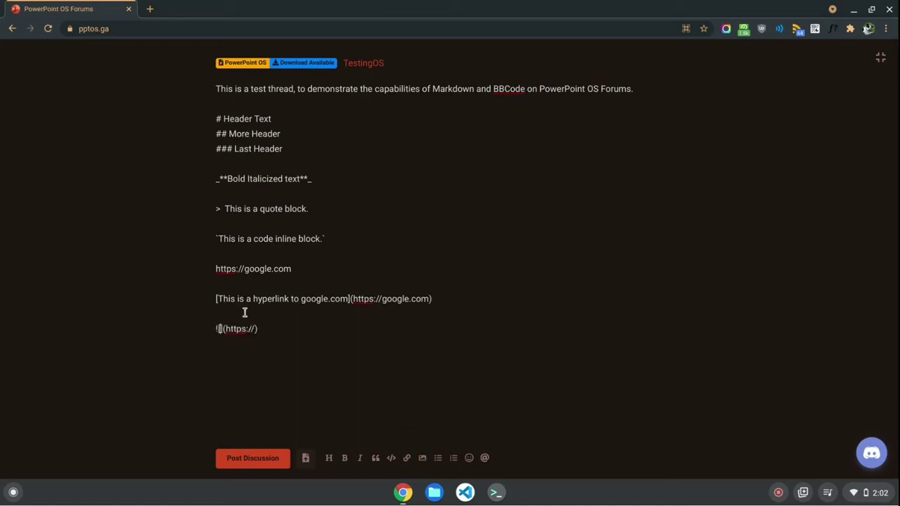
mouse_move(227, 329)
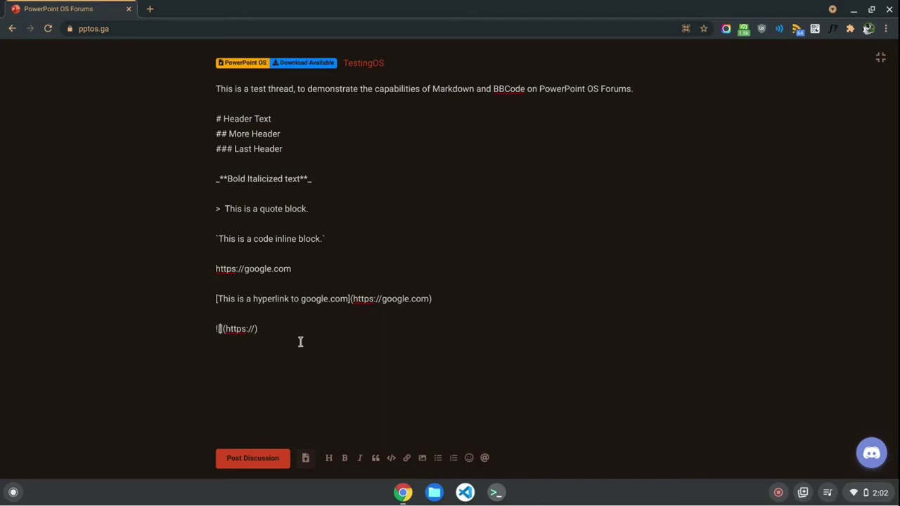
type("this is")
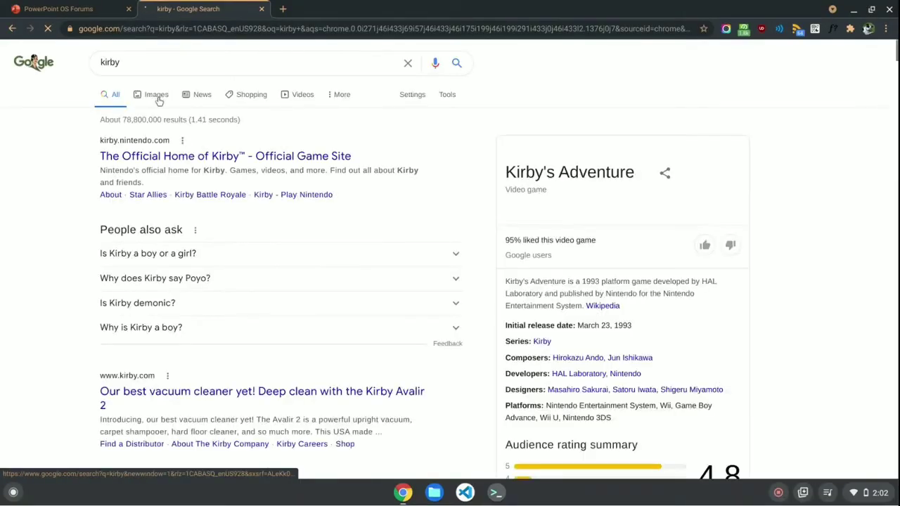
Switch the Google results for kirby to Images
left_click(156, 94)
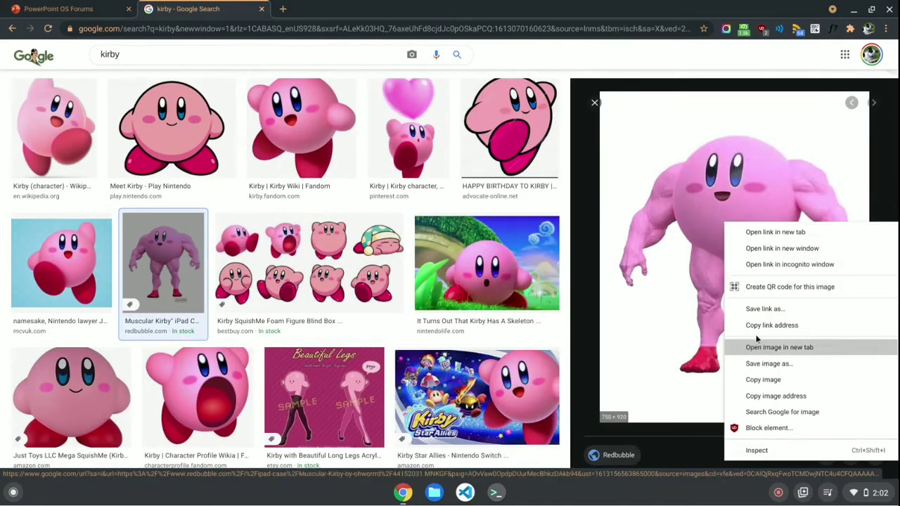
mouse_move(776, 397)
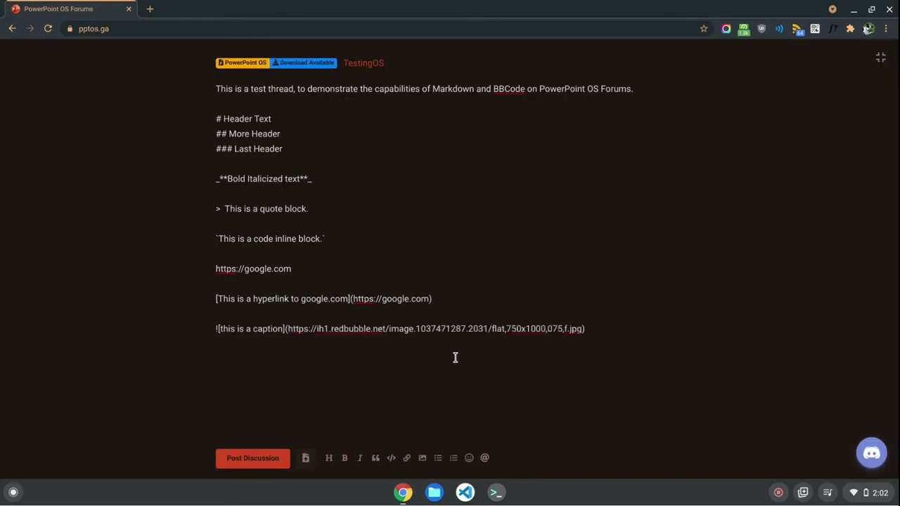
mouse_move(446, 345)
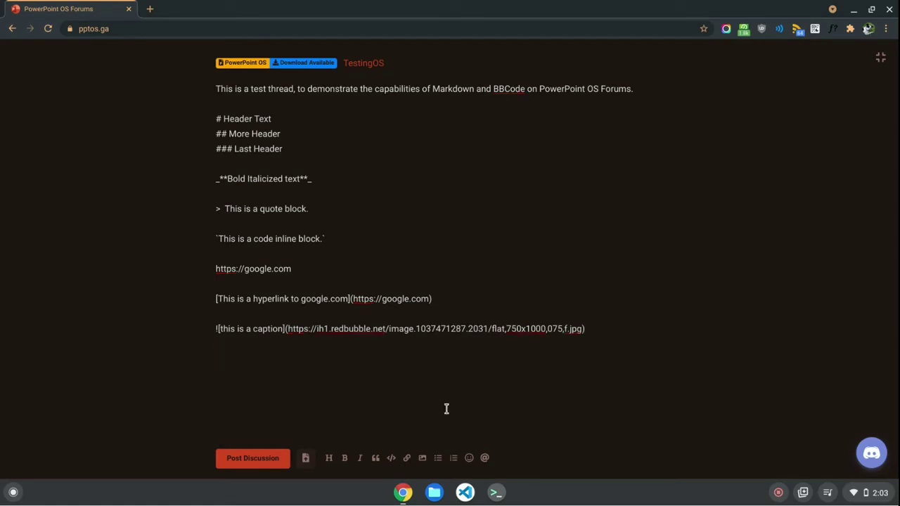
mouse_move(437, 458)
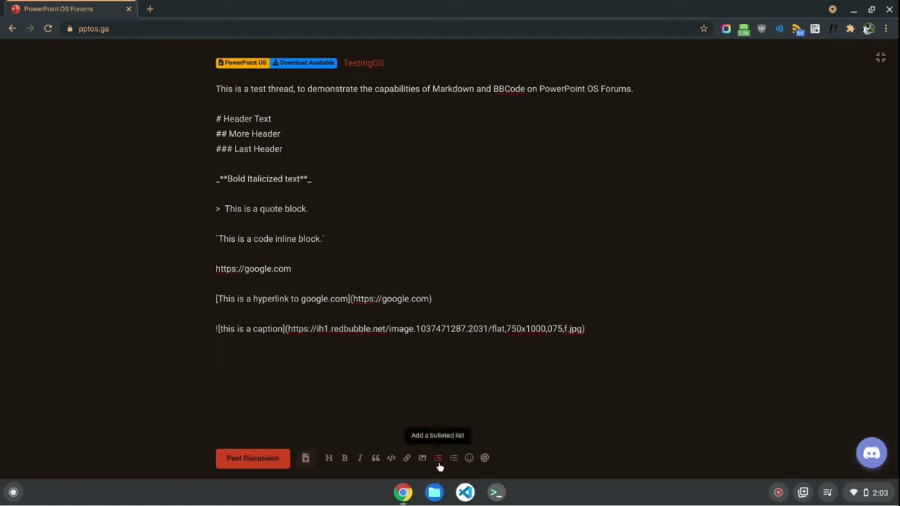
Add 'Things to add:' followed by bullets '- feature 1', '- feature 2', '- feature 3'
left_click(438, 459)
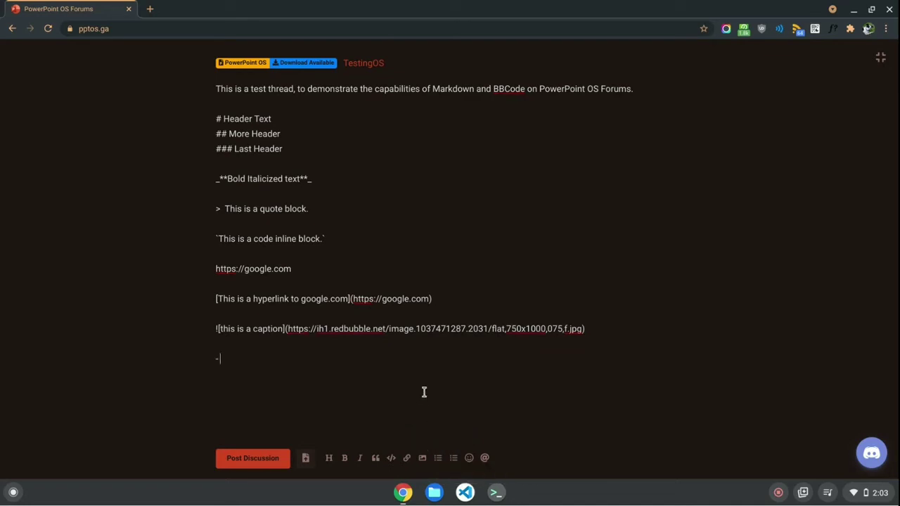
mouse_move(431, 399)
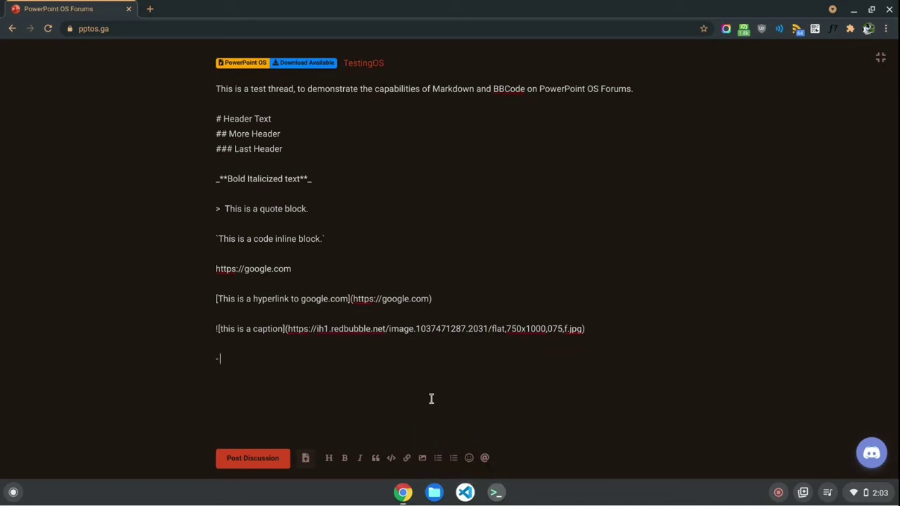
key("Backspace")
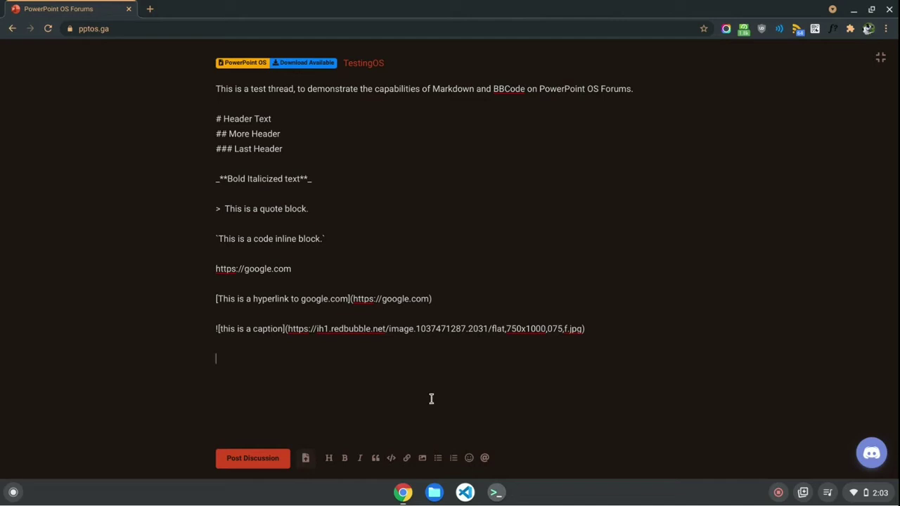
type("Things to add:")
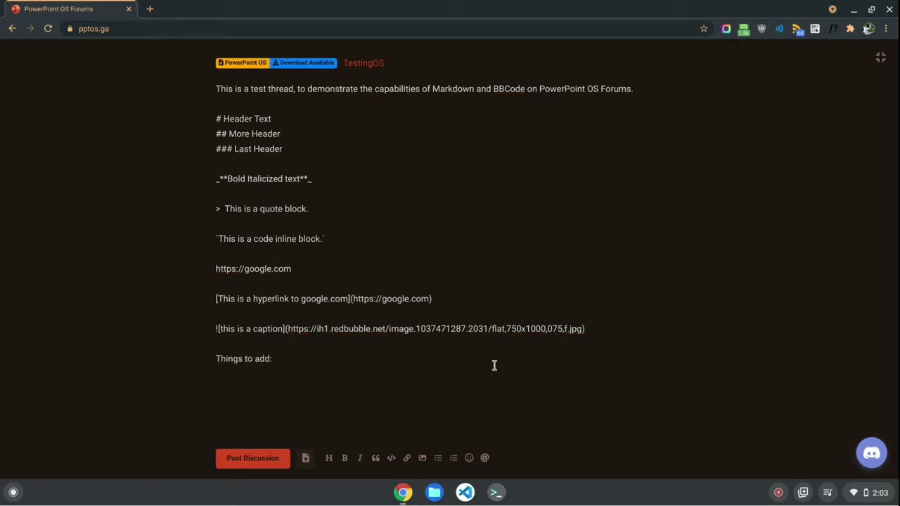
type("-")
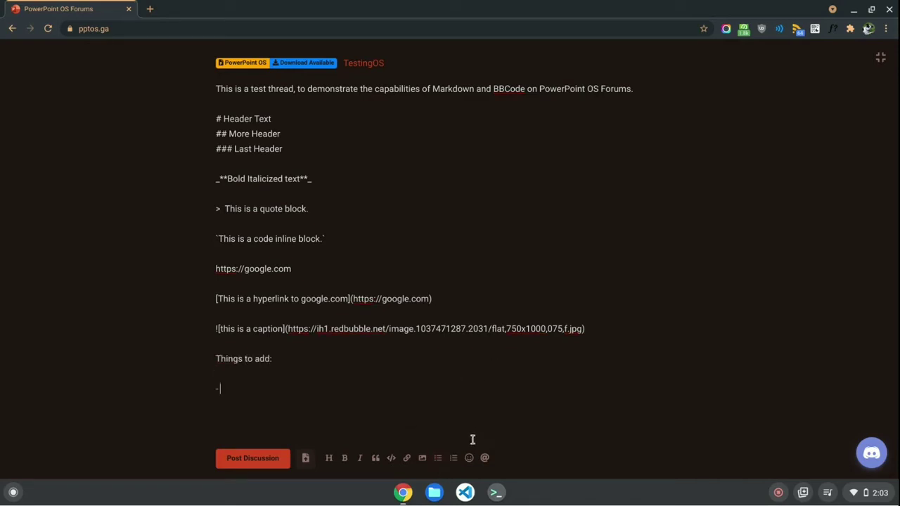
type("feature")
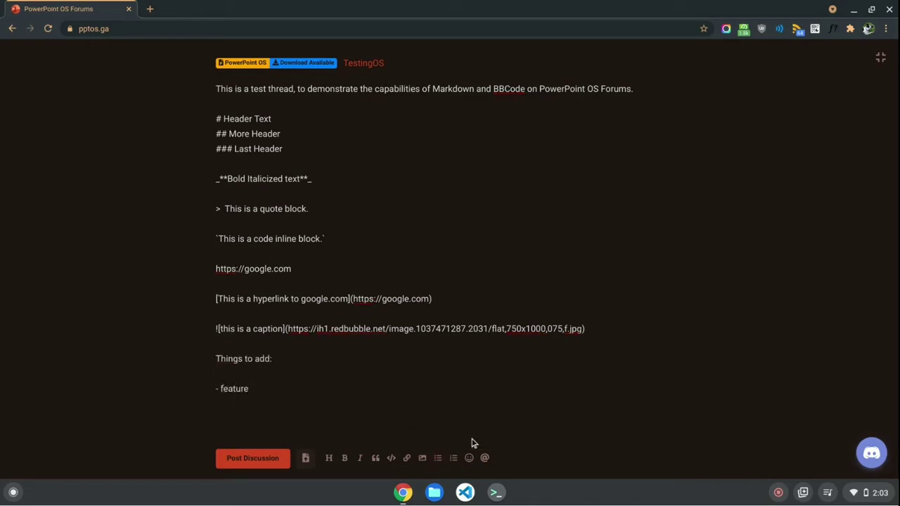
type("1")
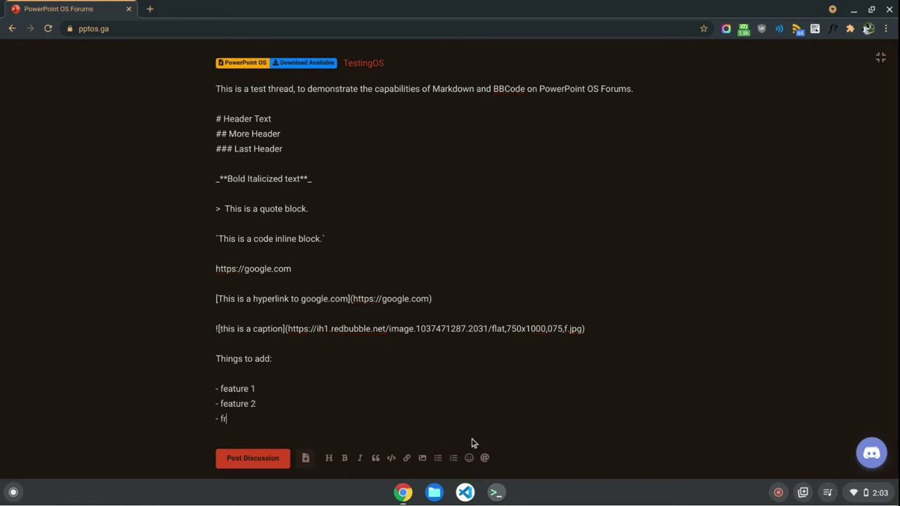
type("eature 3")
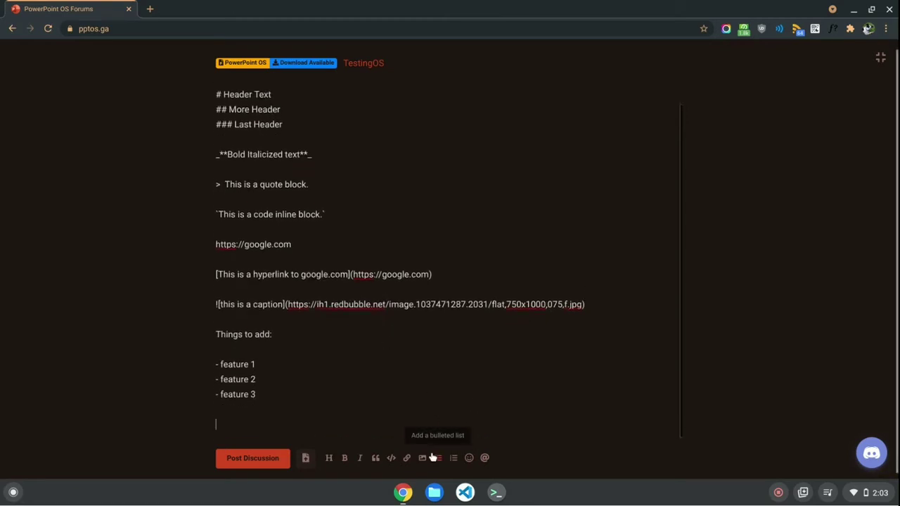
Add a numbered list of Legos, Playdough and Toy Cars below the bullets
left_click(453, 459)
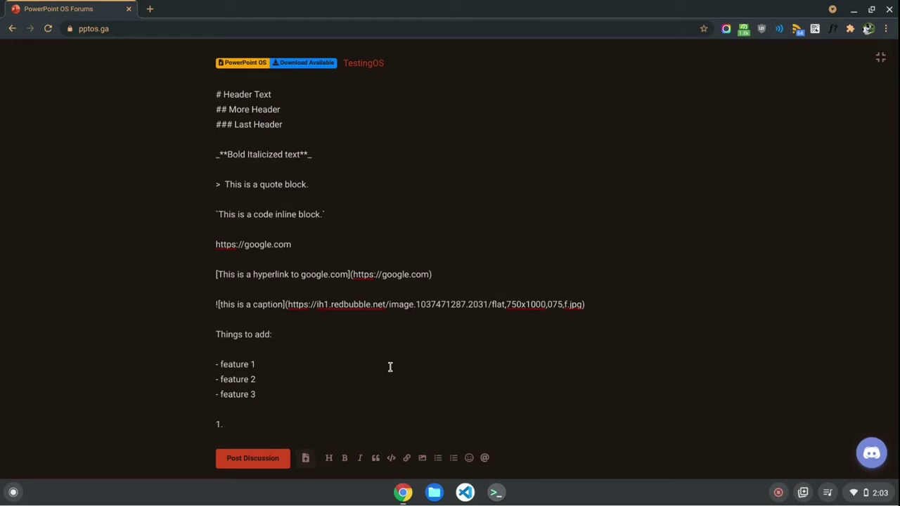
type("Legos")
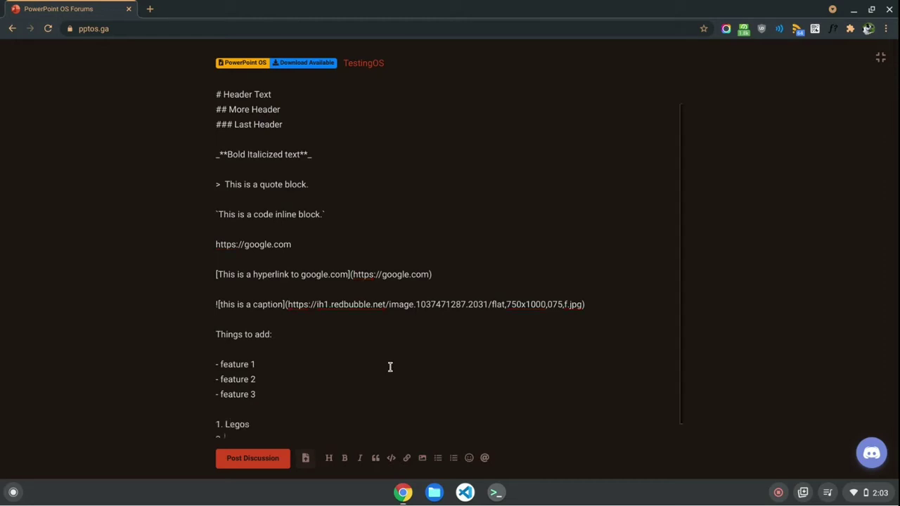
key("enter")
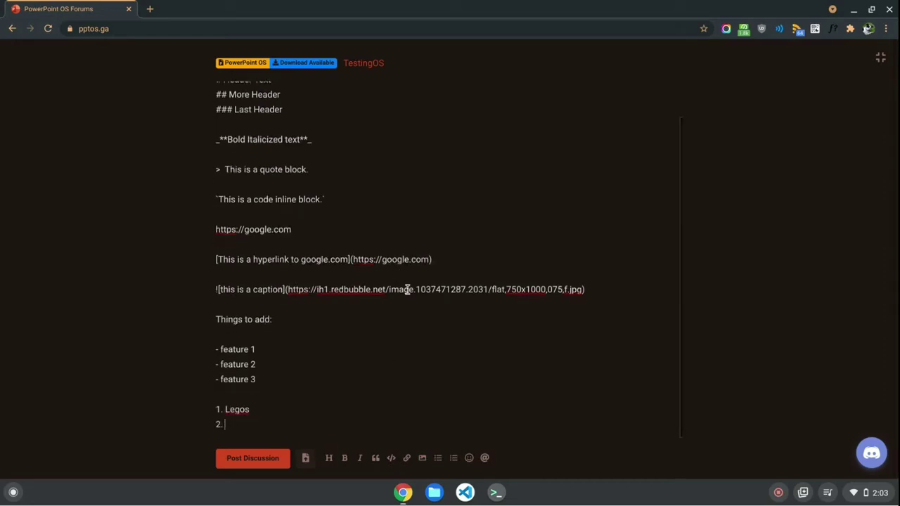
type("Pl")
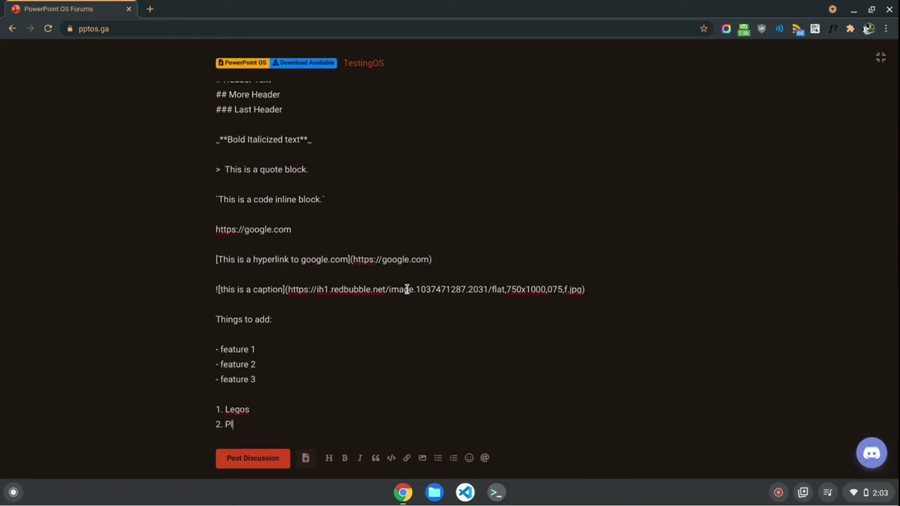
type("aydough")
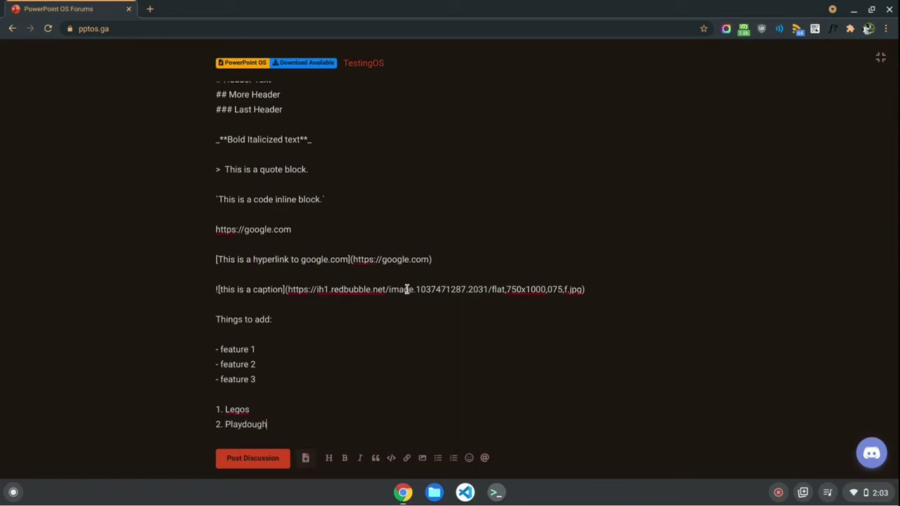
key("enter")
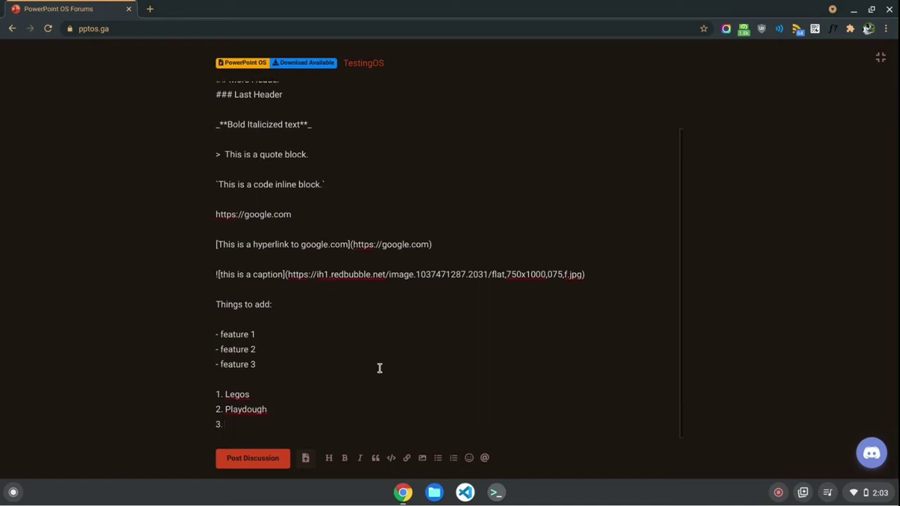
key("Backspace")
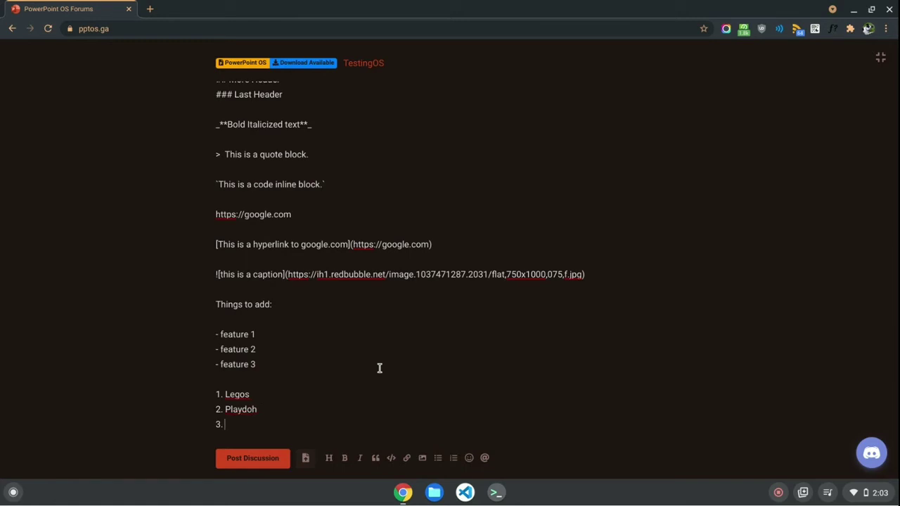
type("Toy C")
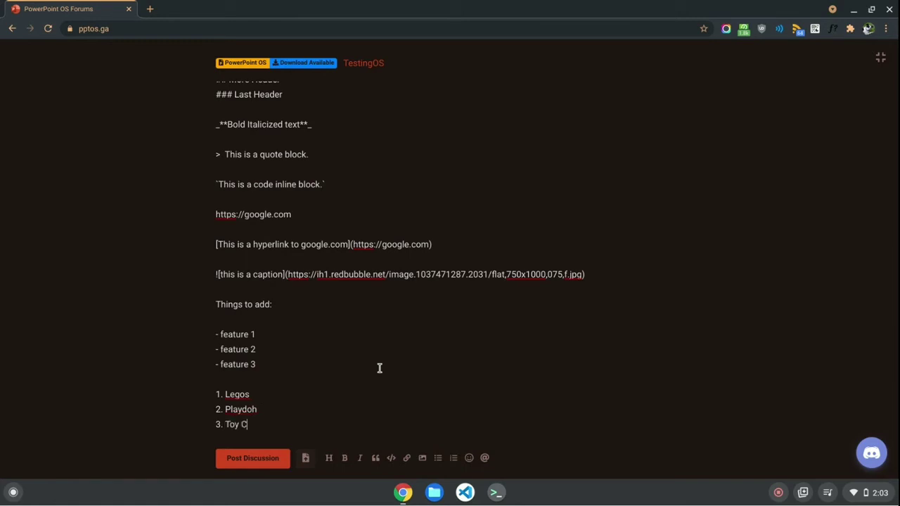
type("ars")
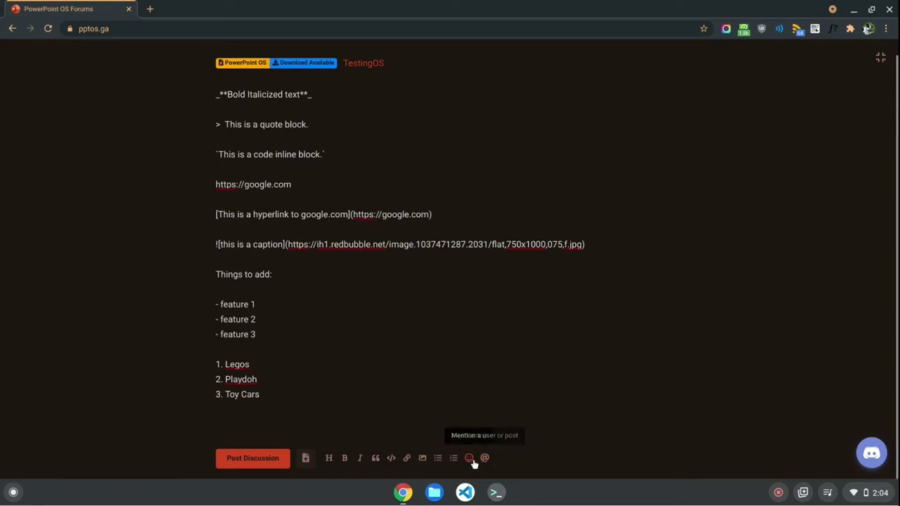
mouse_move(470, 459)
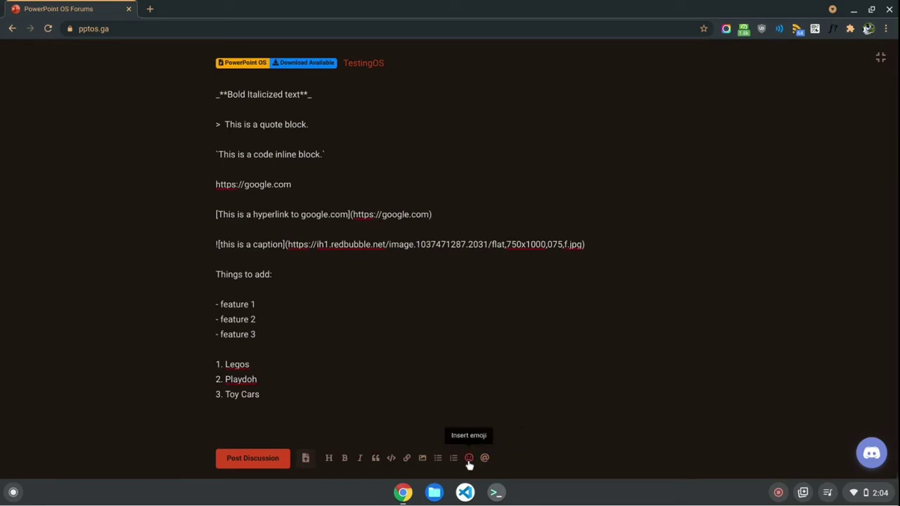
Insert smiley emojis from the emoji picker beneath the numbered list
left_click(470, 459)
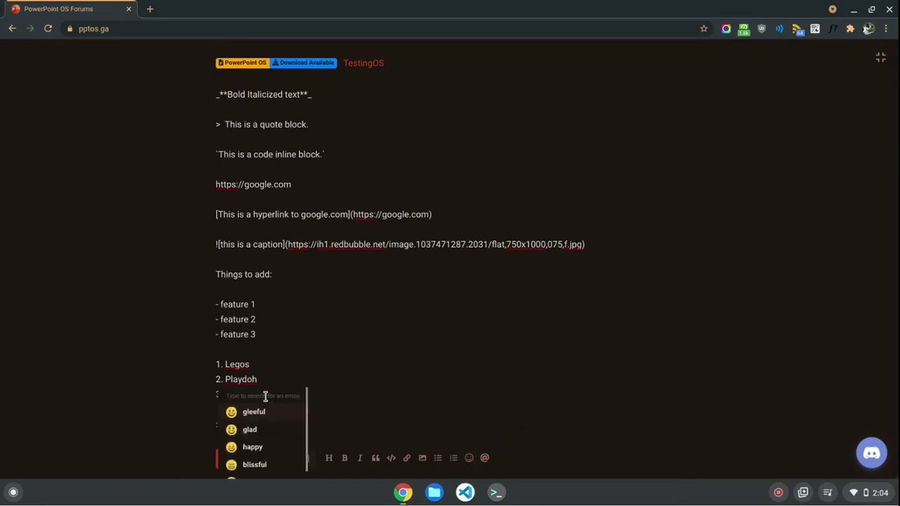
mouse_move(267, 391)
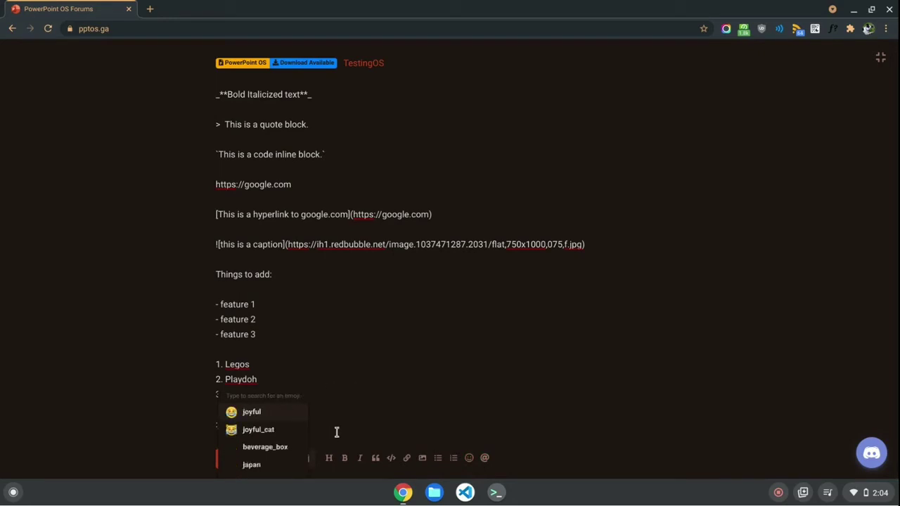
left_click(250, 411)
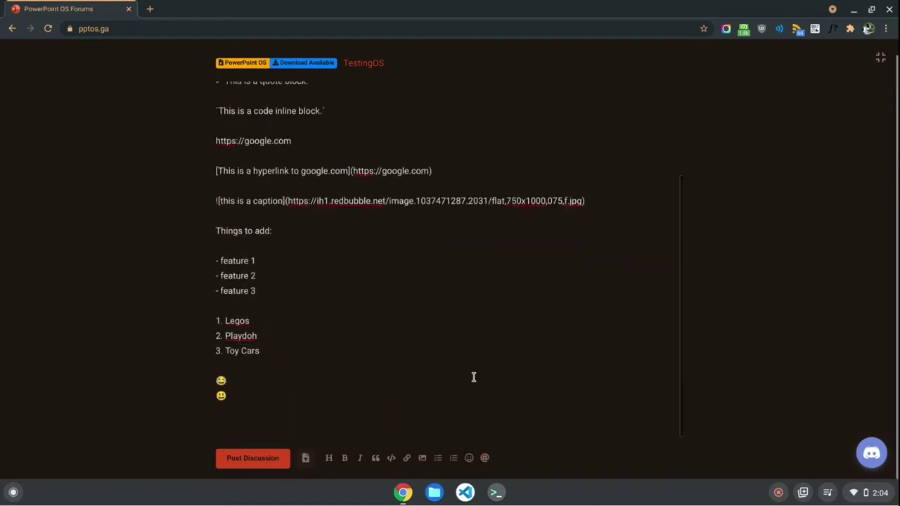
left_click(483, 458)
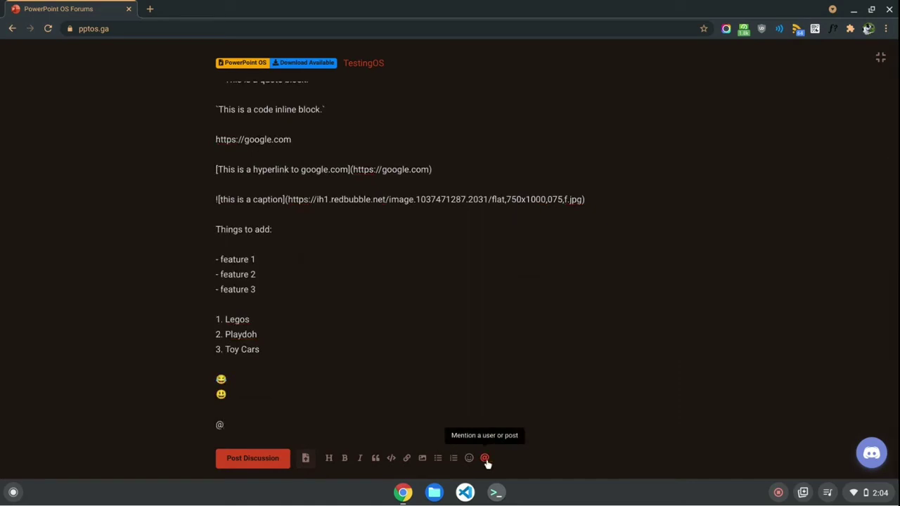
type("Project_PowerPoint")
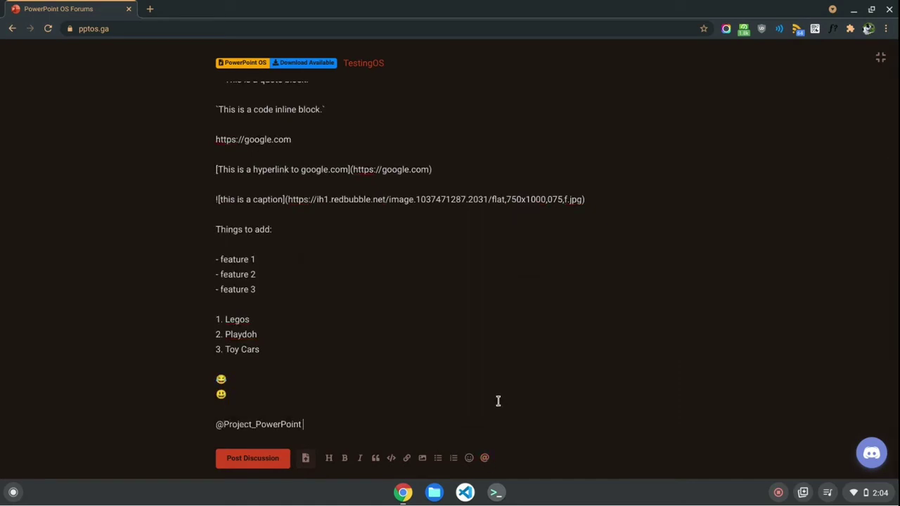
type("hey im")
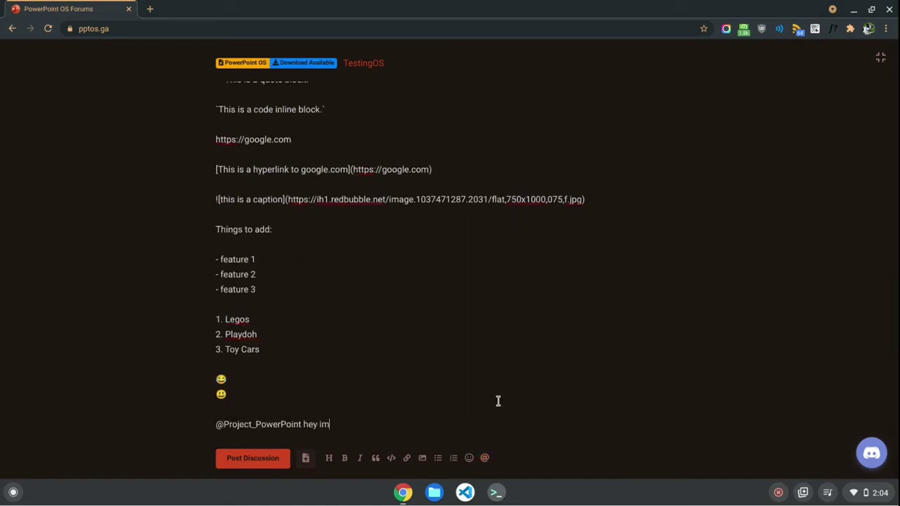
type("mentioning you")
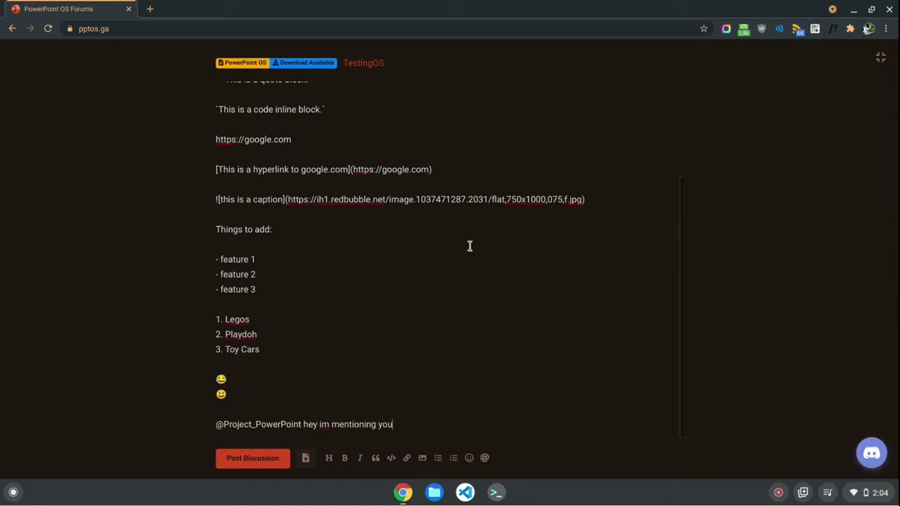
scroll("up", 3)
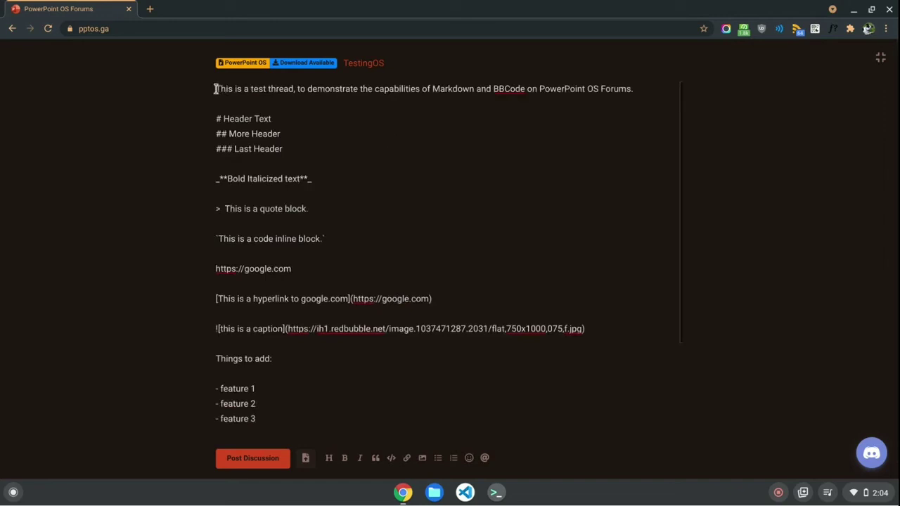
scroll("down", 3)
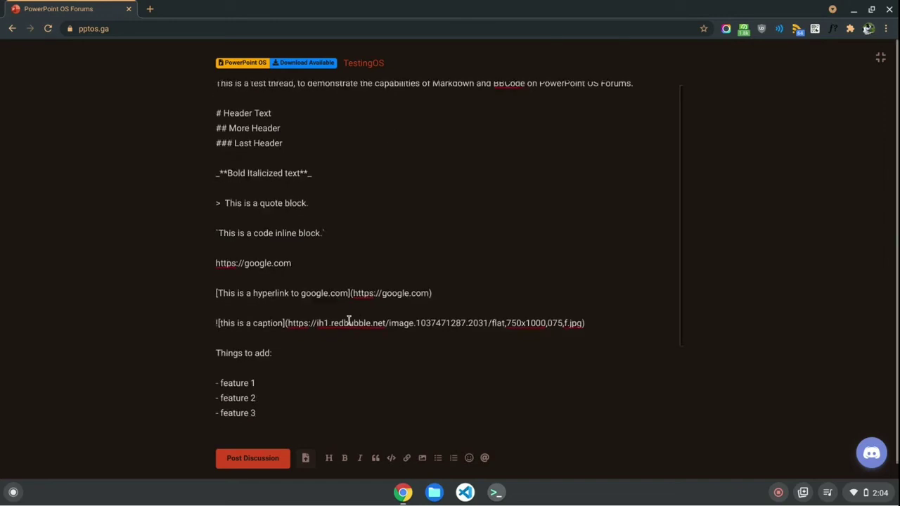
Publish the TestingOS discussion and read through the rendered post
left_click(253, 458)
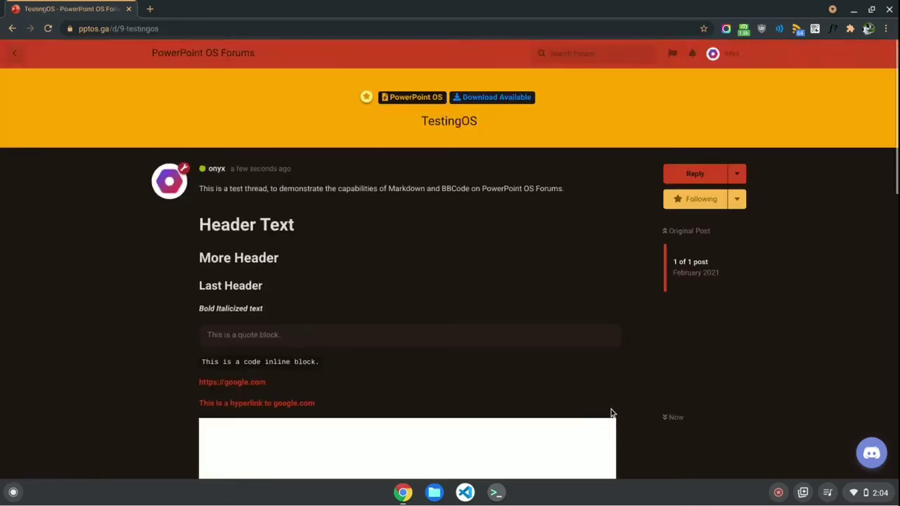
scroll("down", 3)
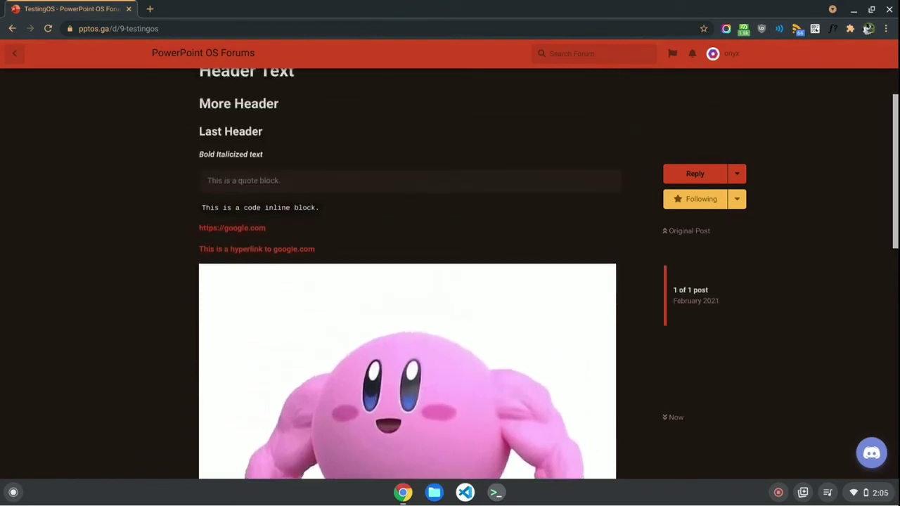
scroll("down", 3)
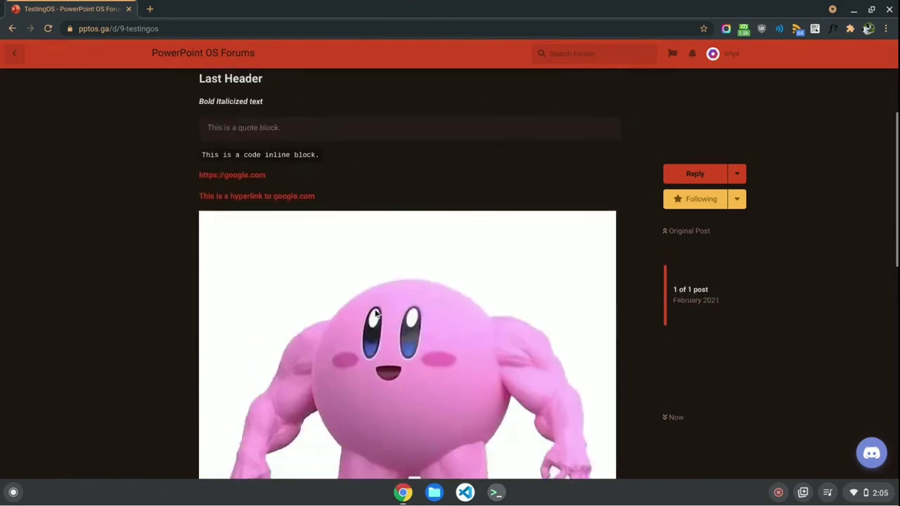
scroll("down", 3)
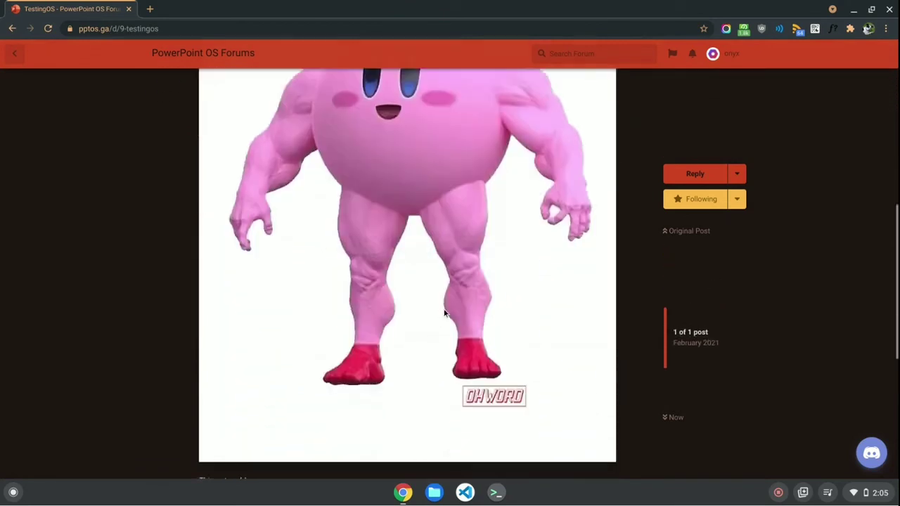
scroll("down", 3)
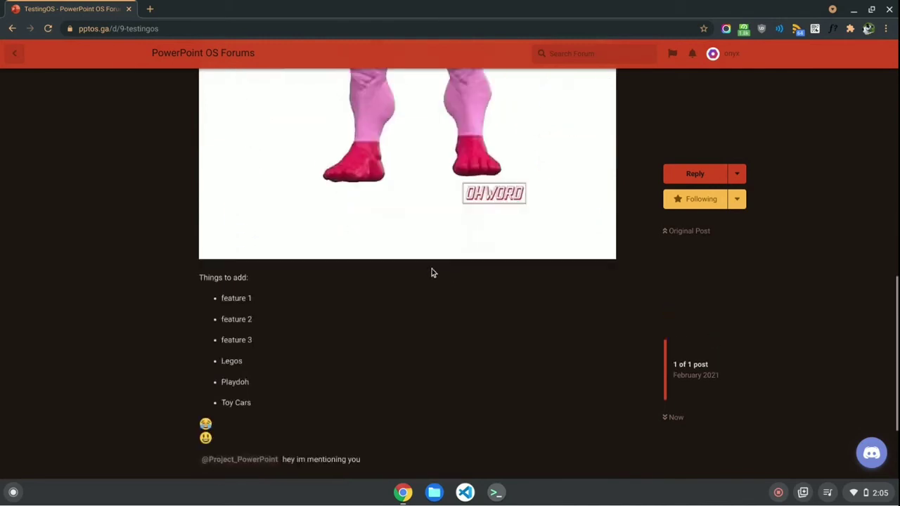
scroll("down", 3)
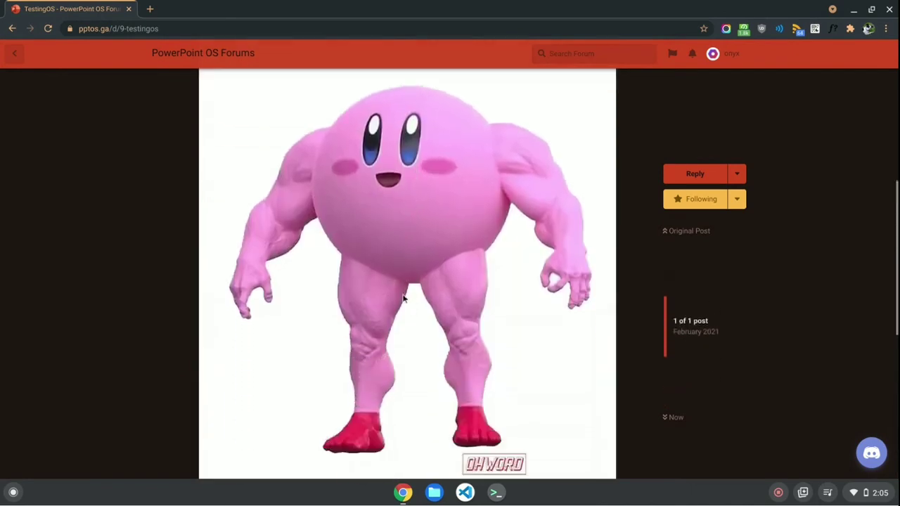
mouse_move(413, 251)
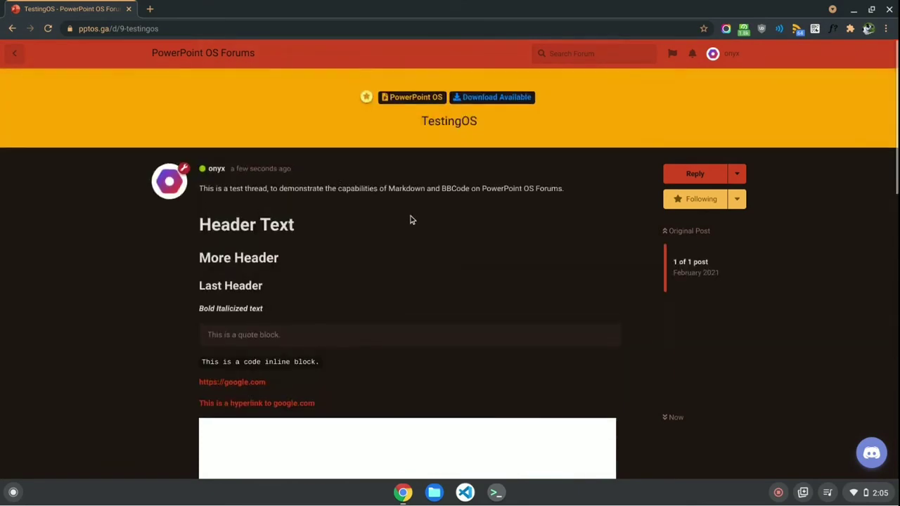
mouse_move(824, 242)
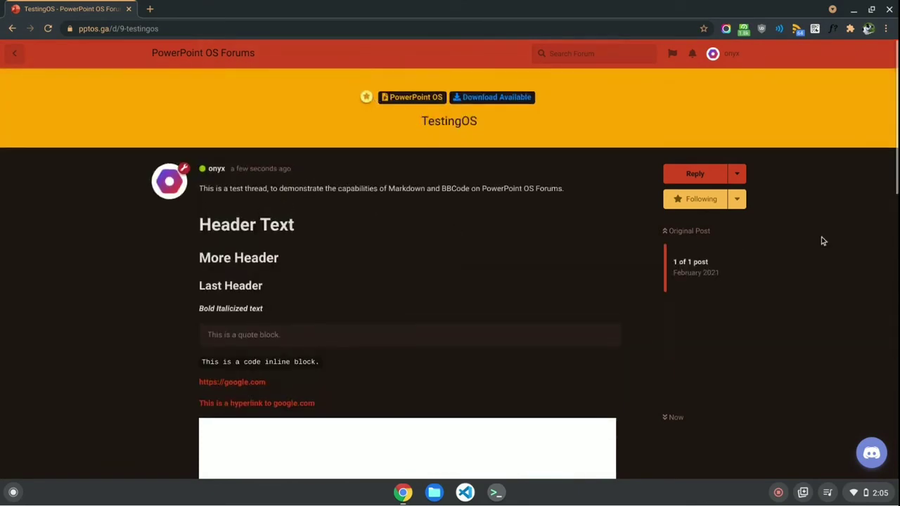
mouse_move(762, 216)
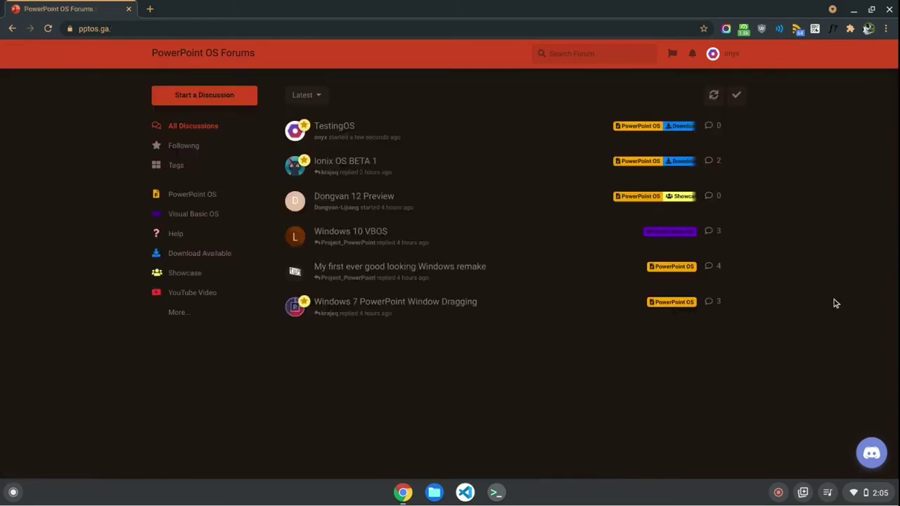
mouse_move(205, 230)
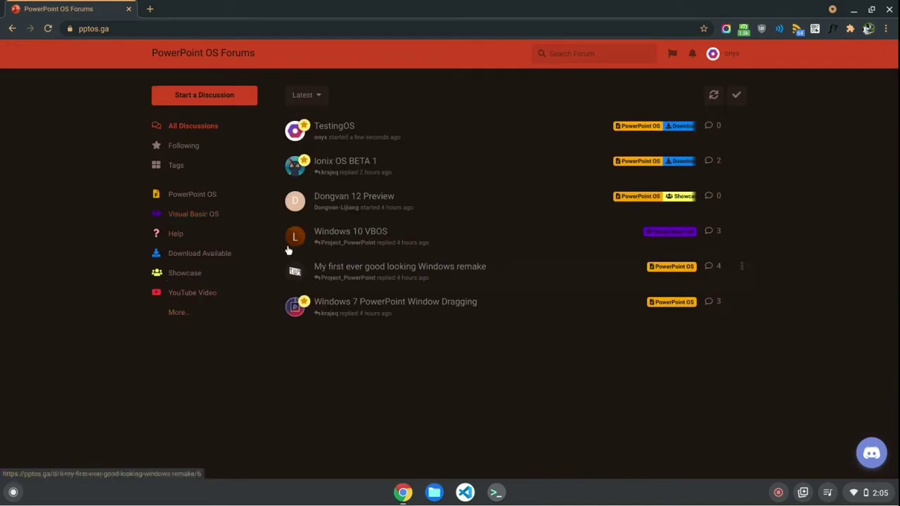
left_click(176, 166)
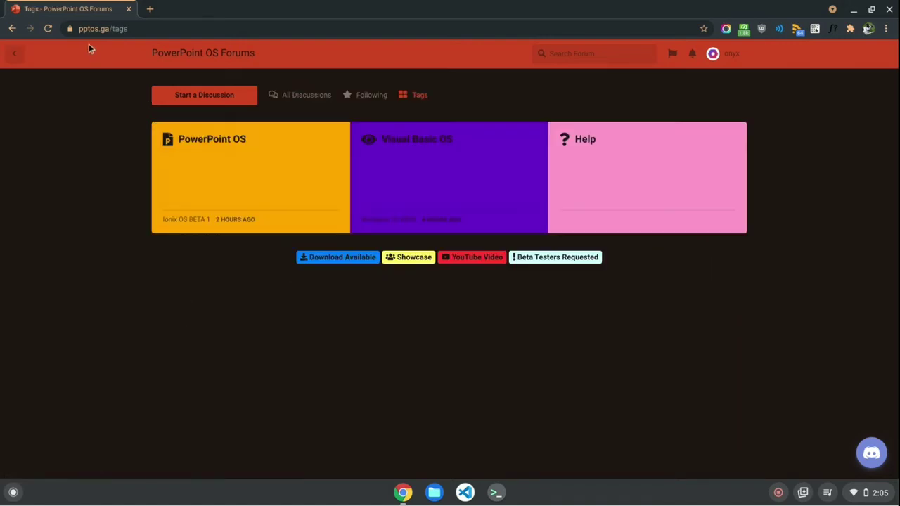
mouse_move(236, 149)
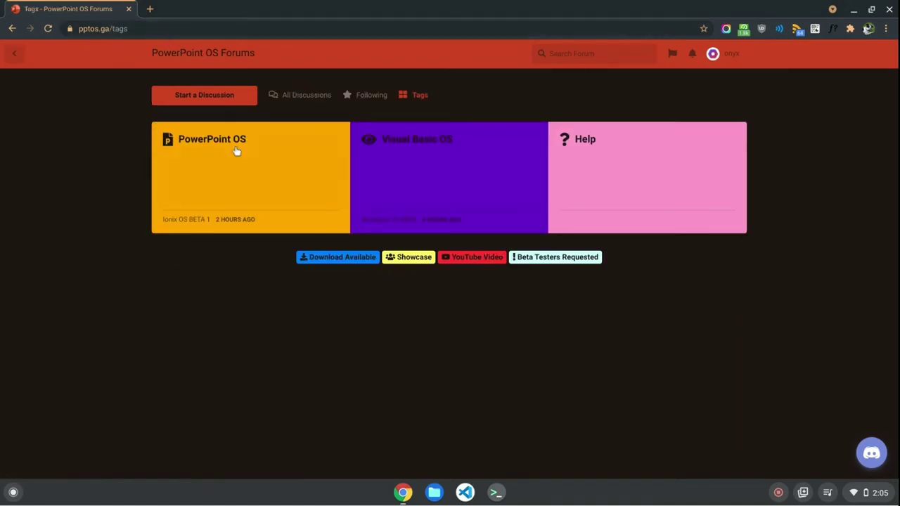
mouse_move(191, 256)
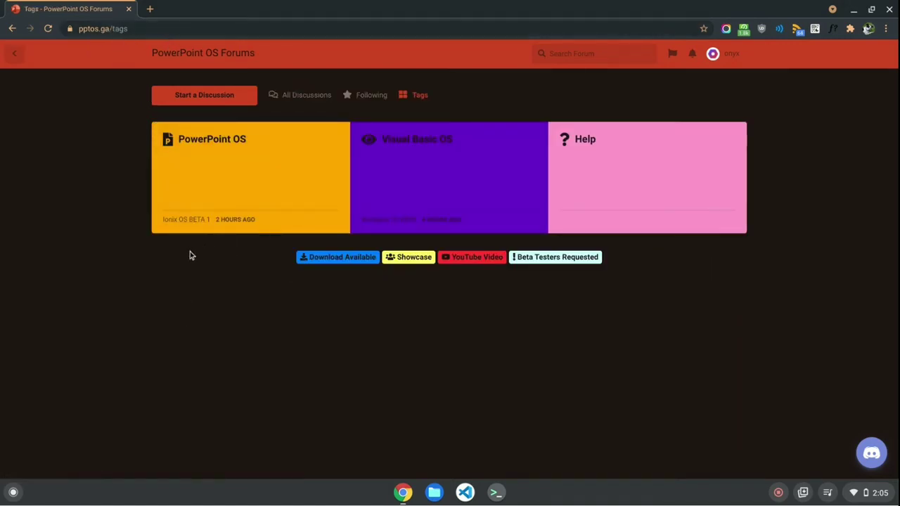
mouse_move(402, 242)
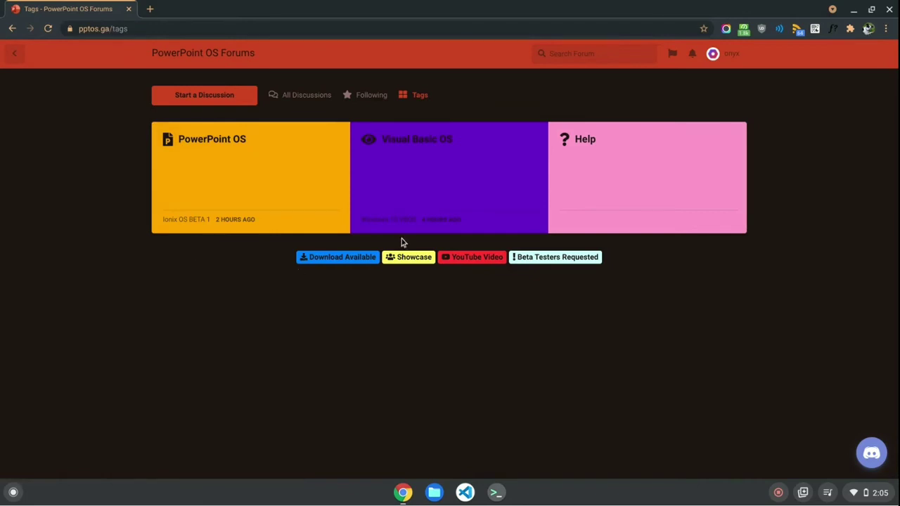
left_click(203, 53)
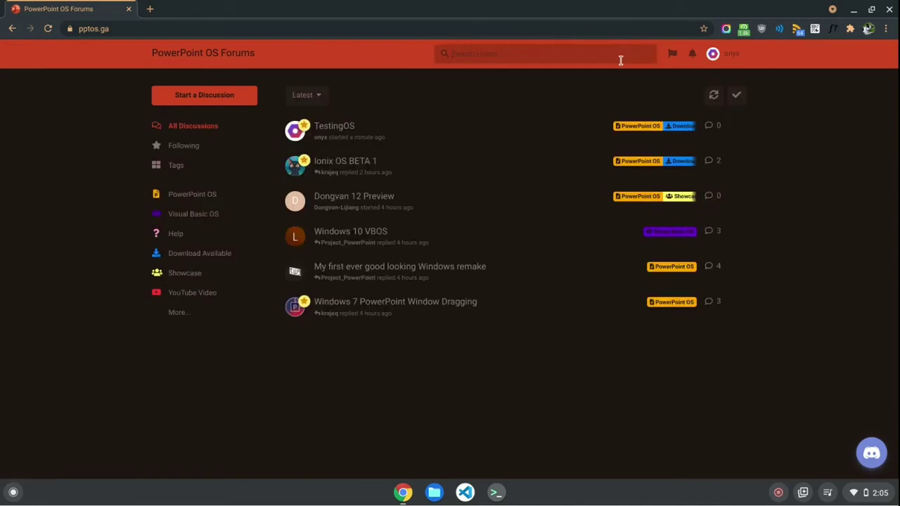
Search the forum discussions for 'ionix'
type("ionix")
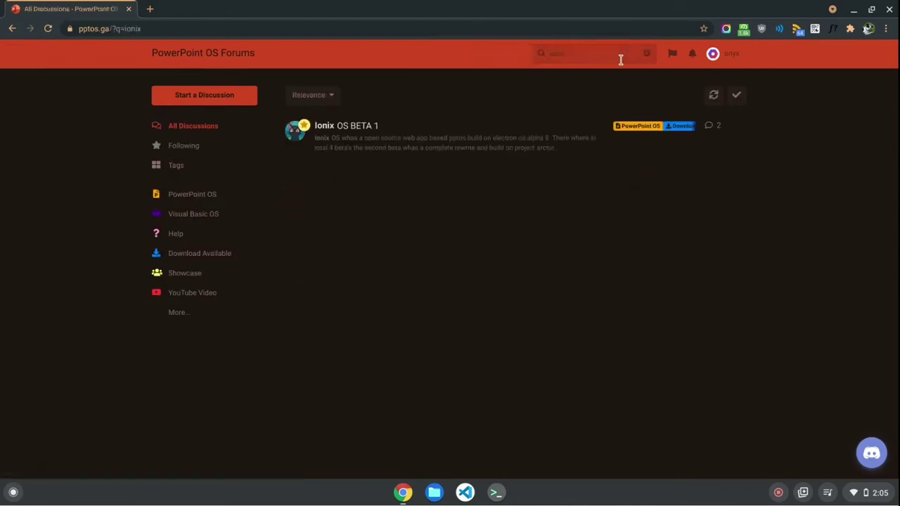
left_click(203, 53)
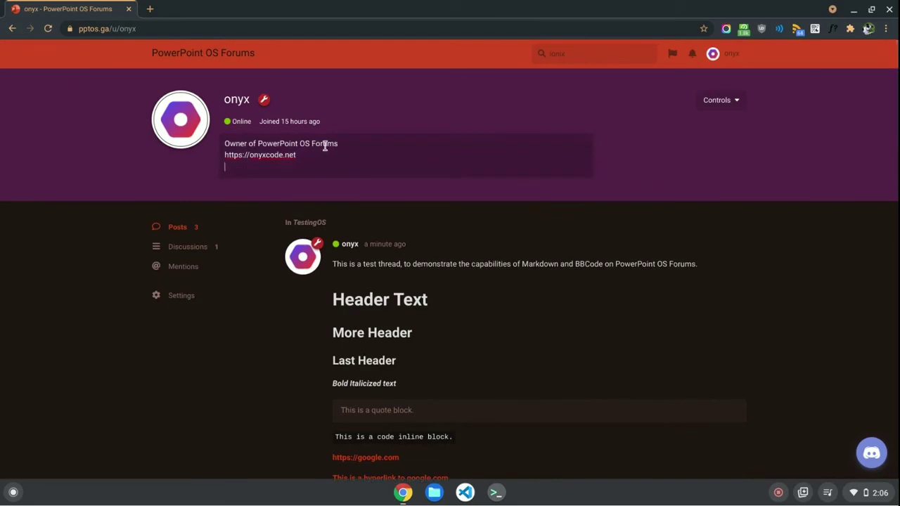
Add 'Subscribe or I will take all your cookies' as a new line in the profile bio
type("S")
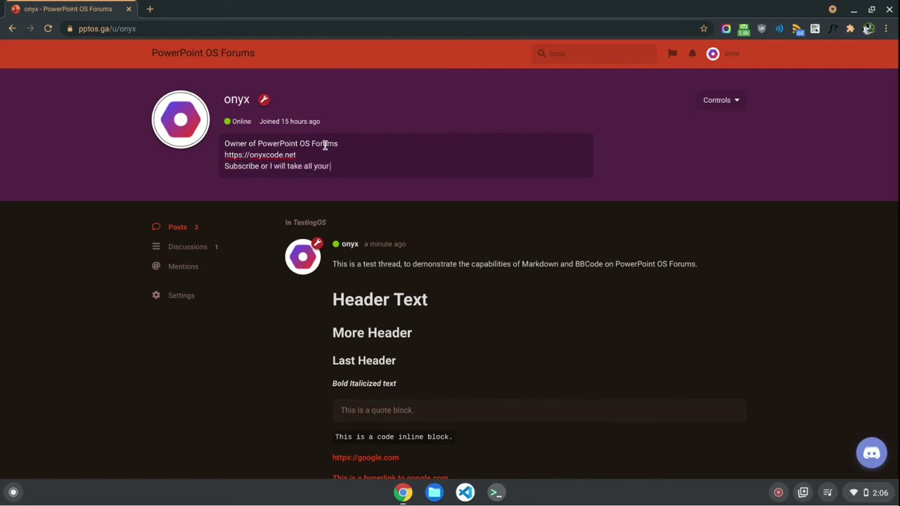
type("cookies")
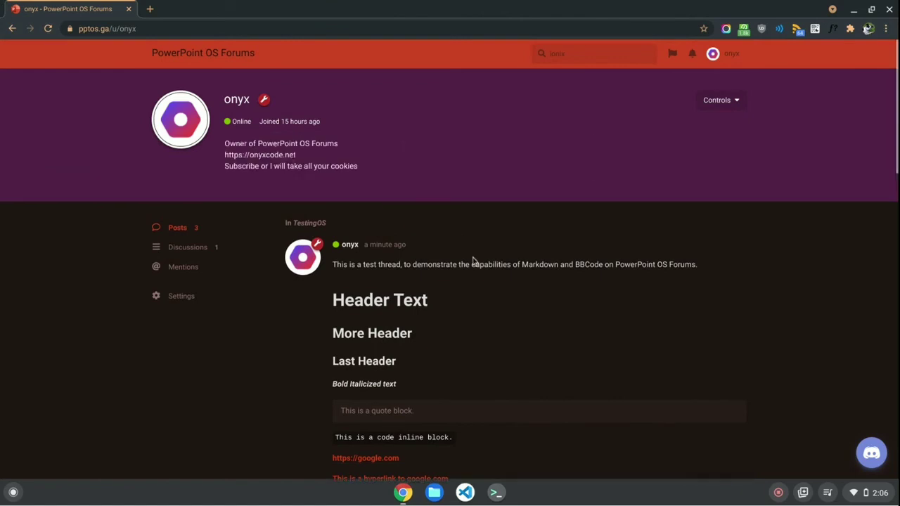
scroll("down", 3)
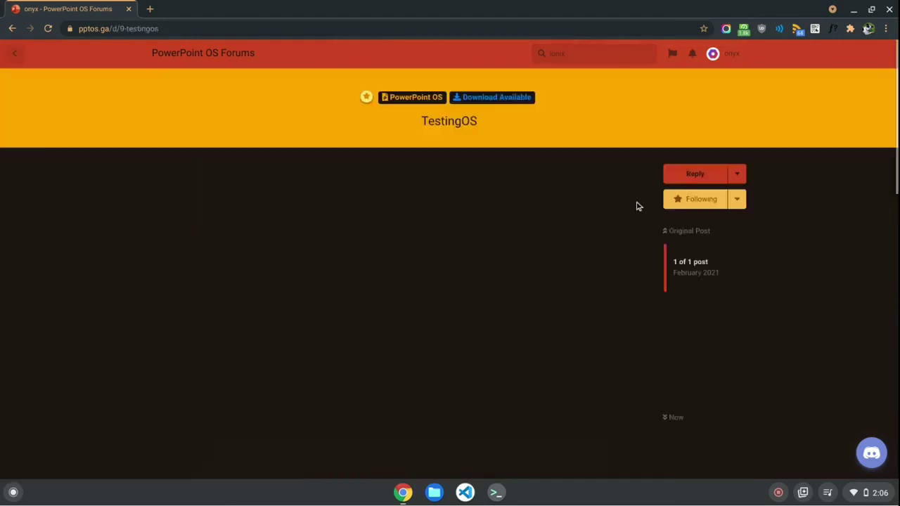
Return to All Discussions and delete the TestingOS discussion forever from its options menu
left_click(737, 174)
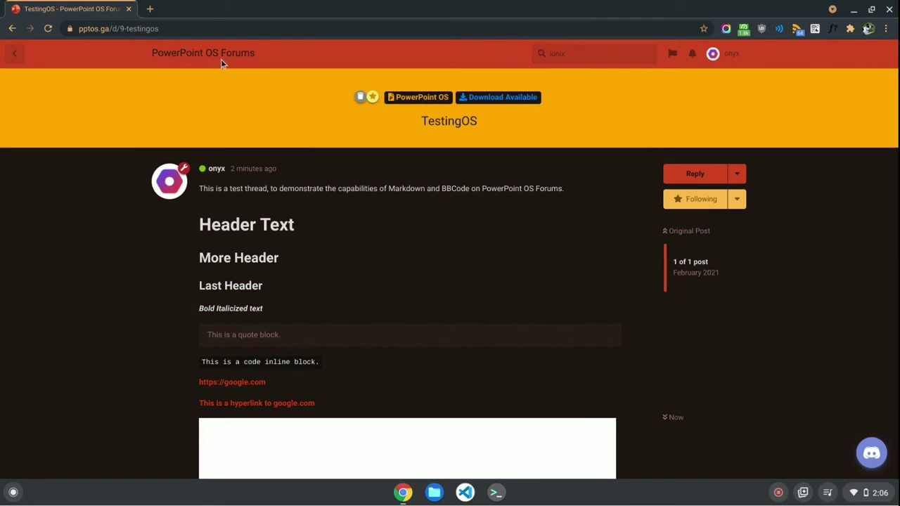
left_click(14, 54)
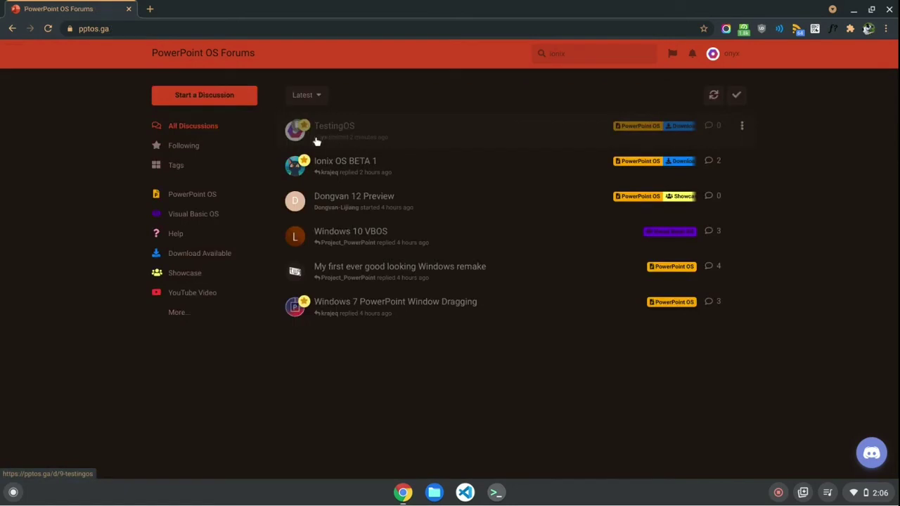
mouse_move(374, 139)
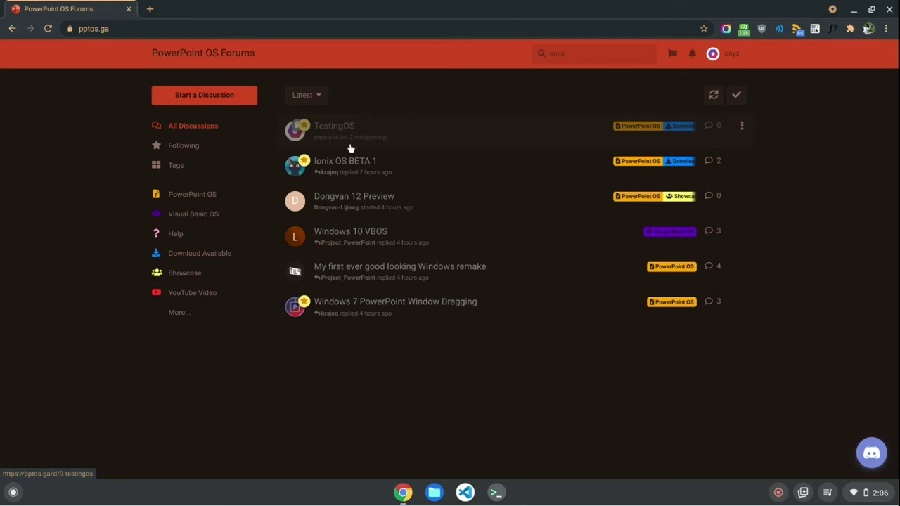
mouse_move(361, 126)
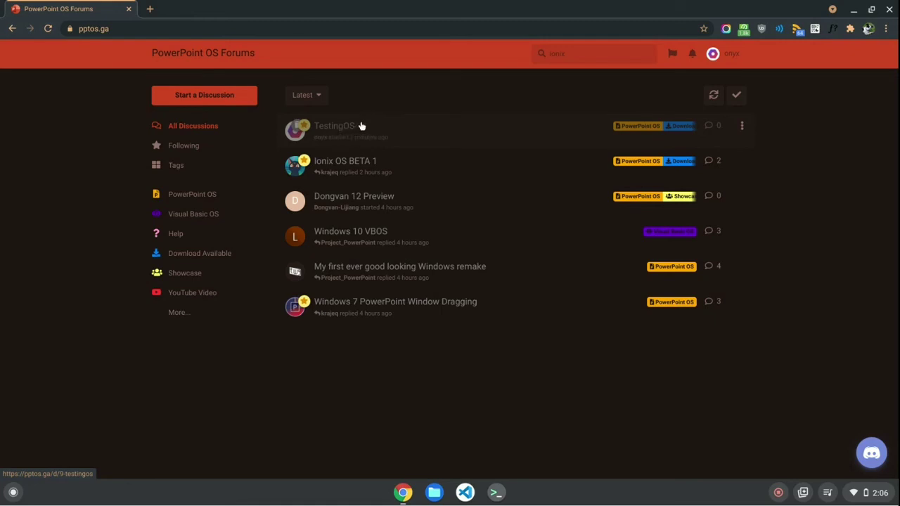
mouse_move(365, 110)
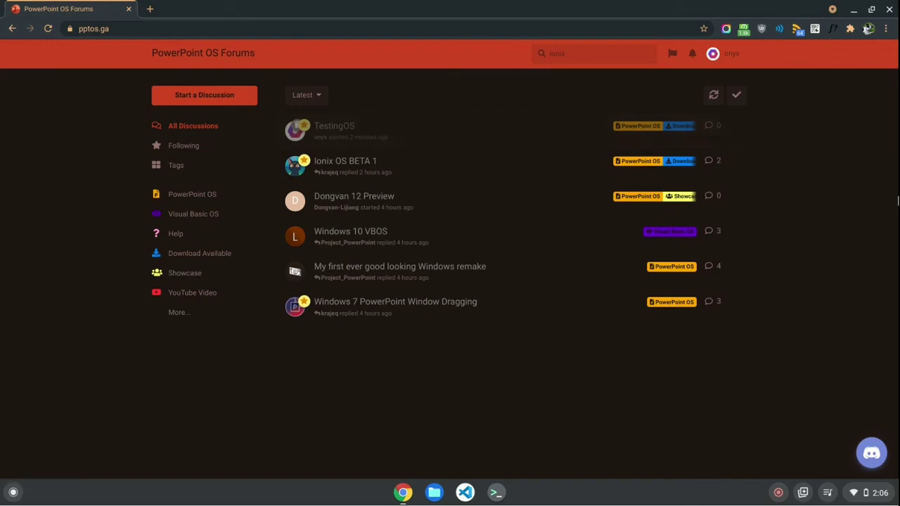
mouse_move(841, 194)
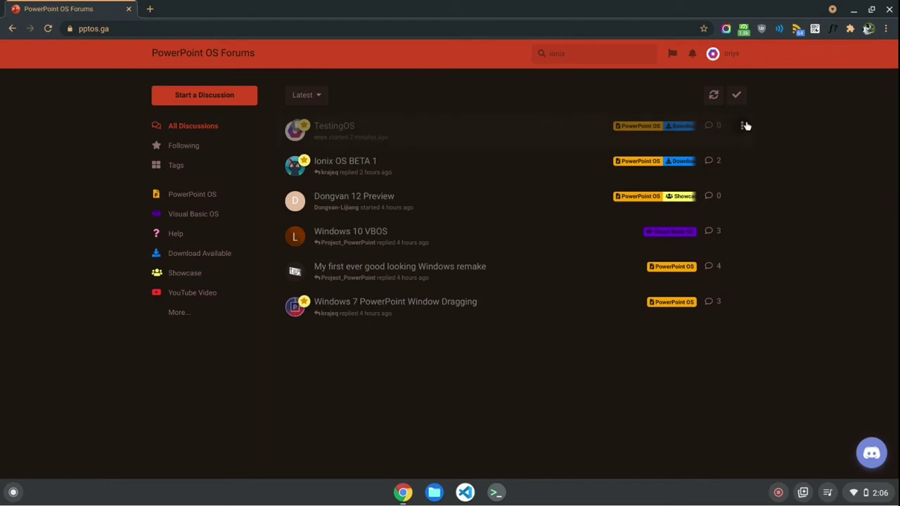
left_click(743, 126)
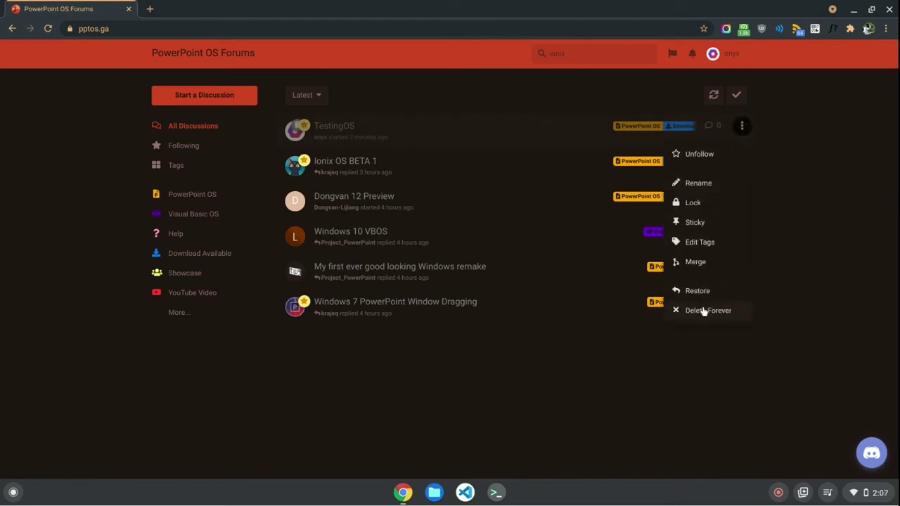
left_click(709, 311)
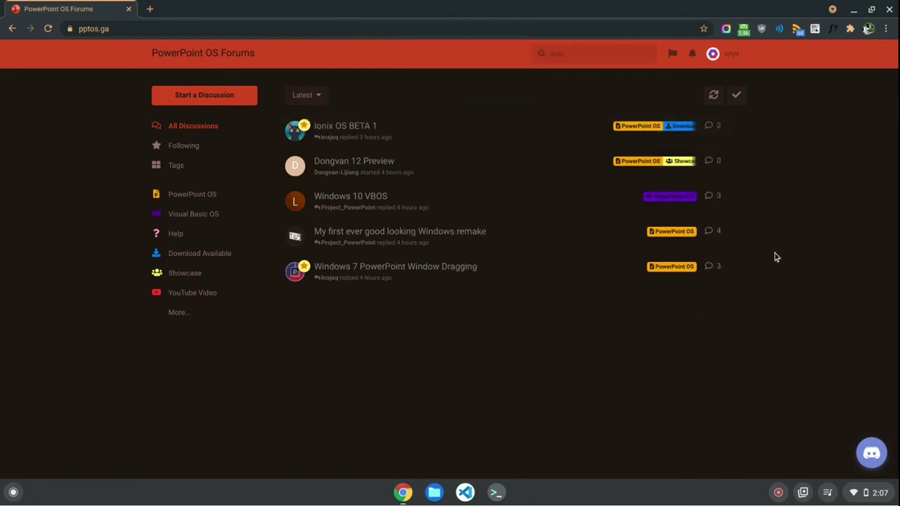
mouse_move(773, 224)
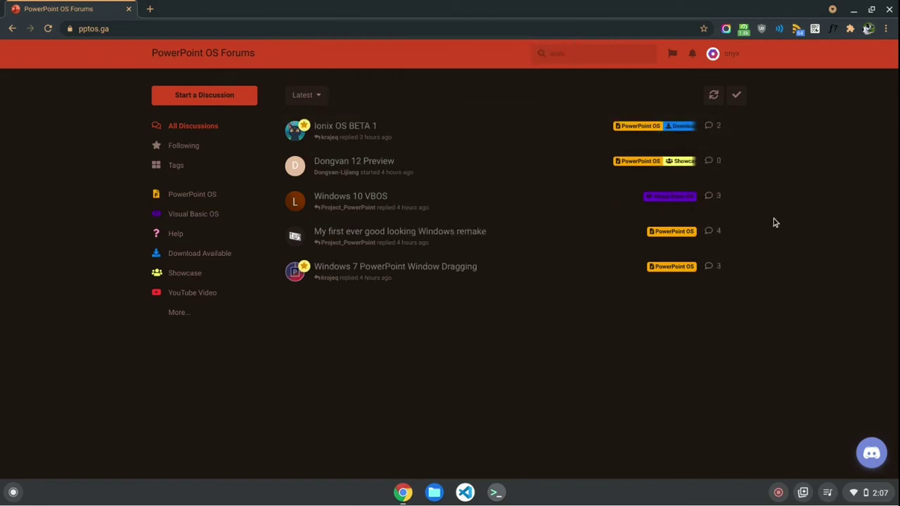
Go to your own profile from the account menu and enter its Settings page
left_click(712, 54)
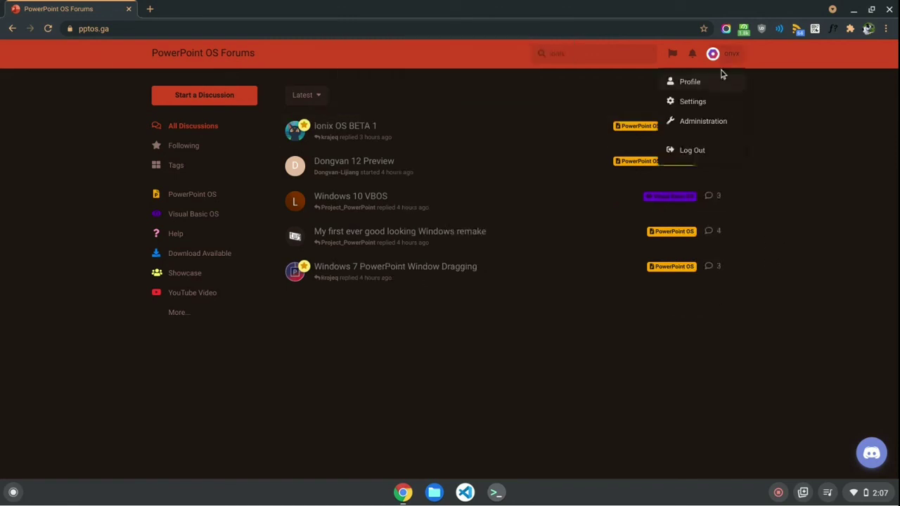
left_click(689, 82)
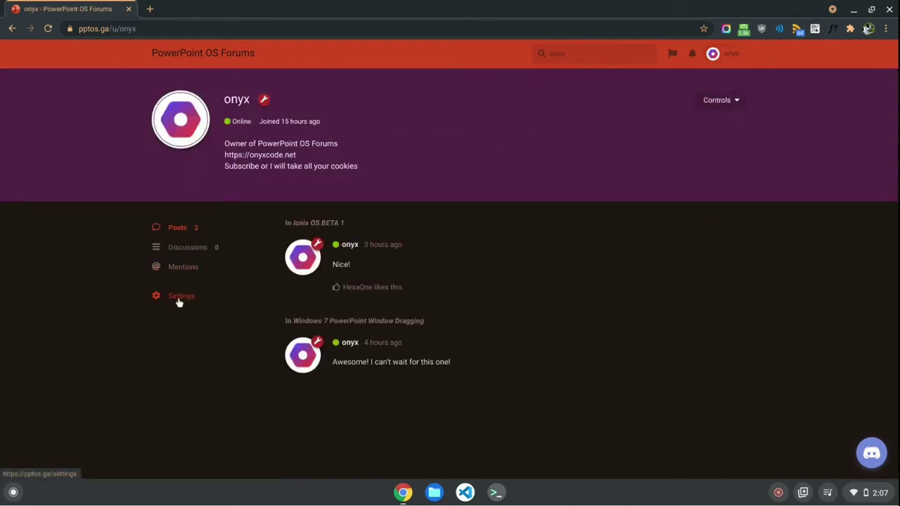
left_click(182, 295)
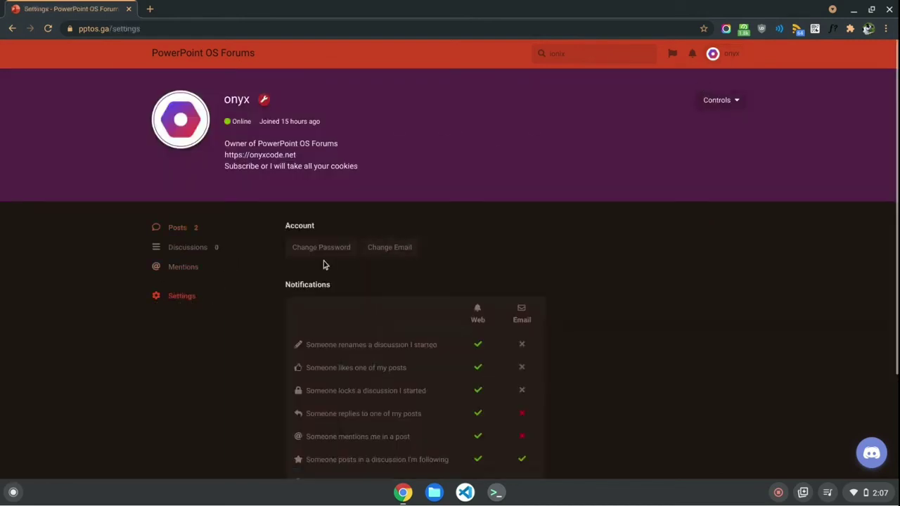
mouse_move(389, 247)
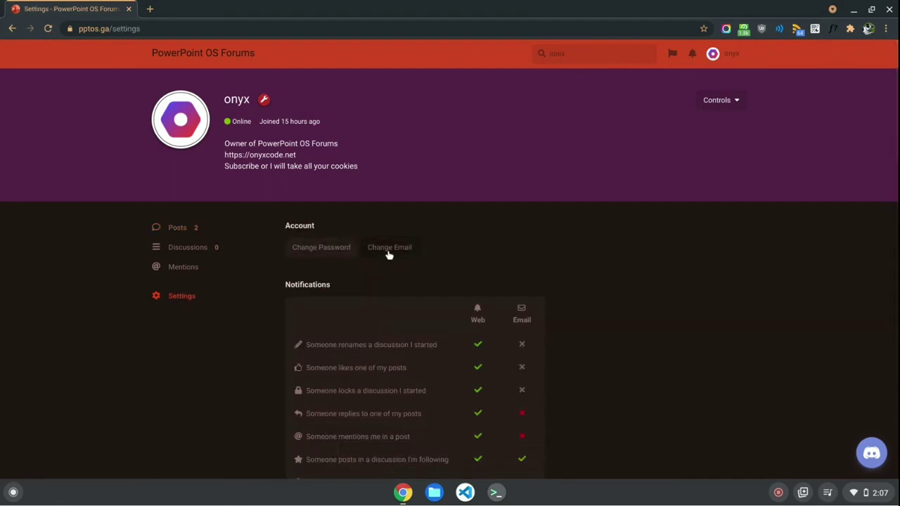
Save the edited profile bio and browse the account settings options
scroll("down", 3)
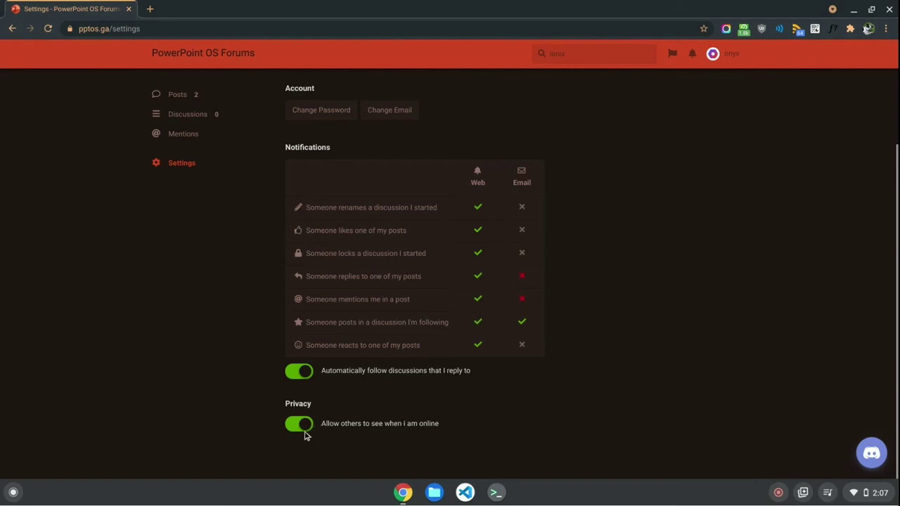
mouse_move(304, 433)
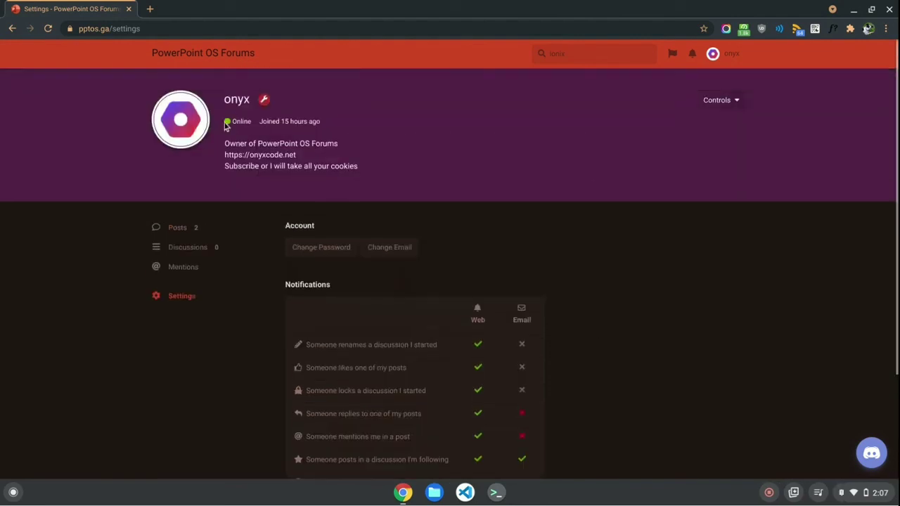
left_click(316, 155)
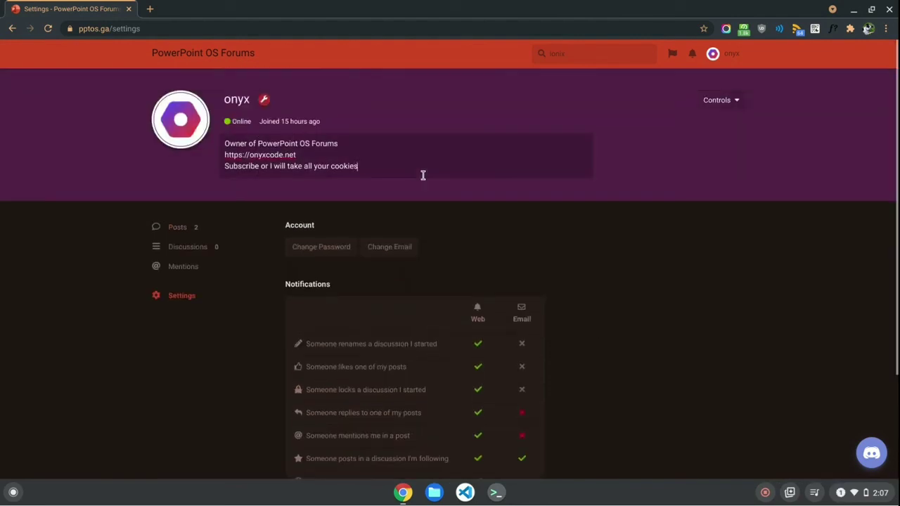
scroll("down", 3)
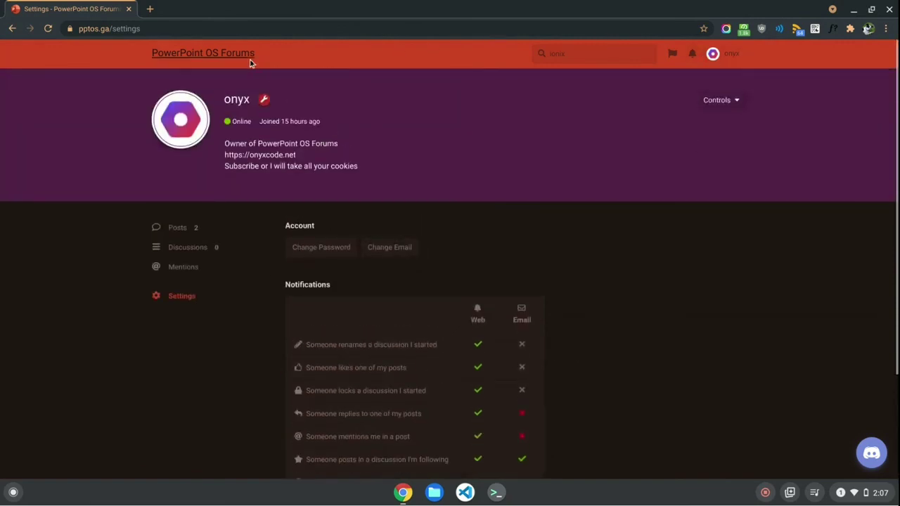
Return to the discussion list and briefly review notifications about Ionix OS BETA 1 and Windows 7 posts
left_click(202, 54)
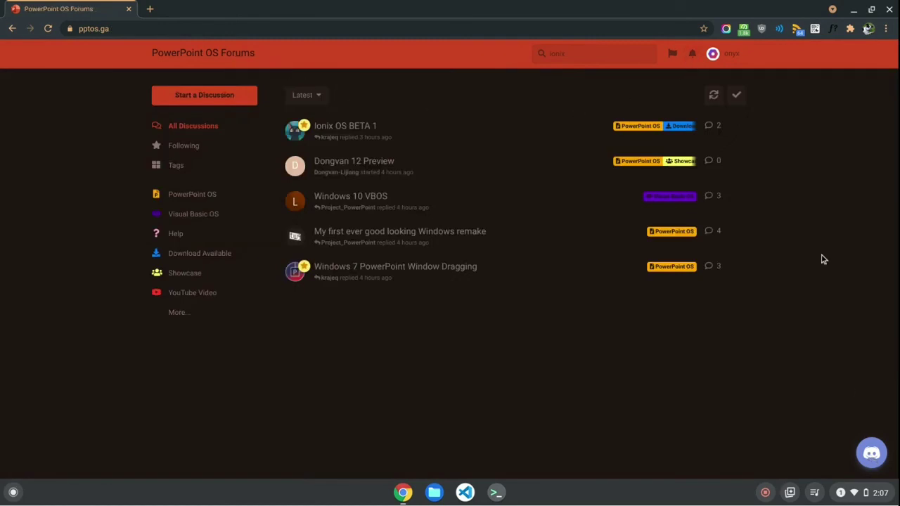
left_click(692, 54)
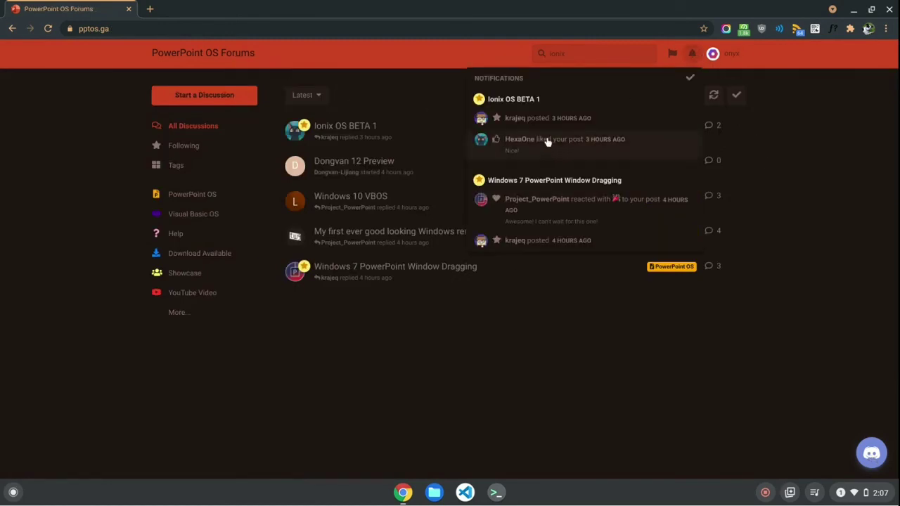
mouse_move(495, 101)
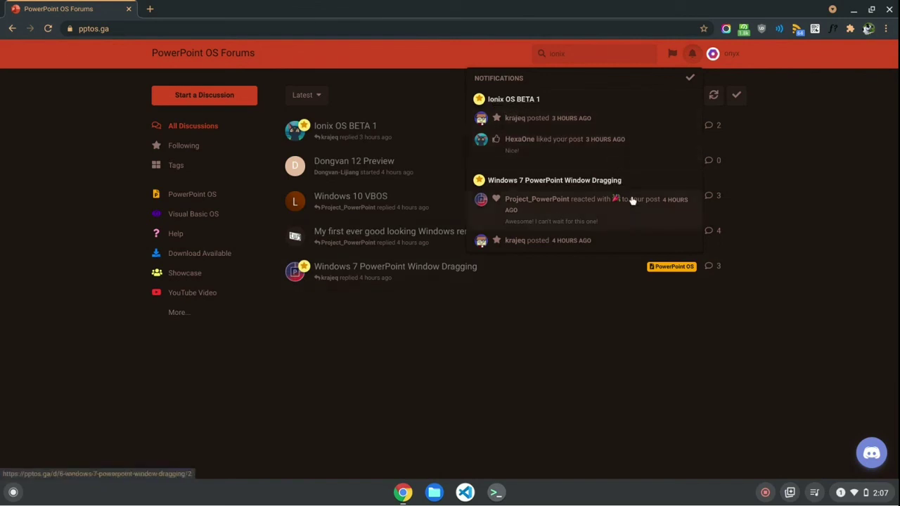
mouse_move(610, 214)
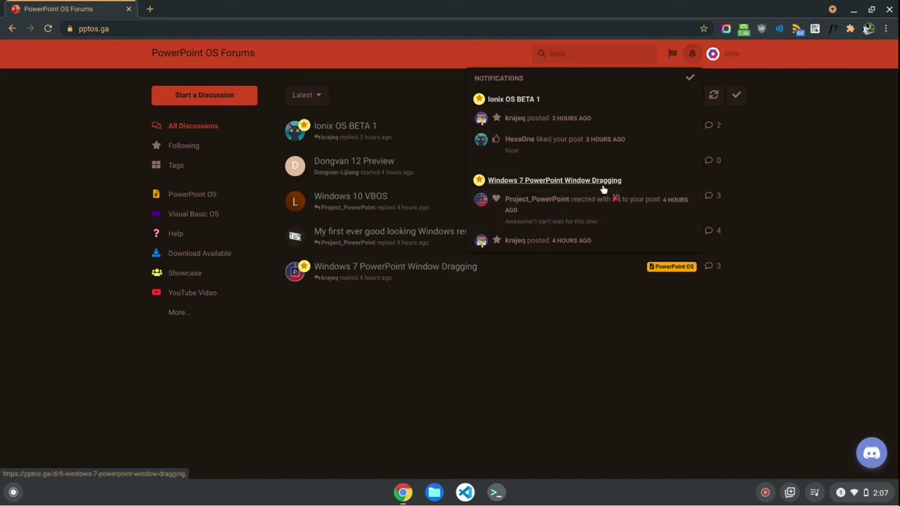
left_click(692, 54)
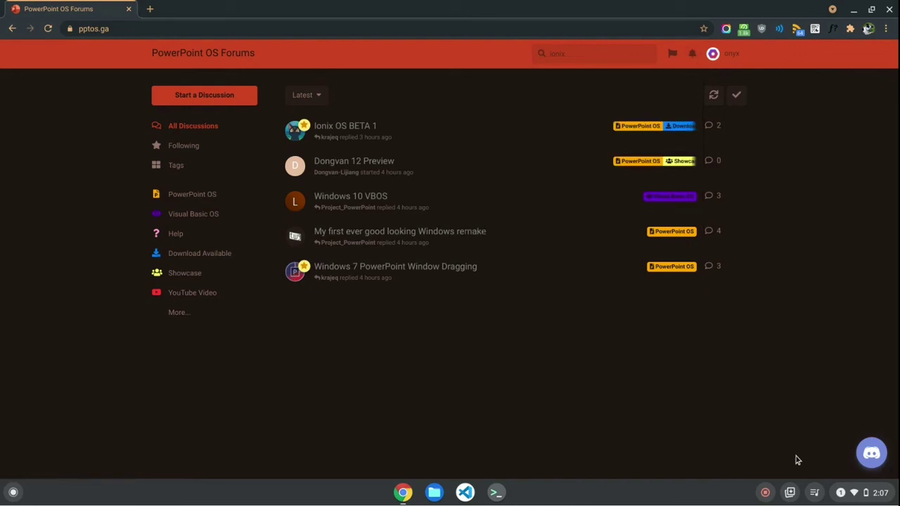
mouse_move(870, 454)
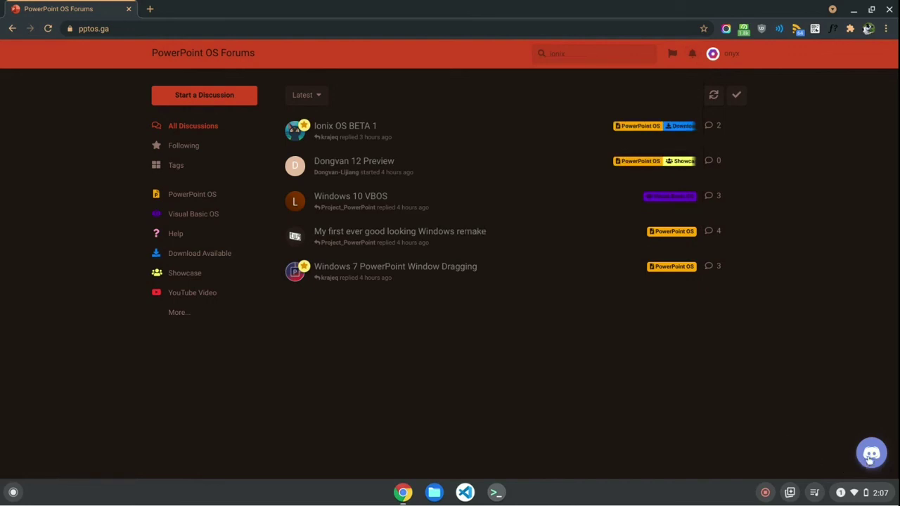
left_click(872, 453)
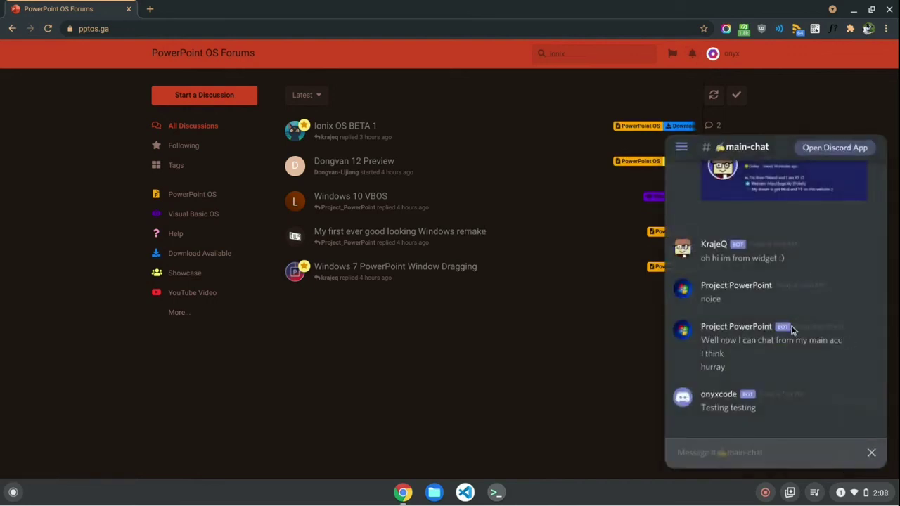
scroll("down", 3)
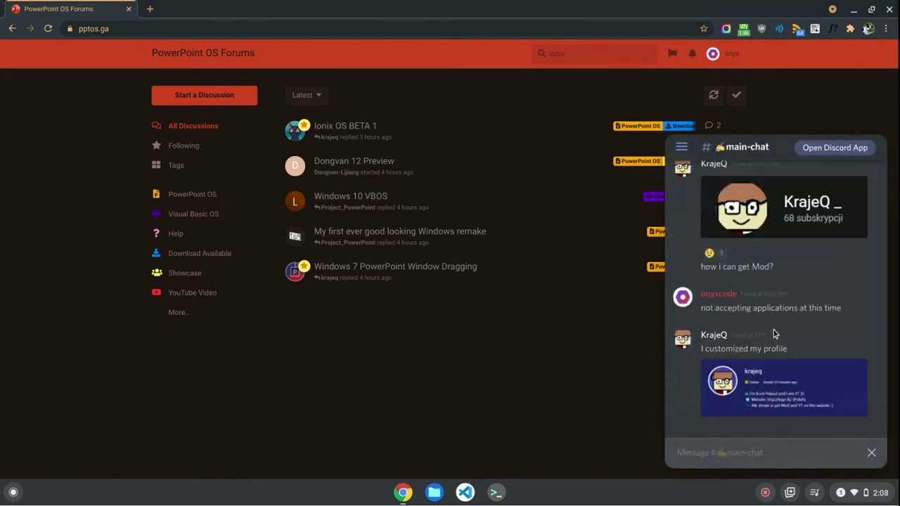
scroll("down", 3)
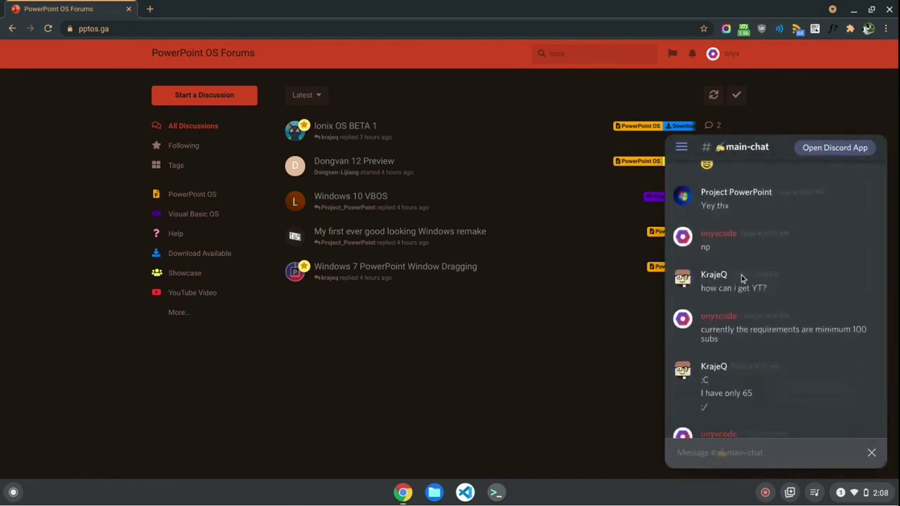
left_click(681, 146)
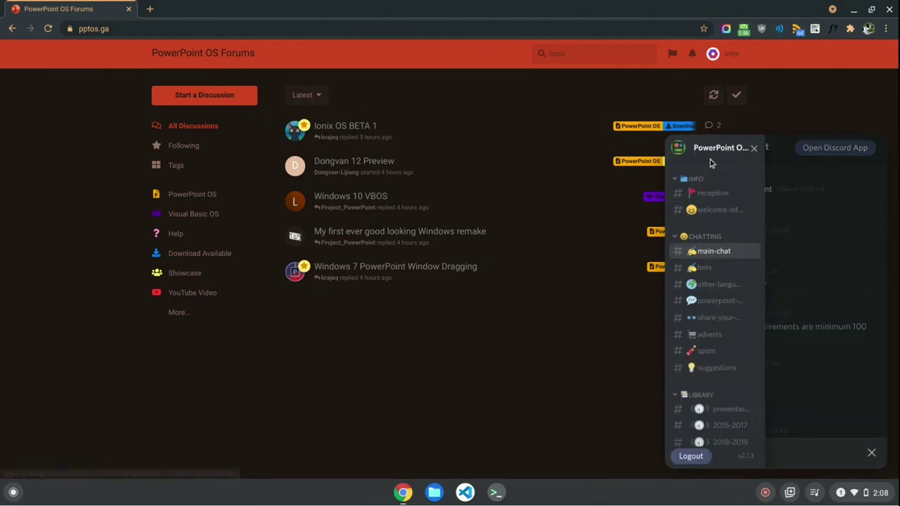
mouse_move(728, 155)
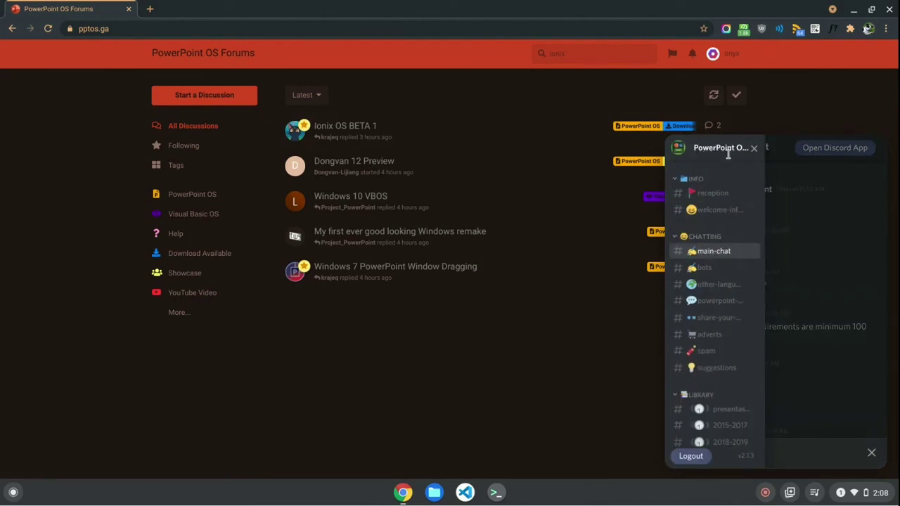
mouse_move(27, 45)
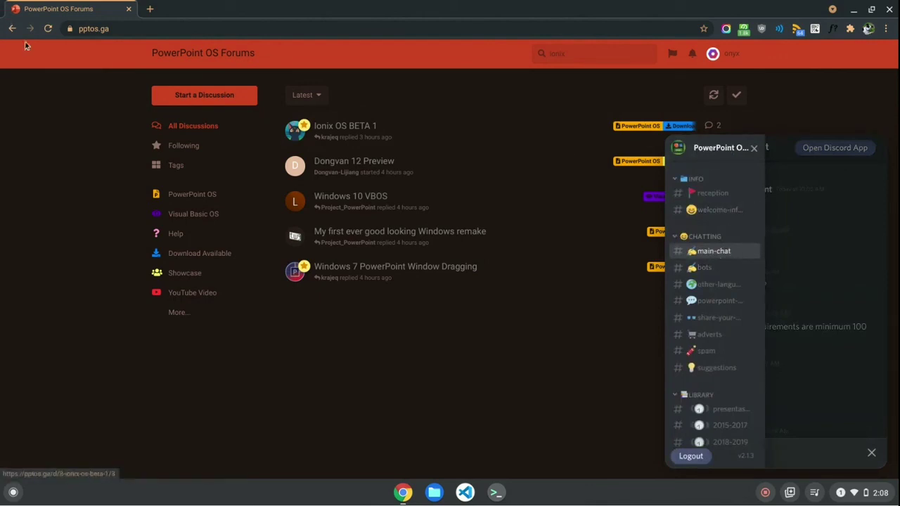
scroll("down", 3)
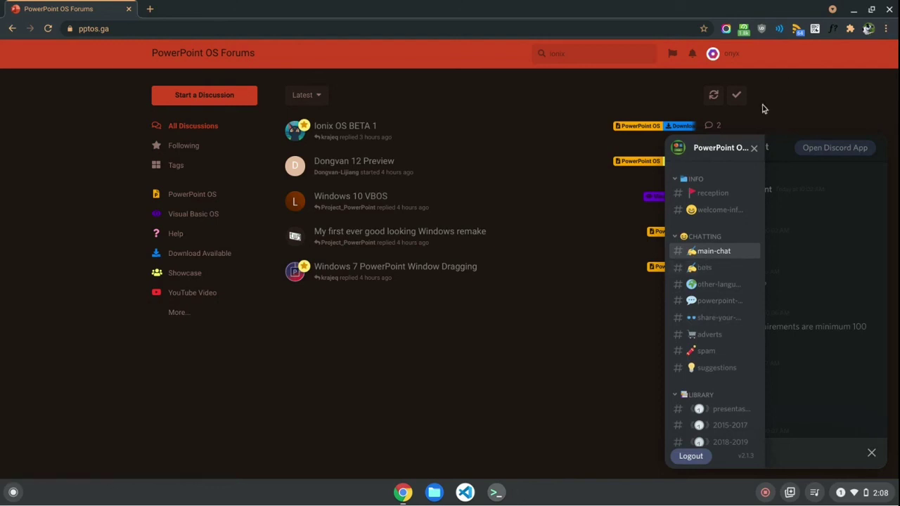
left_click(713, 250)
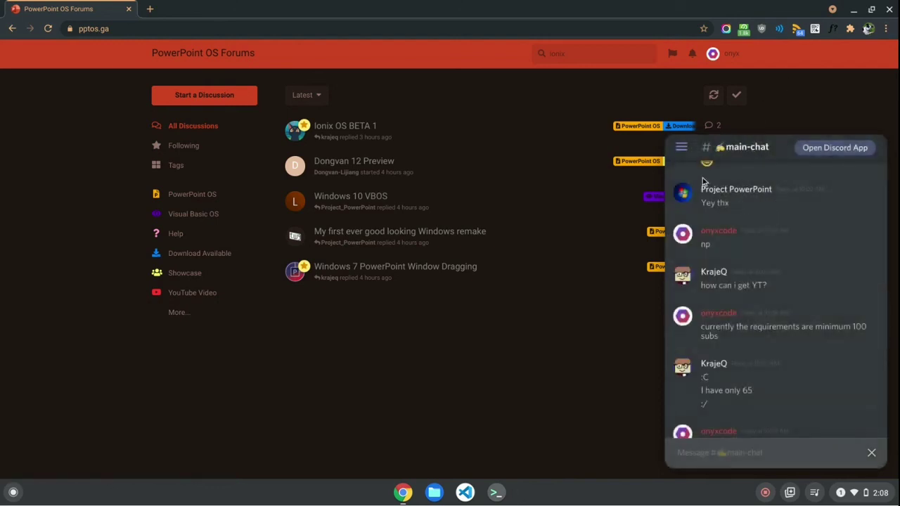
scroll("down", 3)
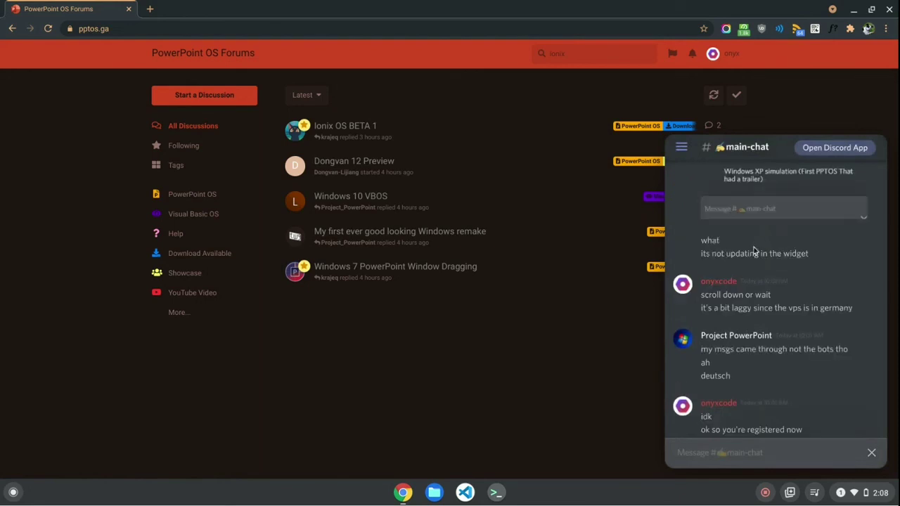
scroll("down", 3)
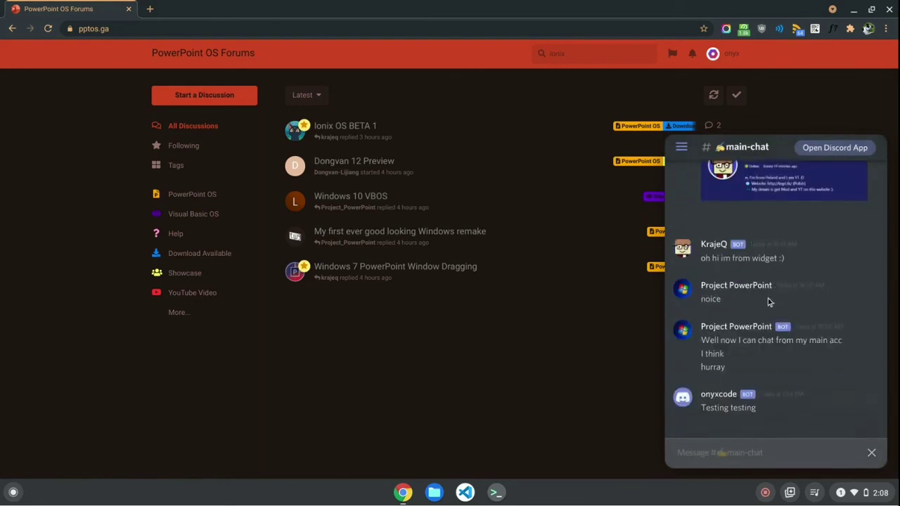
mouse_move(717, 200)
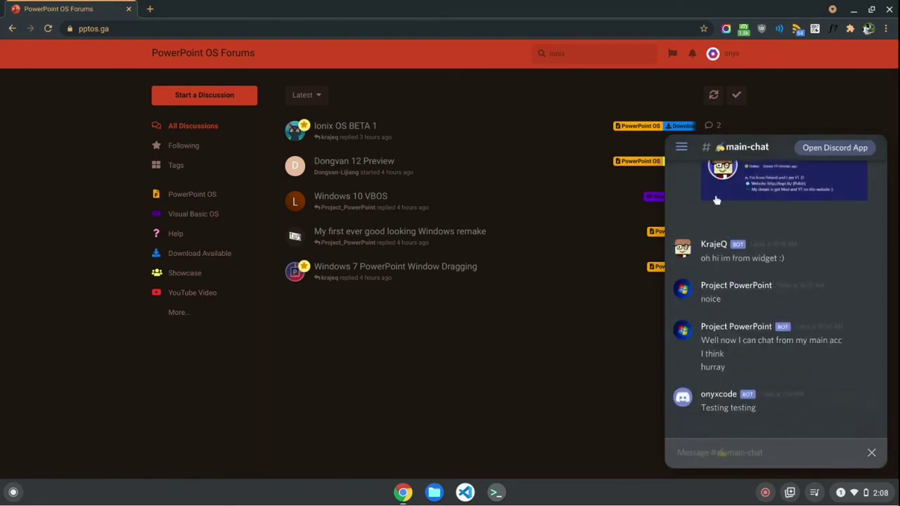
left_click(747, 148)
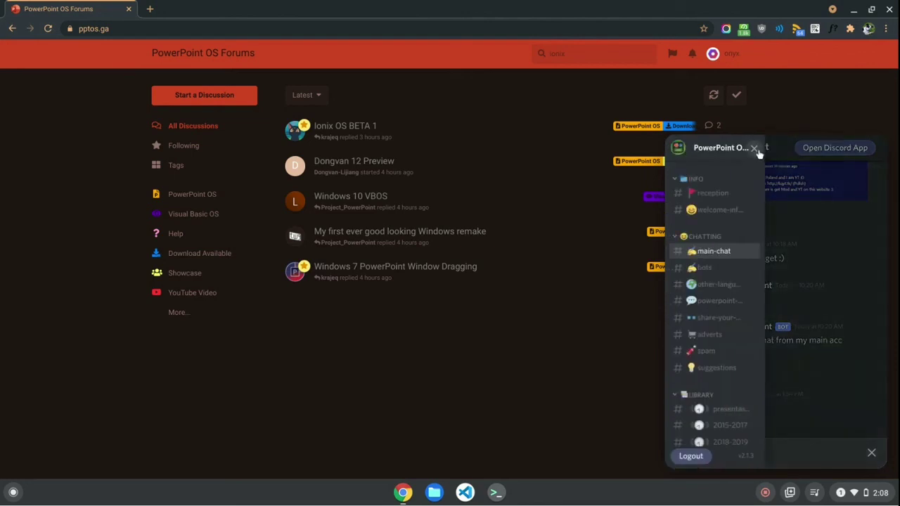
left_click(714, 251)
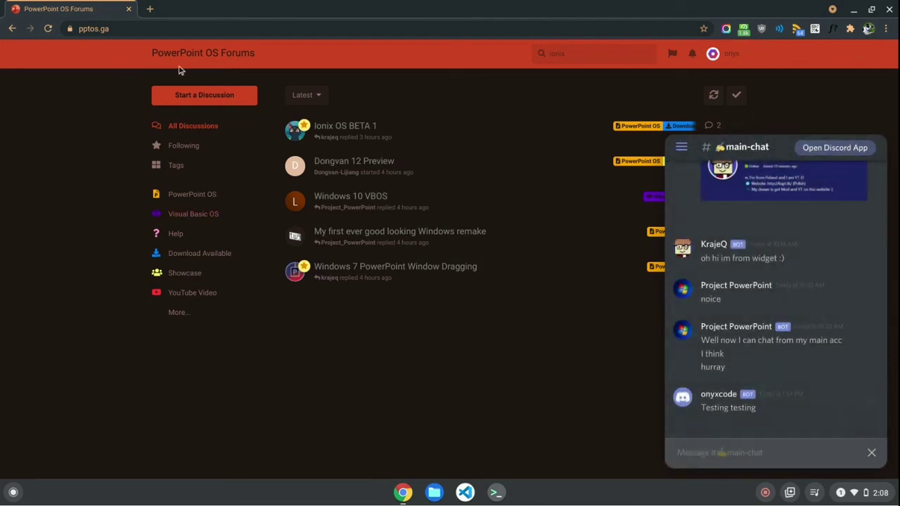
scroll("down", 3)
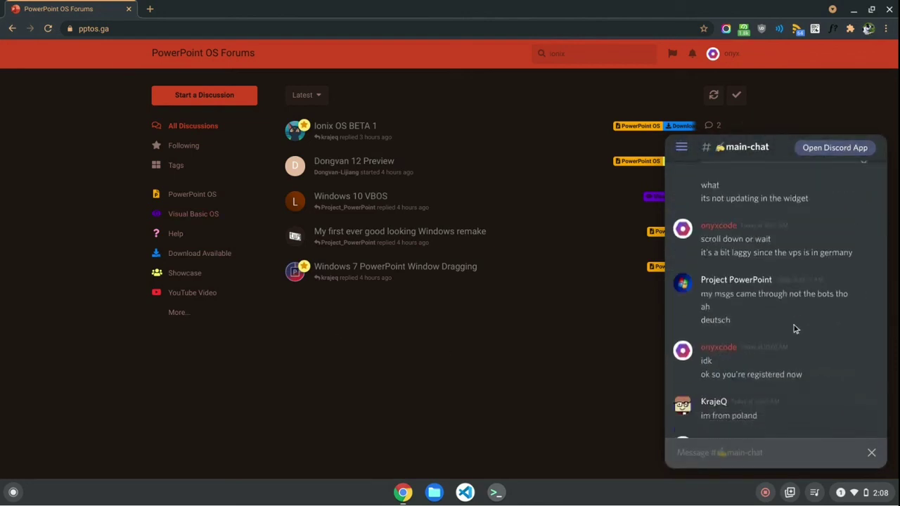
scroll("down", 3)
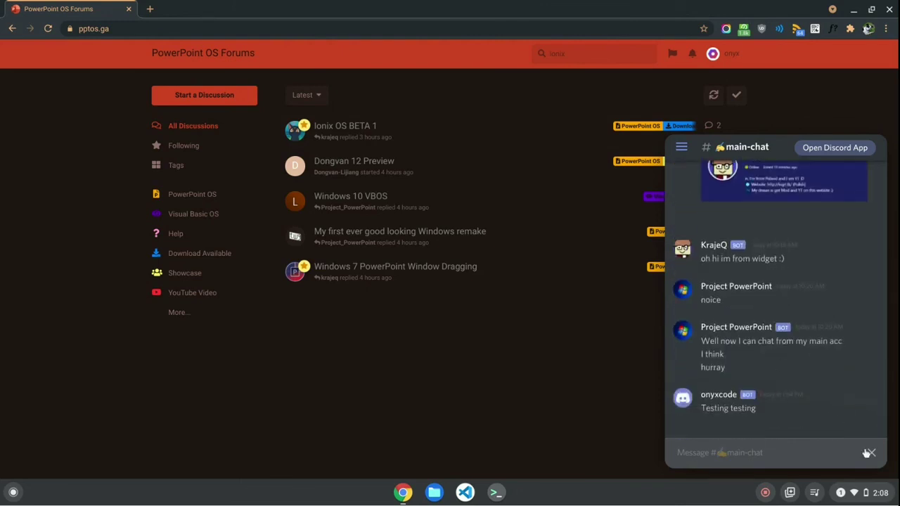
left_click(870, 453)
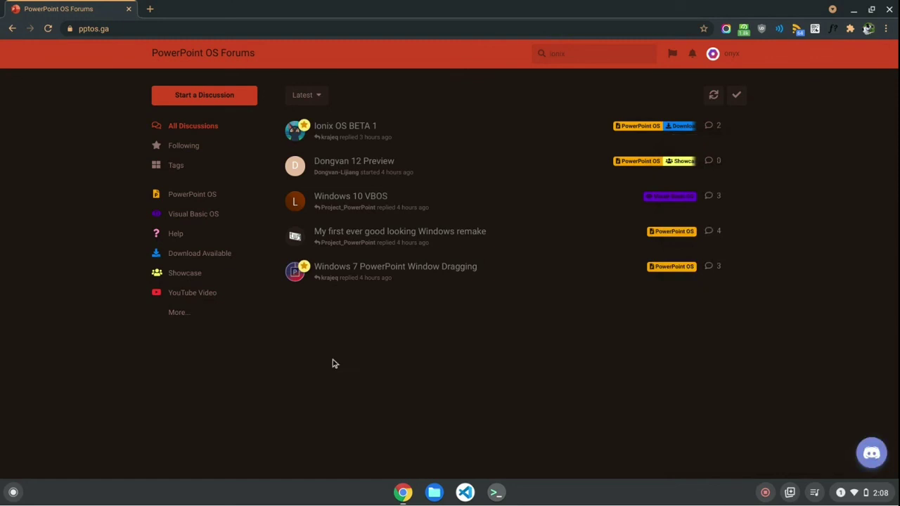
mouse_move(326, 273)
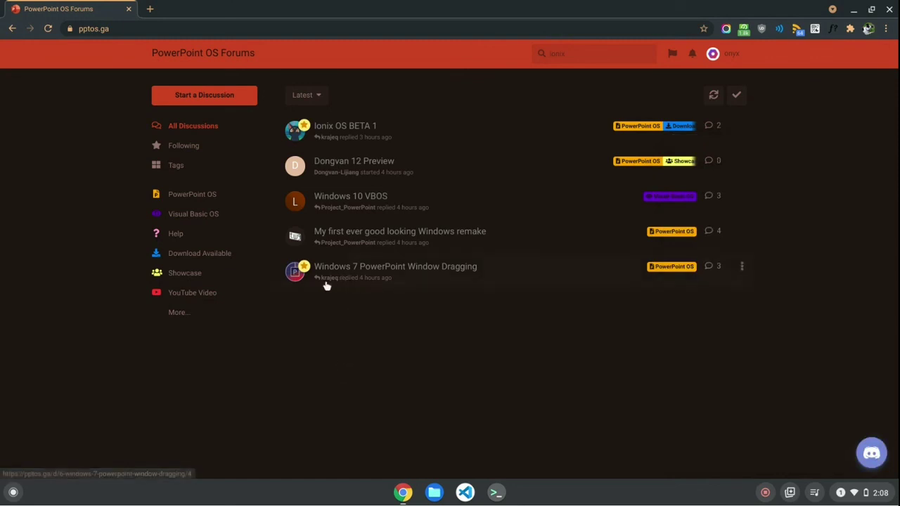